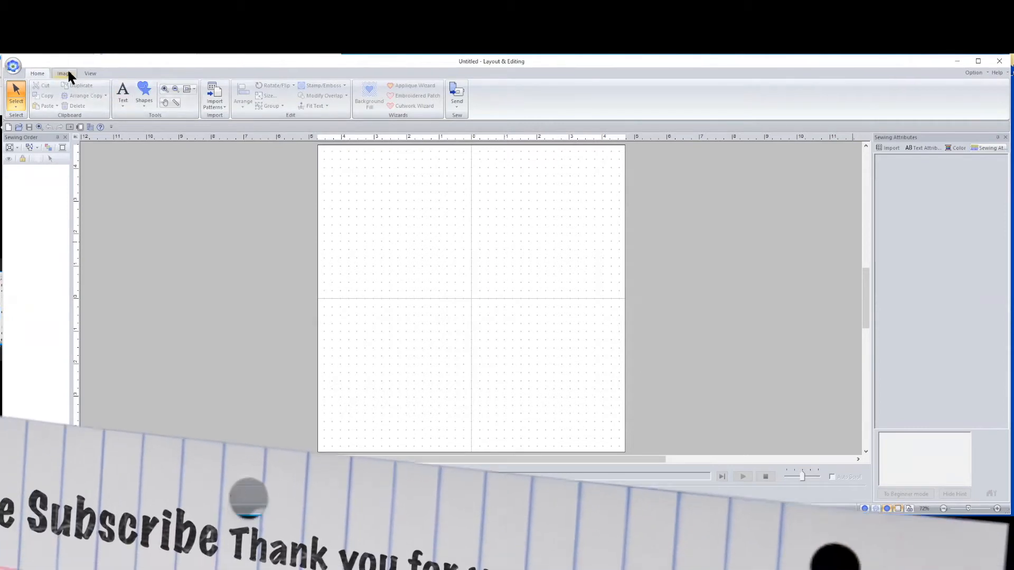
Step: Show the Image ribbon so the Stitch Wizard group becomes available
left_click(65, 72)
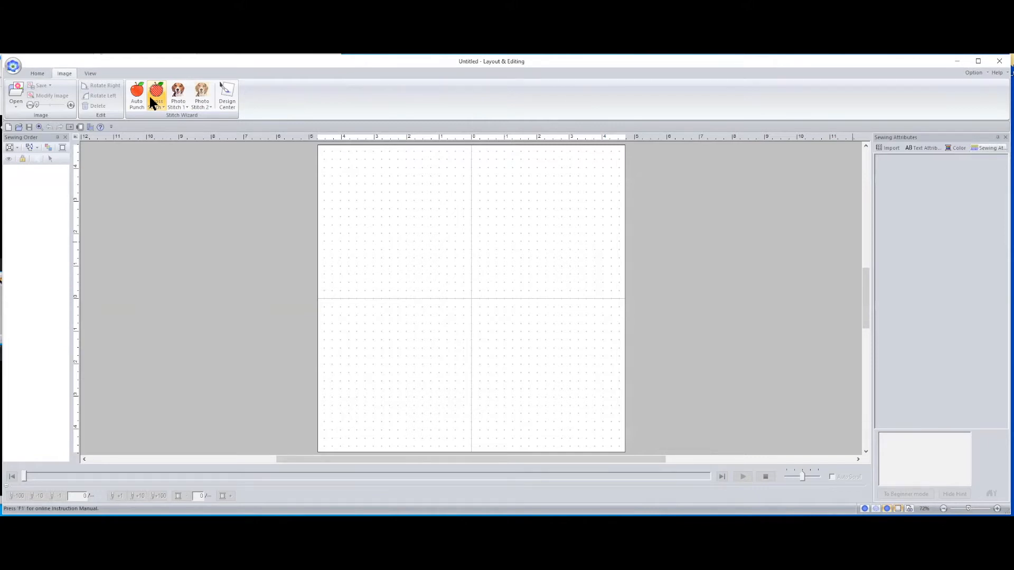
mouse_move(155, 98)
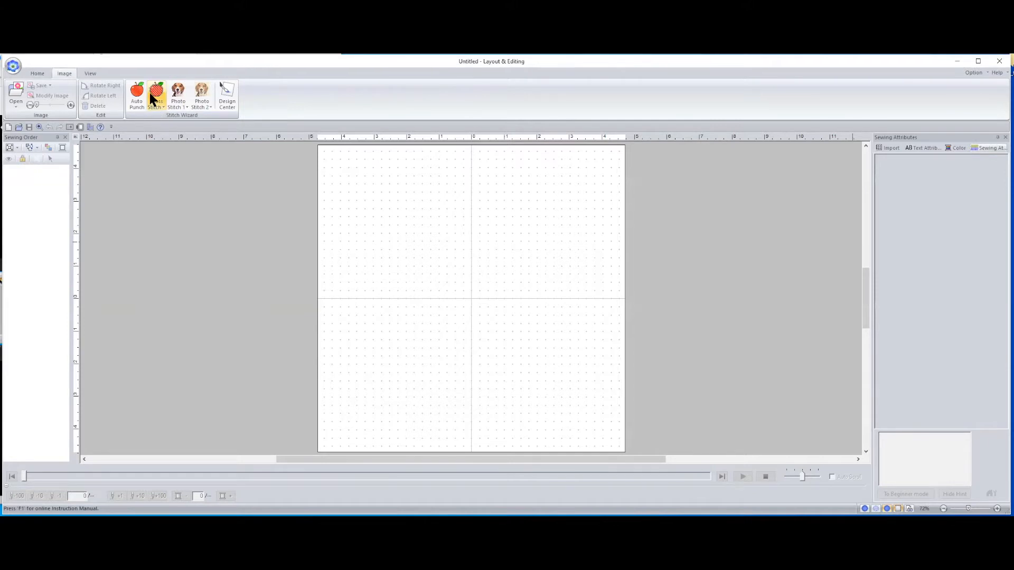
mouse_move(155, 96)
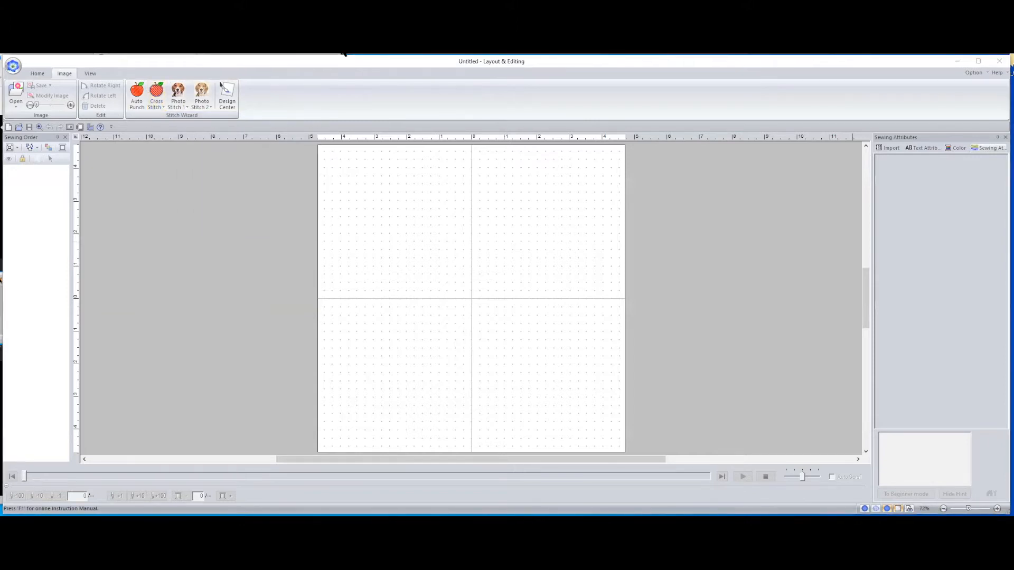
mouse_move(543, 136)
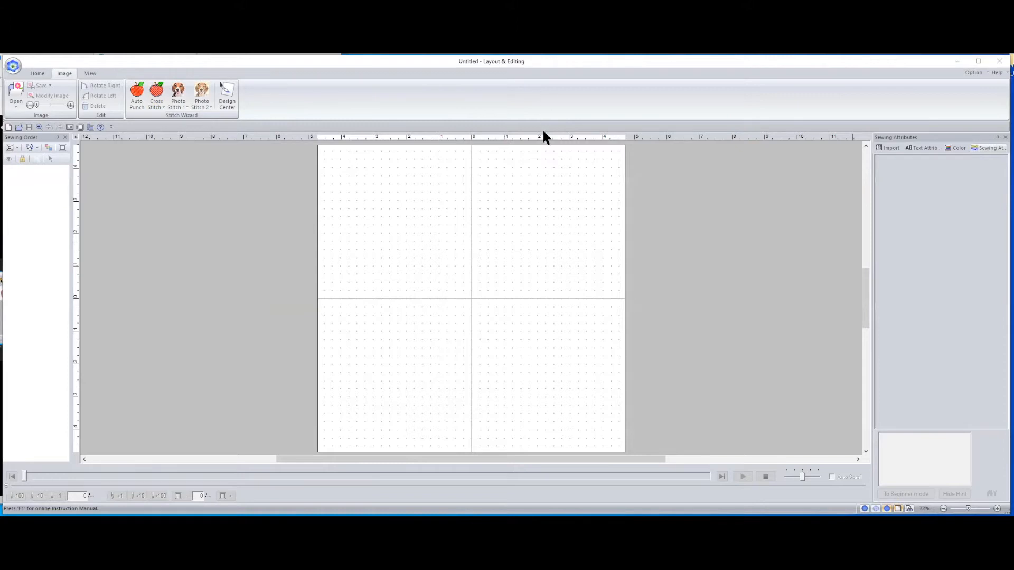
mouse_move(550, 193)
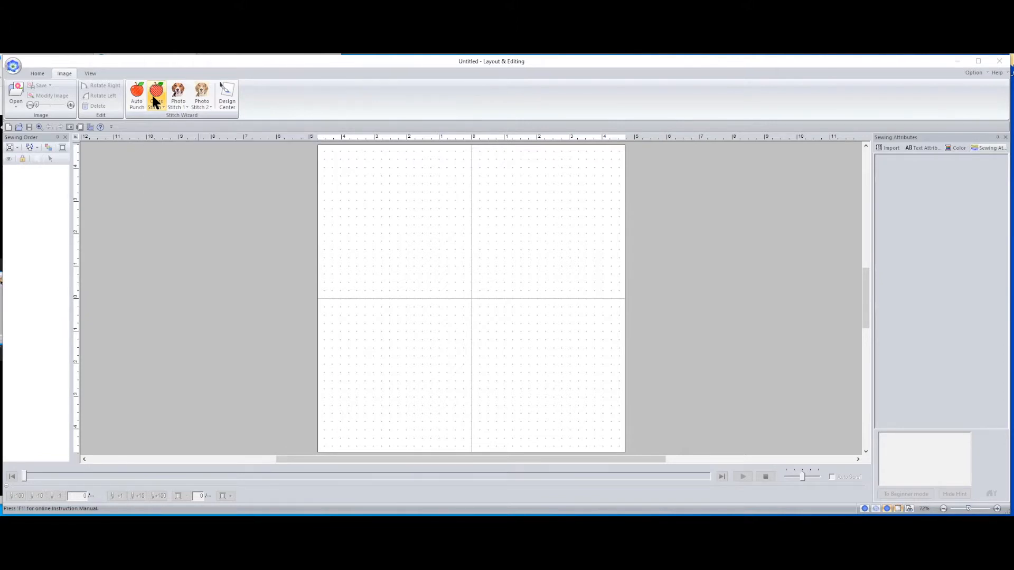
Step: Reveal the Cross Stitch wizard's Color, Sepia and Gray mode choices
left_click(156, 97)
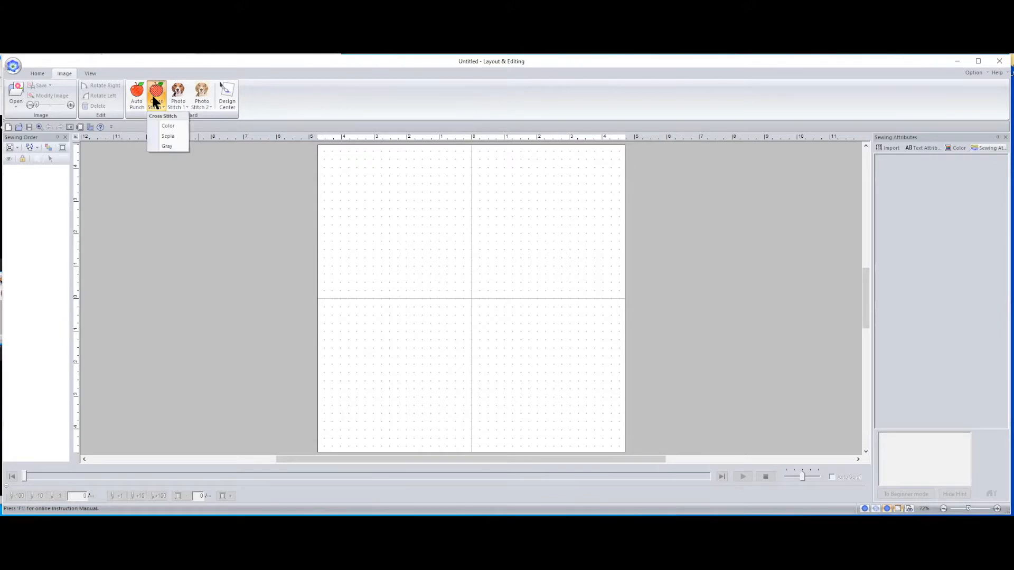
mouse_move(179, 126)
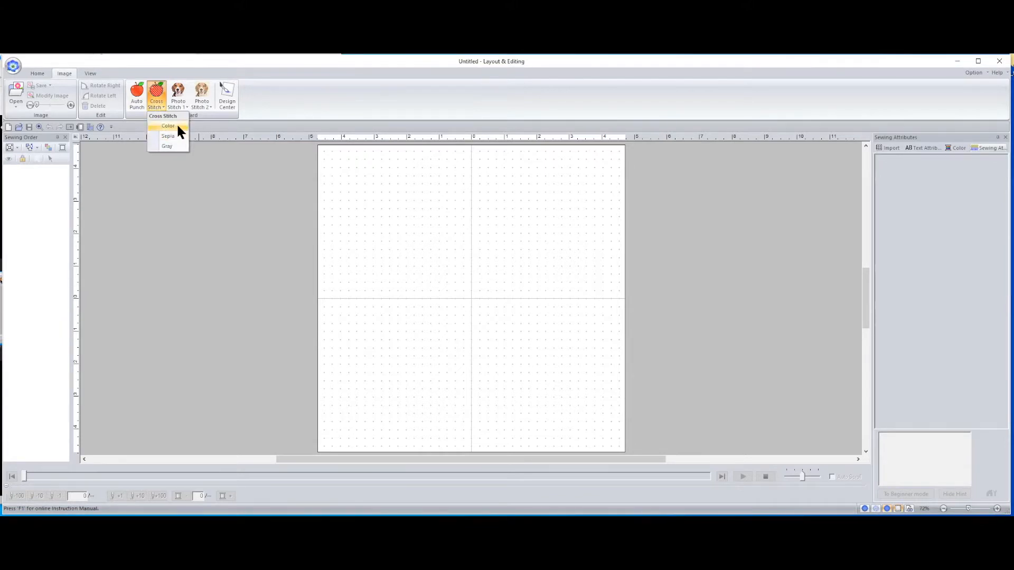
mouse_move(168, 136)
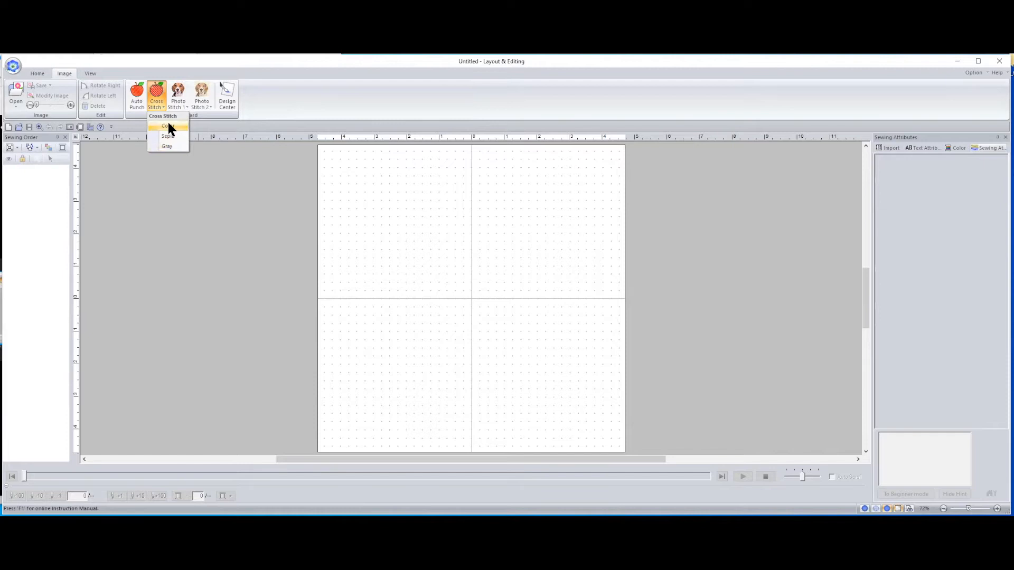
Step: Start a Color cross stitch and load the wmf_squirrel image, reaching Select Mask
left_click(168, 126)
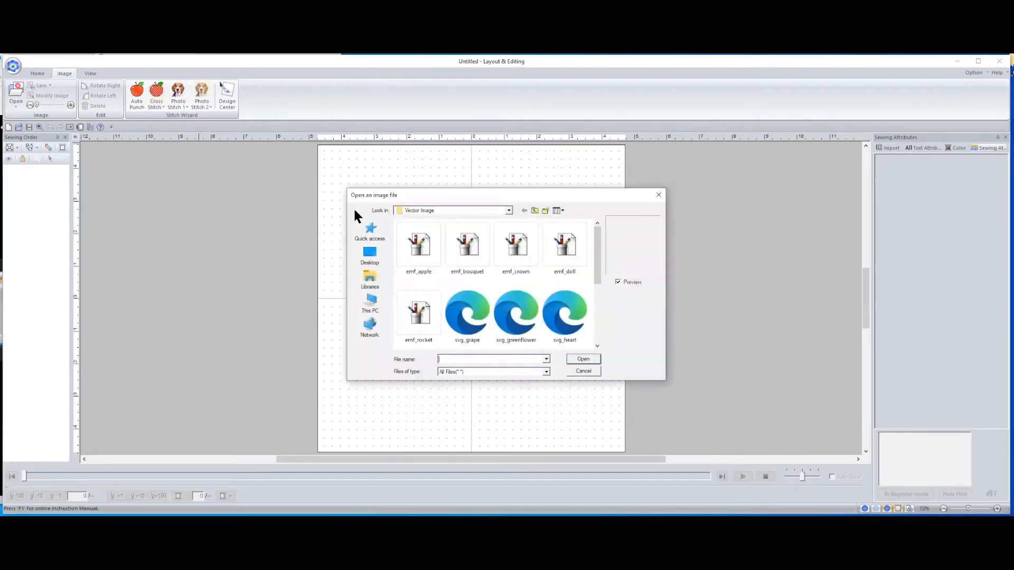
mouse_move(596, 258)
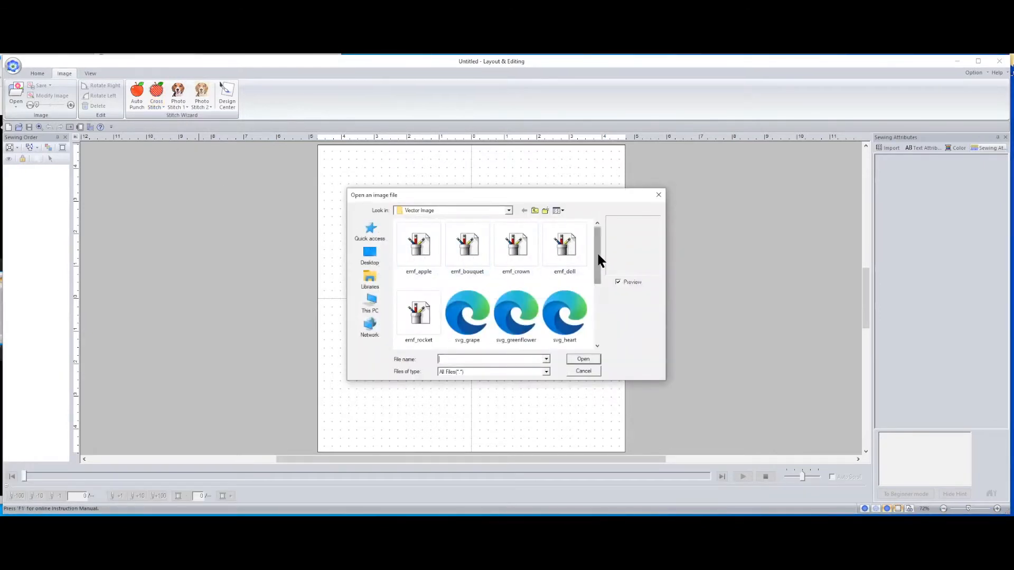
scroll("down", 3)
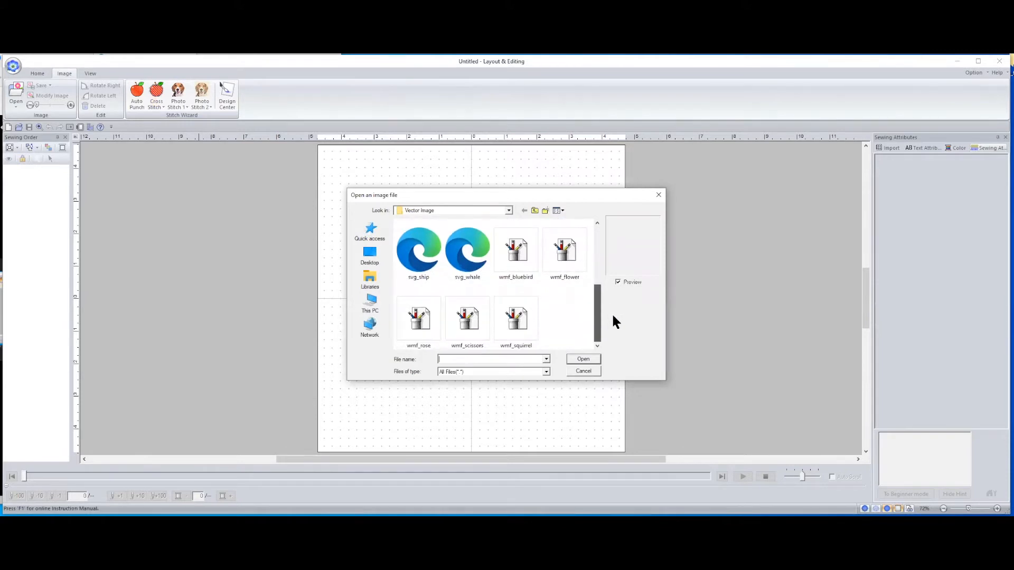
left_click(517, 319)
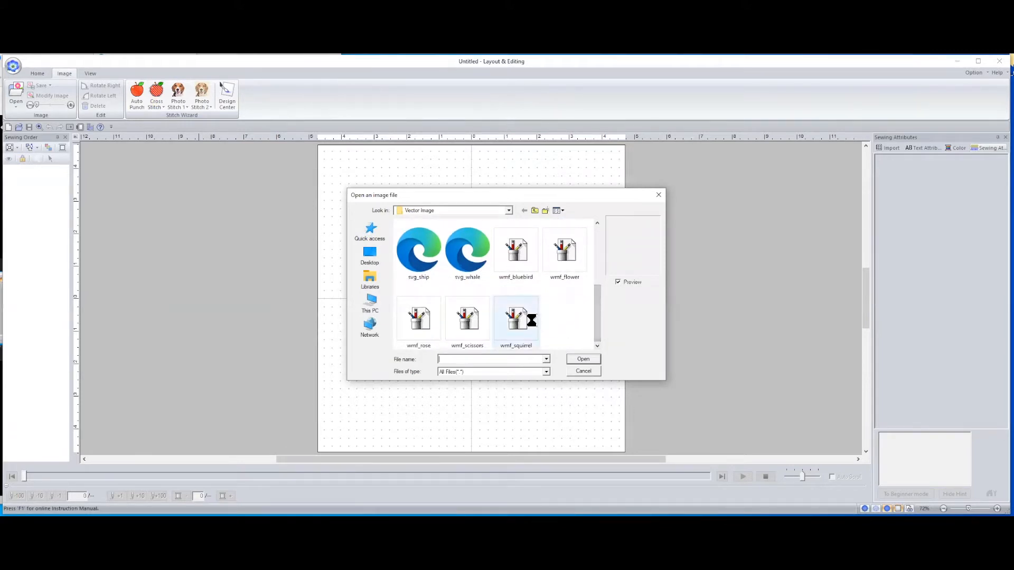
left_click(515, 317)
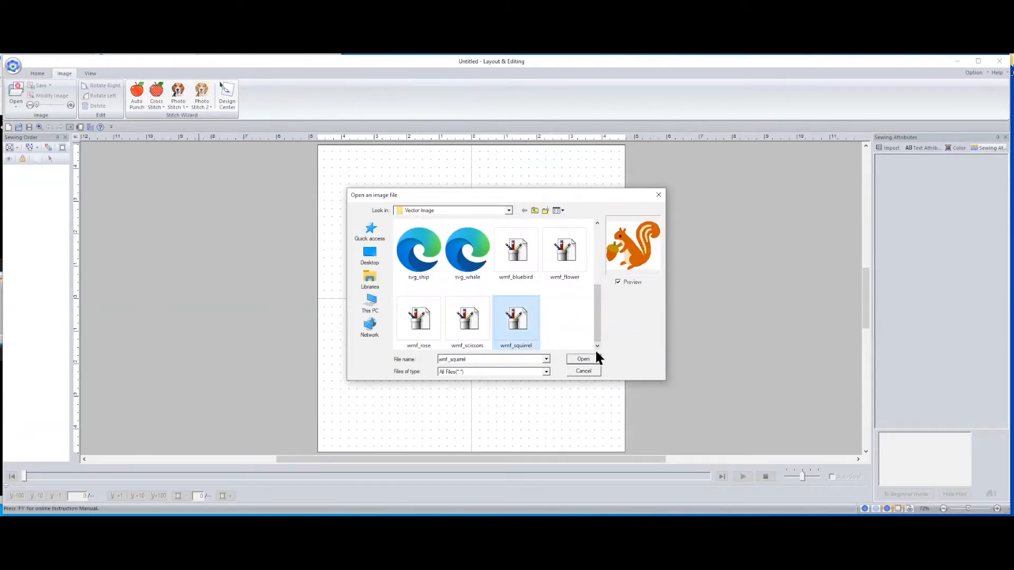
left_click(581, 359)
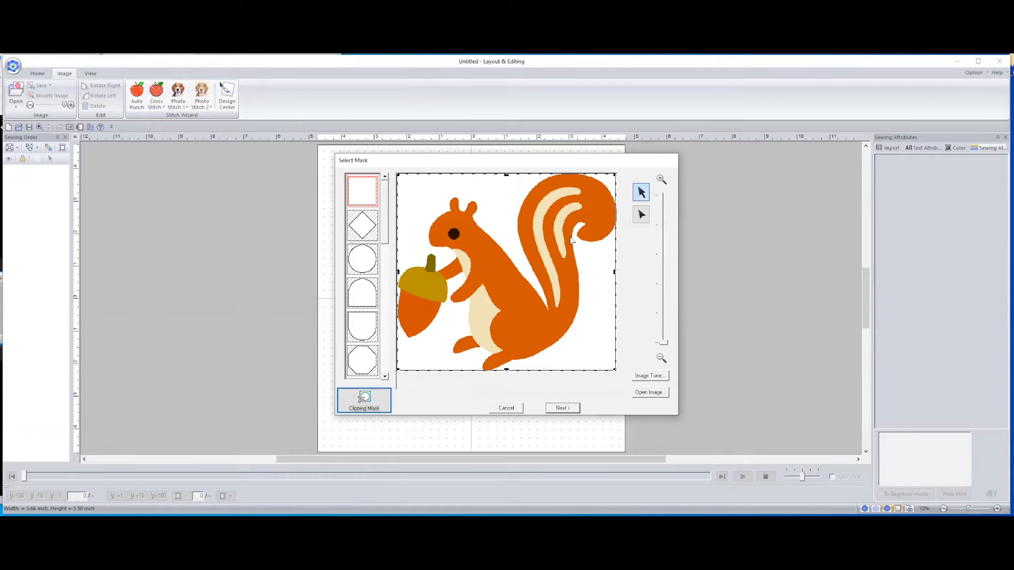
mouse_move(566, 237)
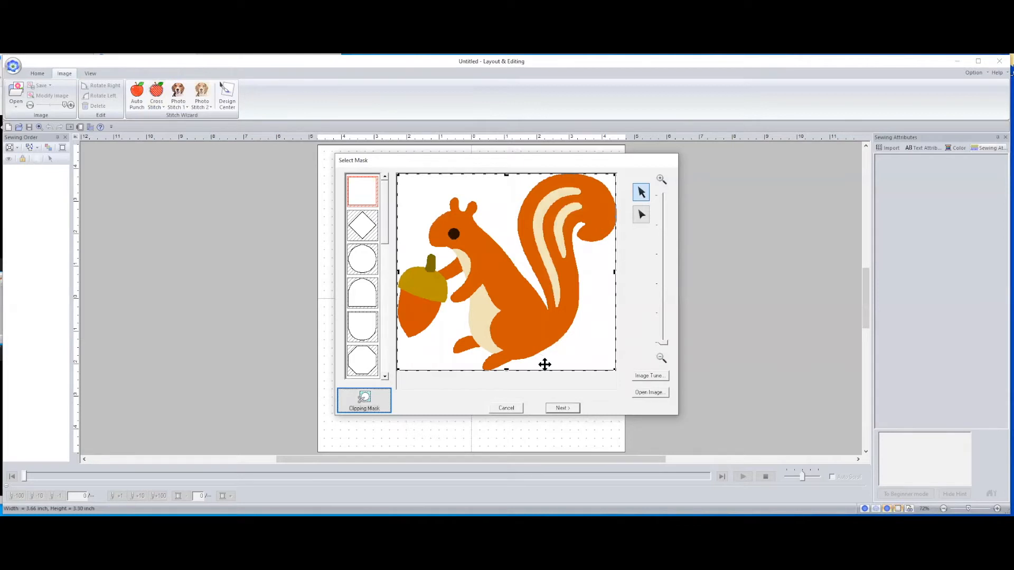
mouse_move(560, 393)
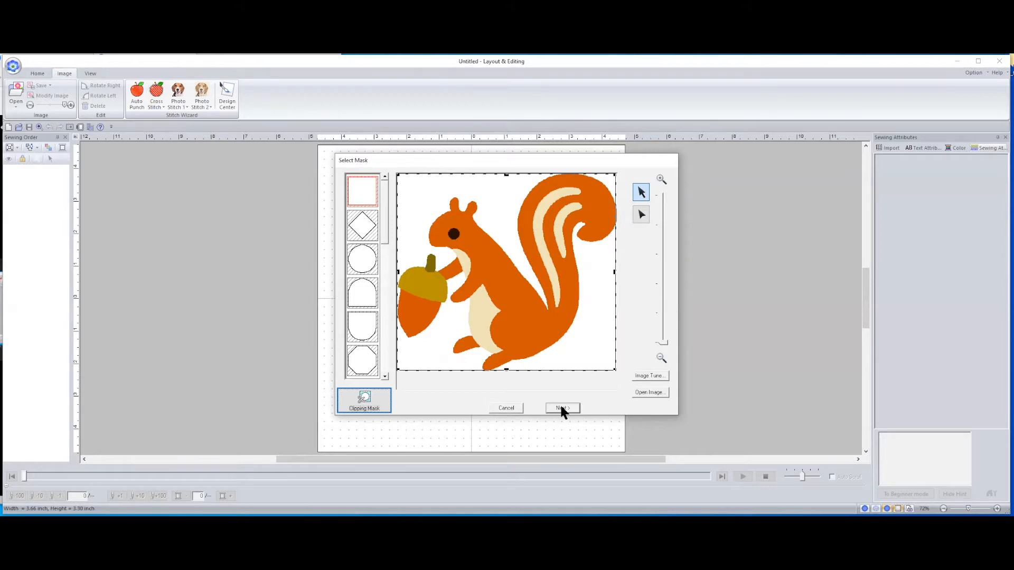
Step: Accept the mask, scale the squirrel with Fit to page, and continue to the parameters
left_click(560, 407)
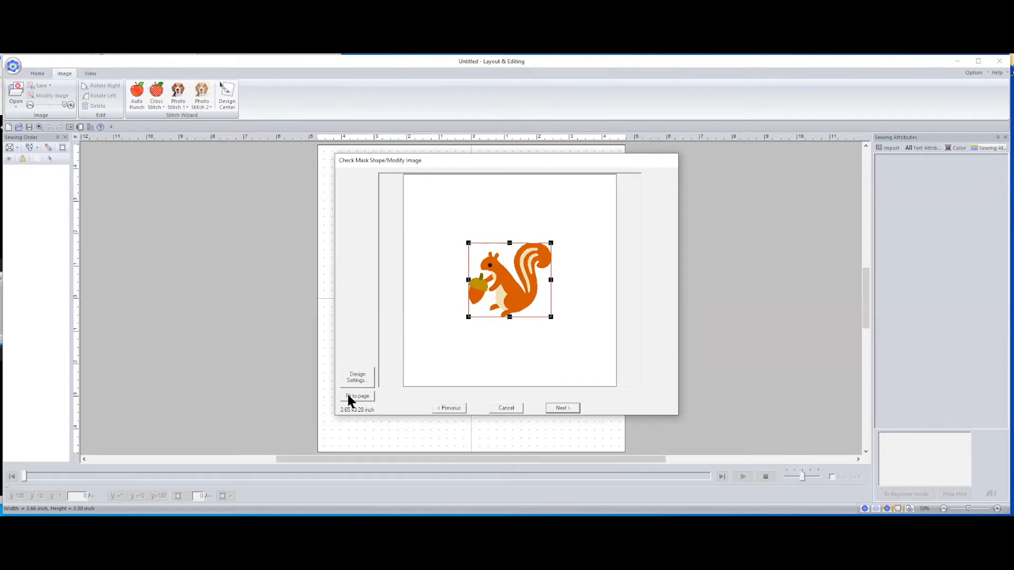
left_click(357, 396)
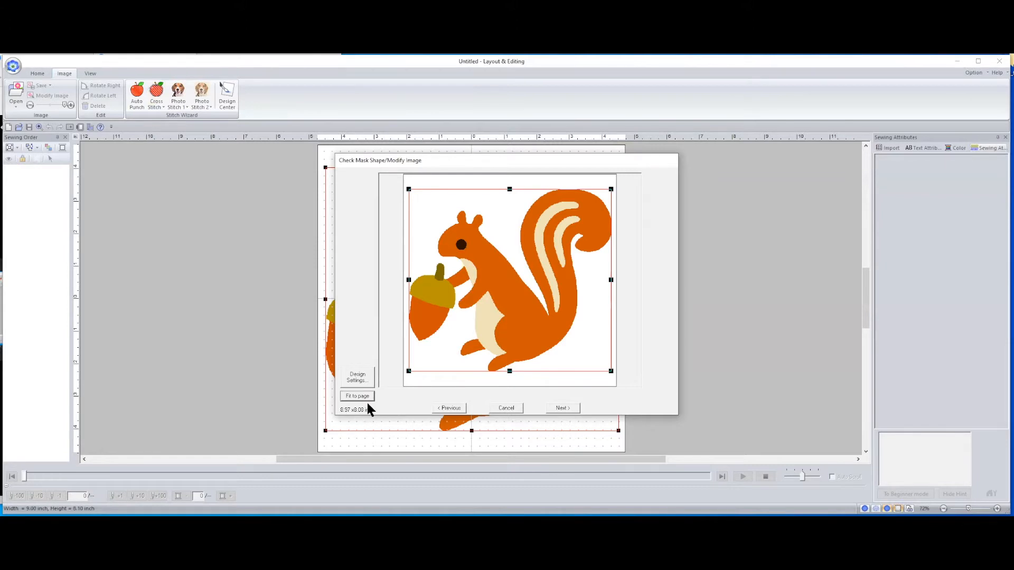
mouse_move(578, 322)
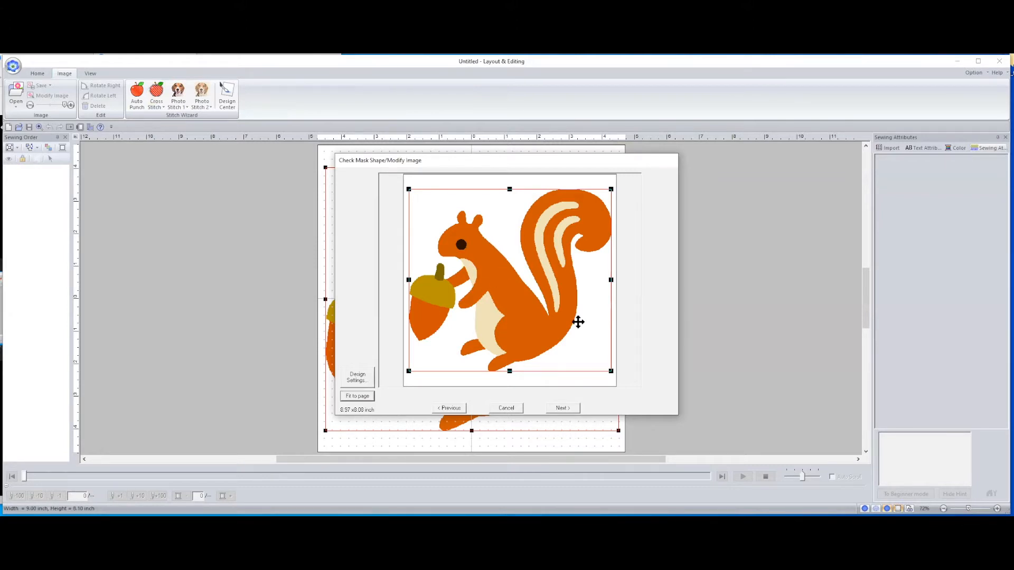
mouse_move(567, 331)
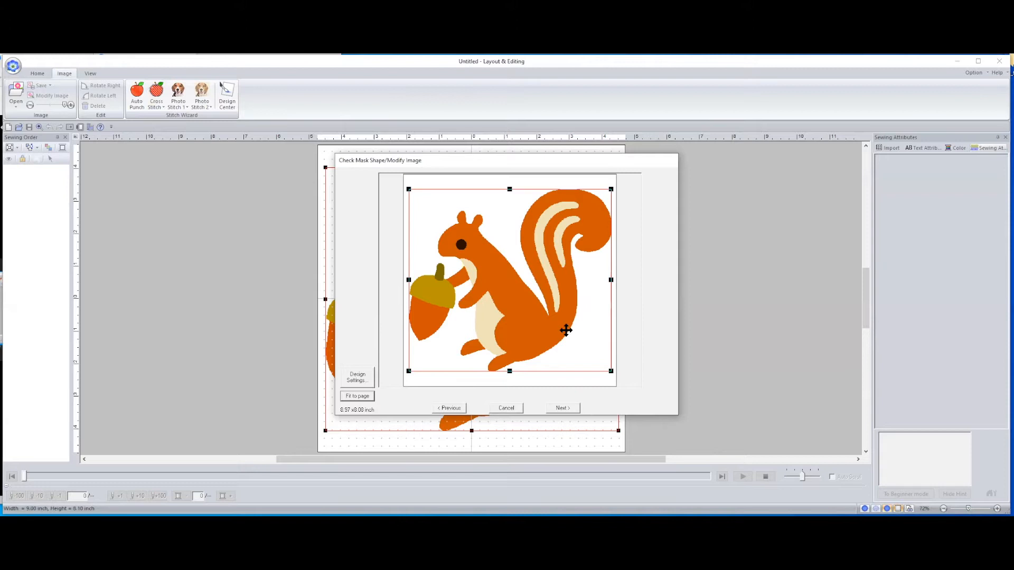
mouse_move(576, 395)
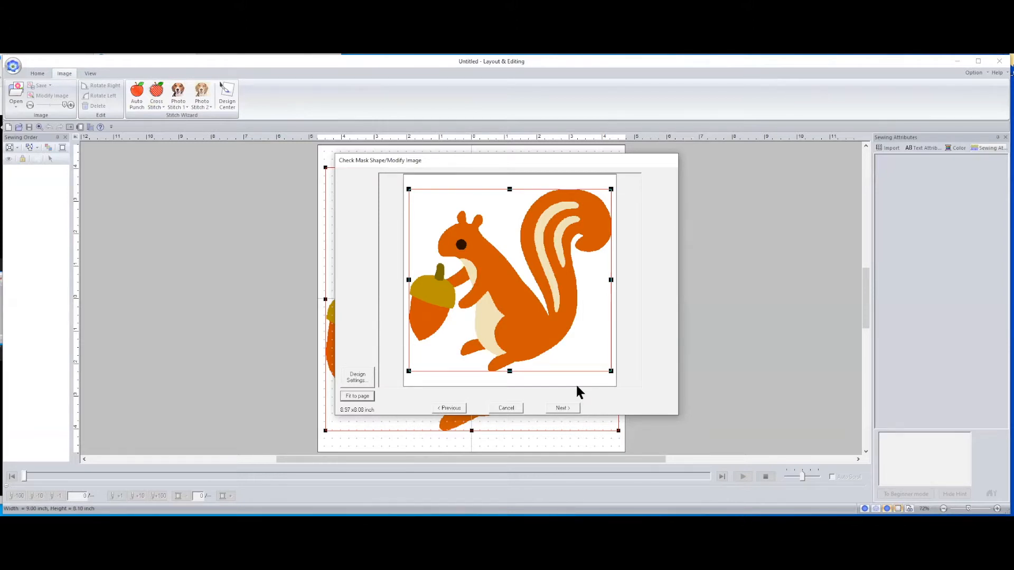
left_click(562, 407)
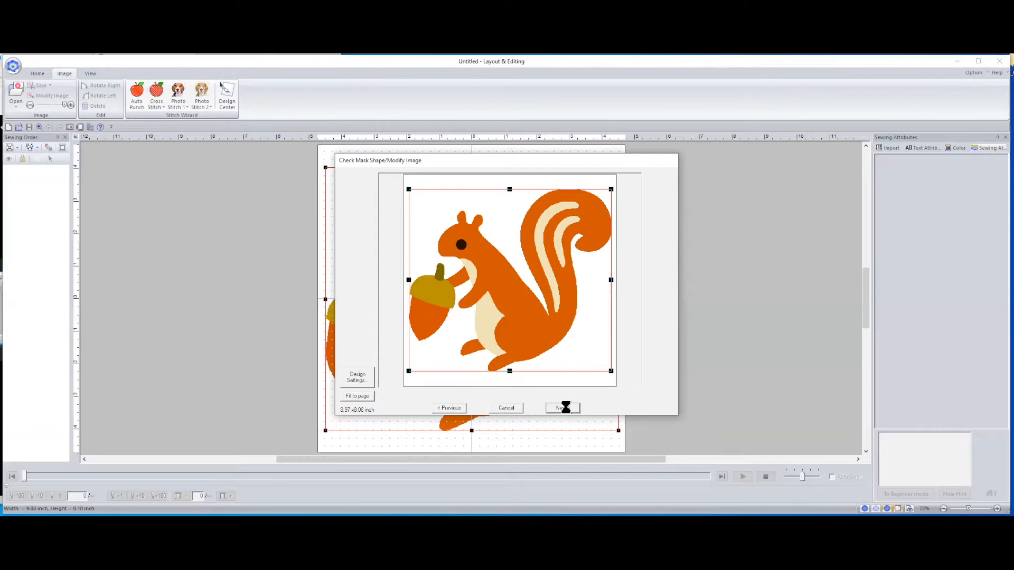
Step: Accept the cross stitch parameters and reach the Edit Cross Stitch grid of the squirrel
left_click(560, 408)
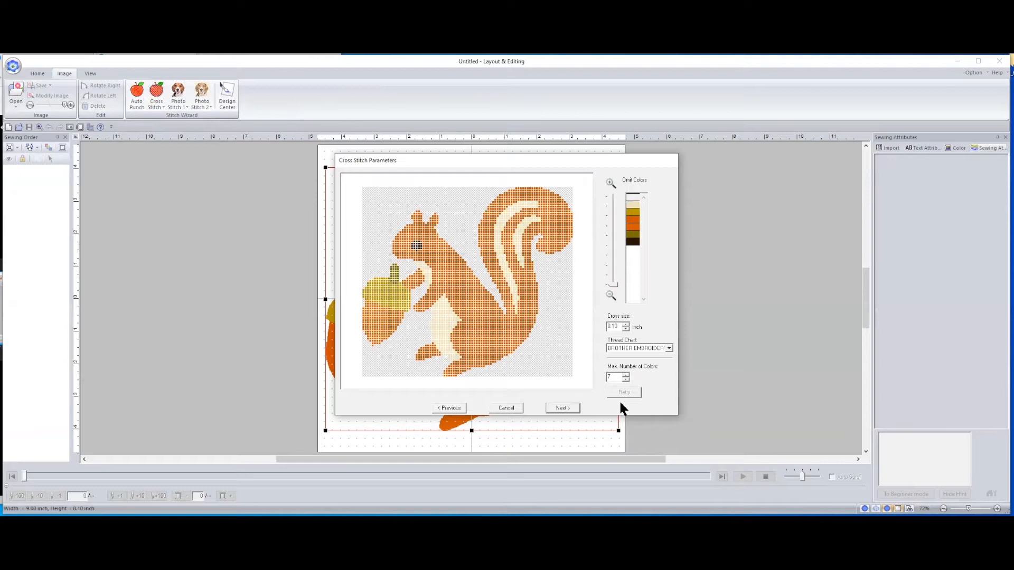
mouse_move(615, 343)
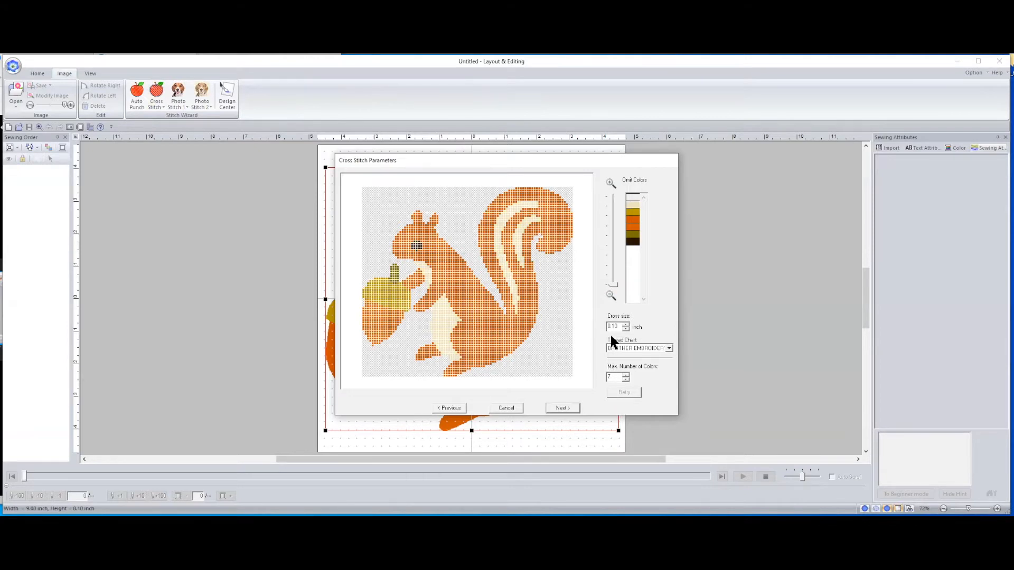
mouse_move(613, 339)
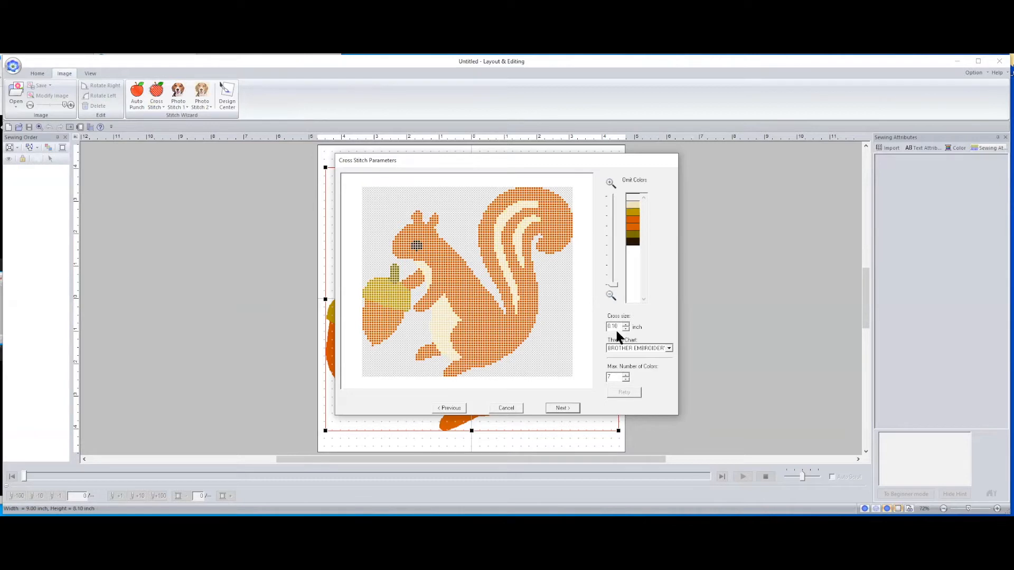
mouse_move(616, 338)
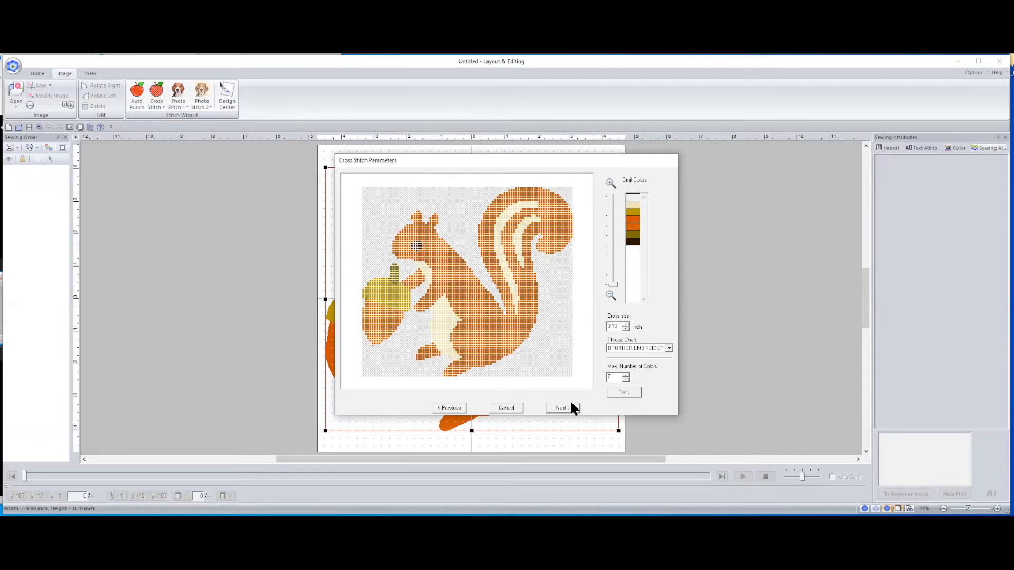
left_click(560, 407)
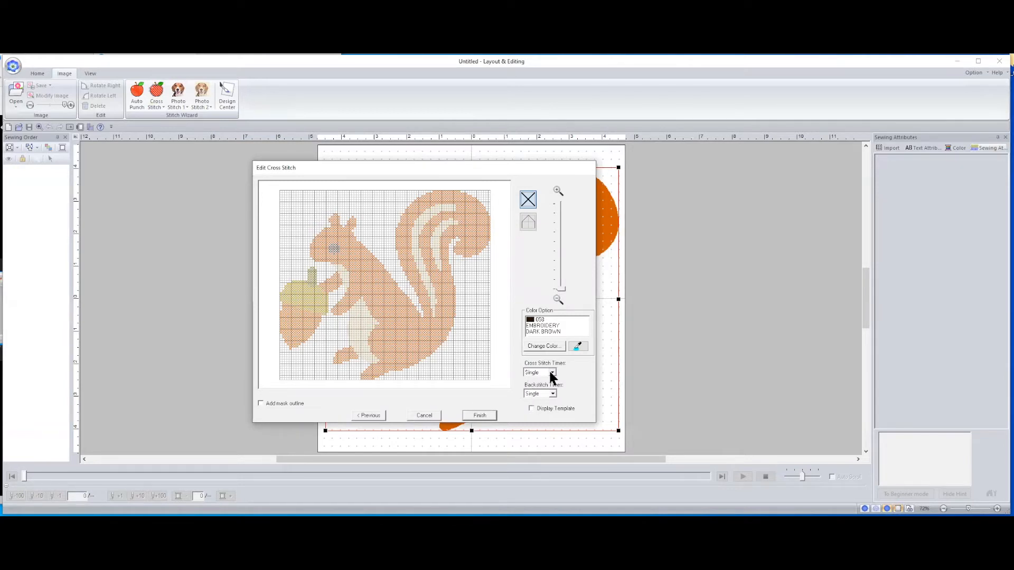
left_click(552, 373)
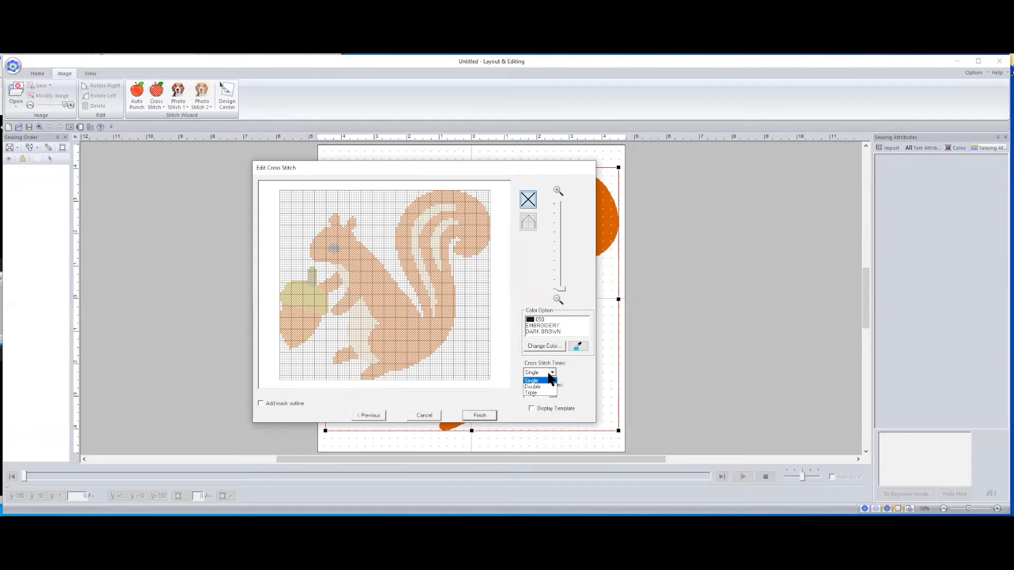
mouse_move(560, 372)
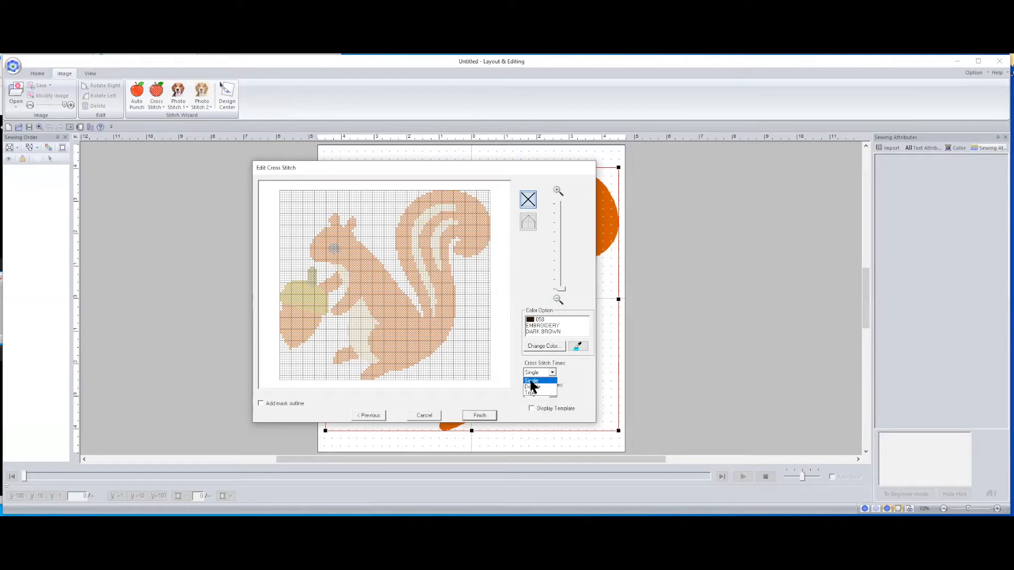
mouse_move(510, 387)
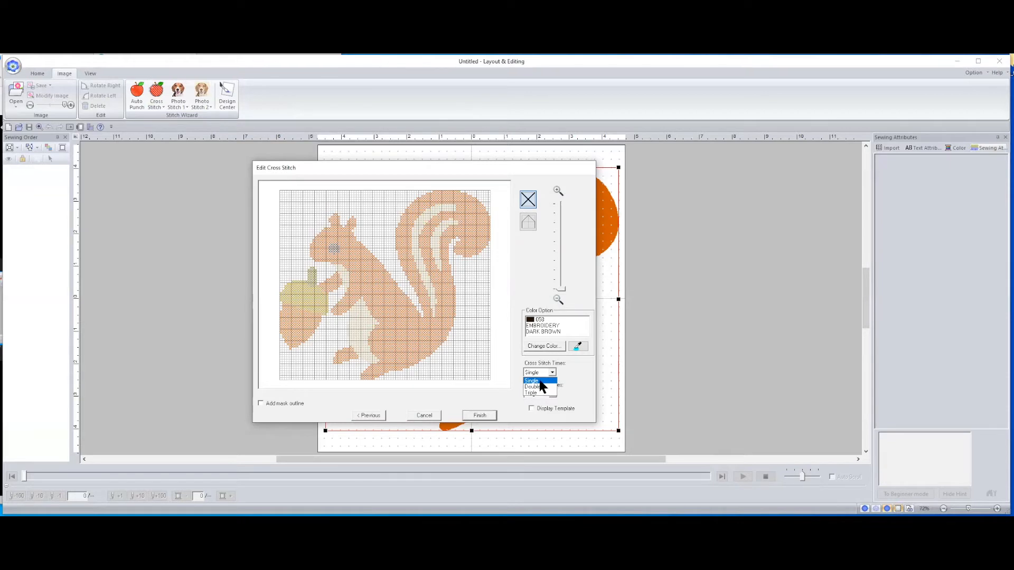
left_click(531, 380)
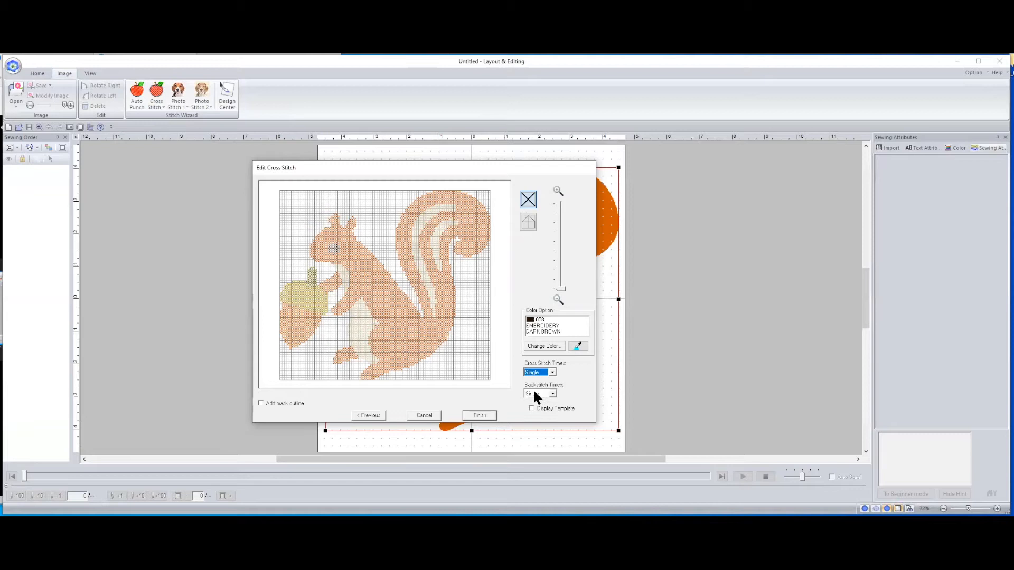
left_click(553, 394)
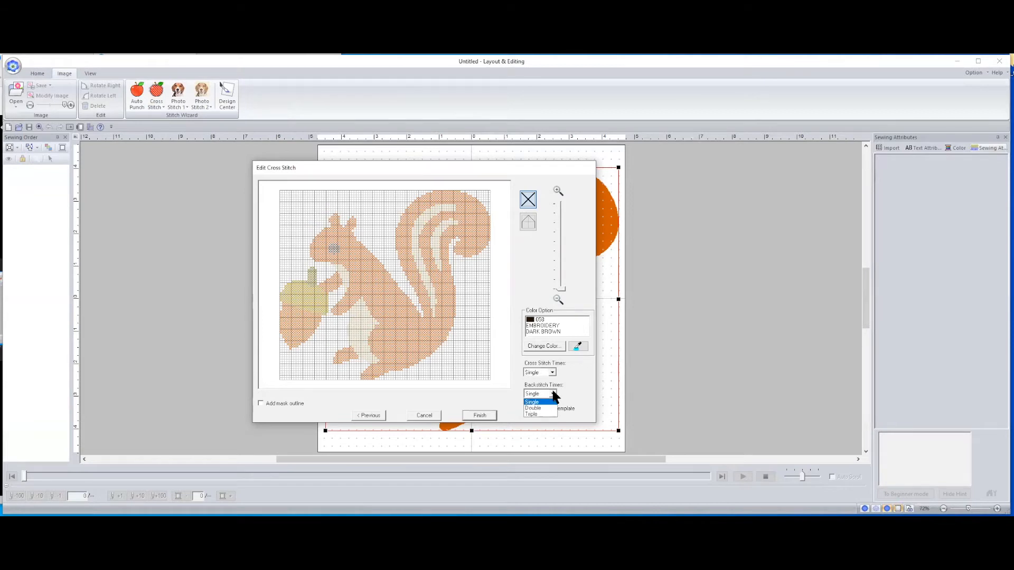
left_click(532, 402)
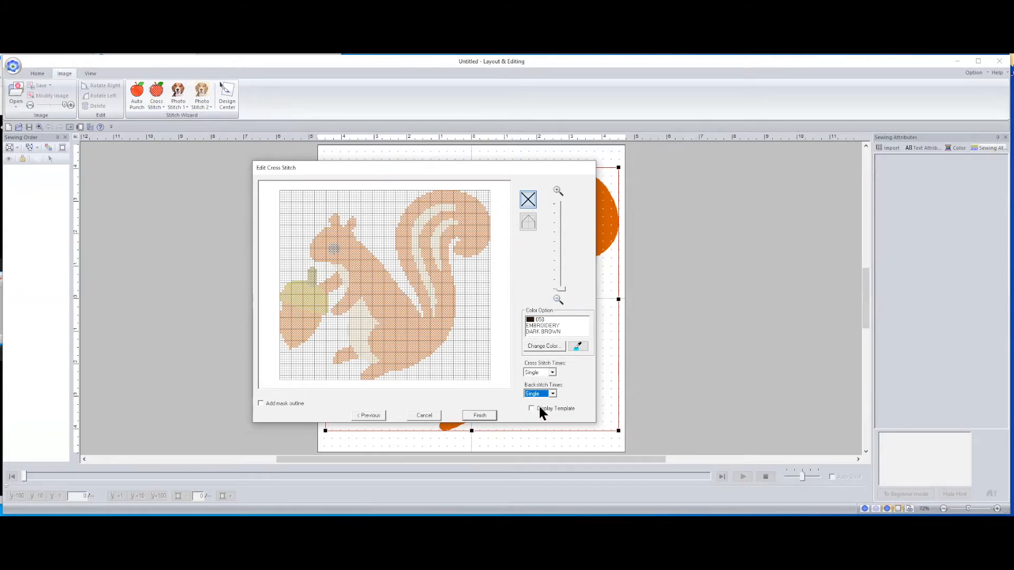
mouse_move(549, 415)
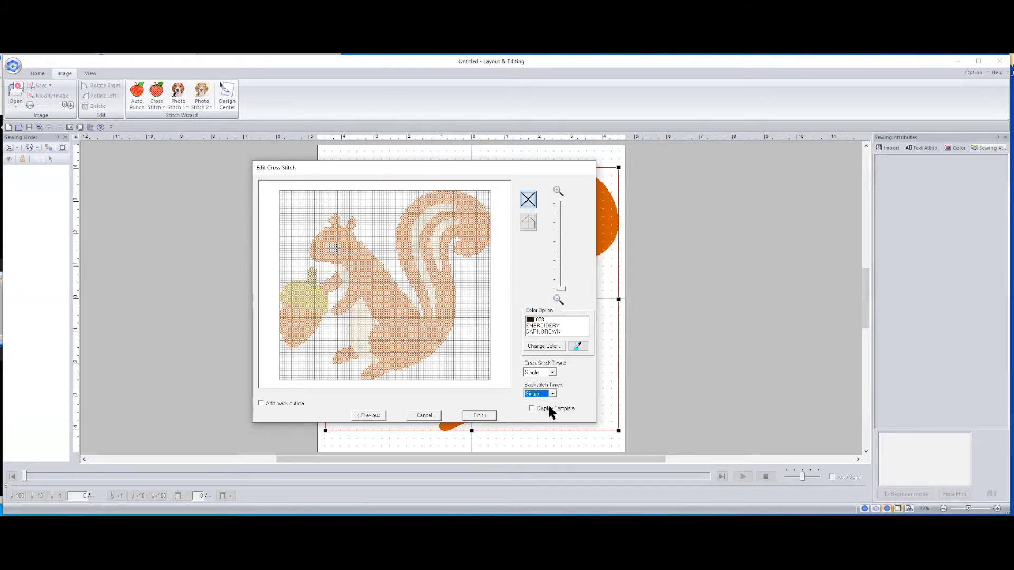
left_click(531, 408)
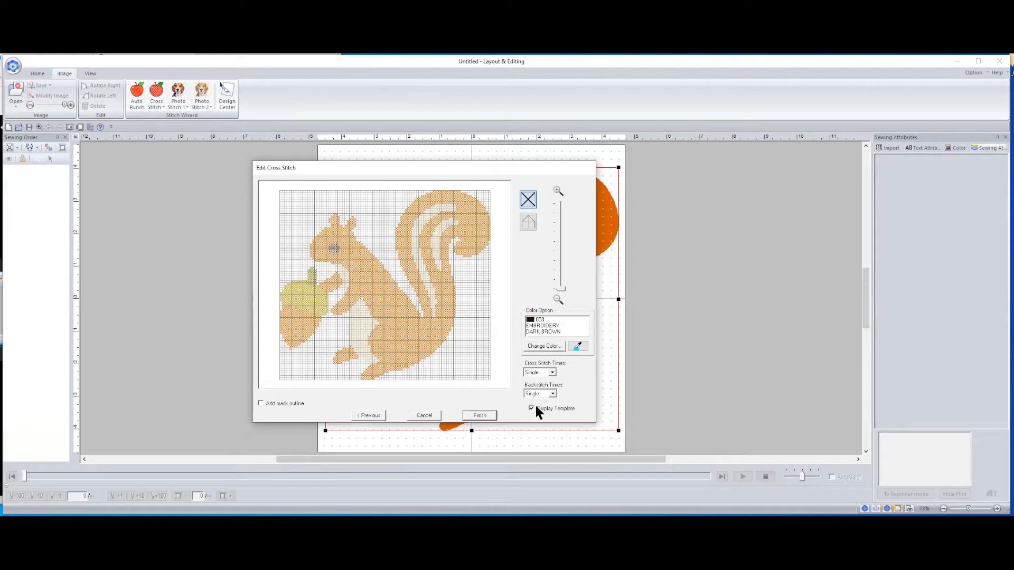
left_click(531, 408)
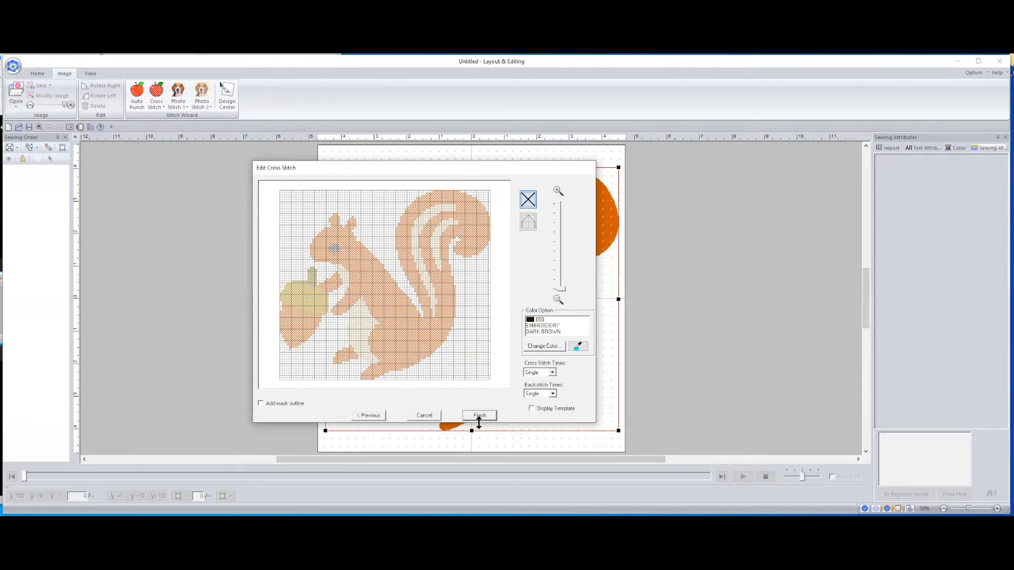
Step: Finish the wizard, placing the squirrel cross-stitch design as stitch objects on the page
left_click(479, 415)
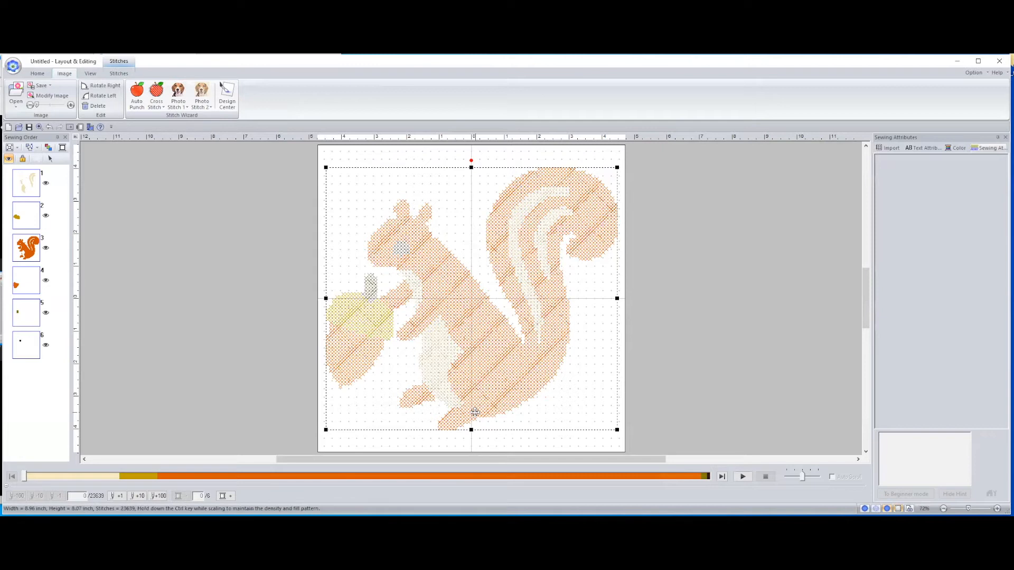
mouse_move(579, 269)
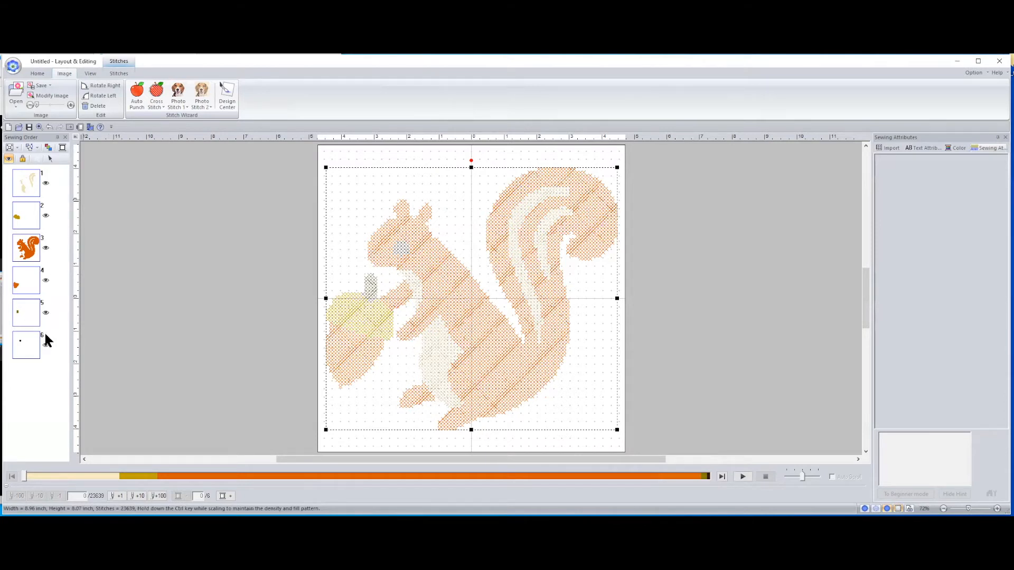
mouse_move(353, 235)
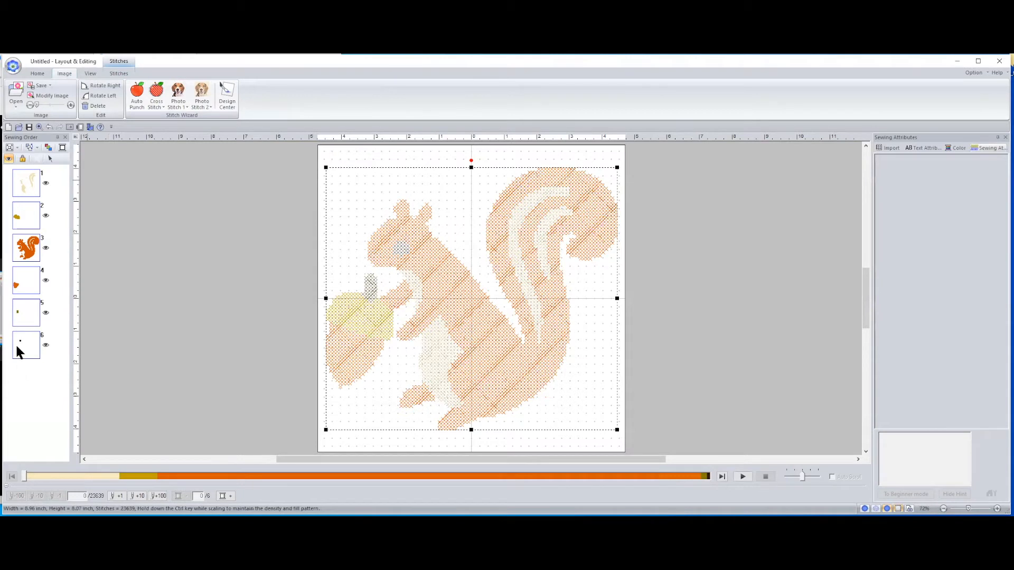
mouse_move(506, 277)
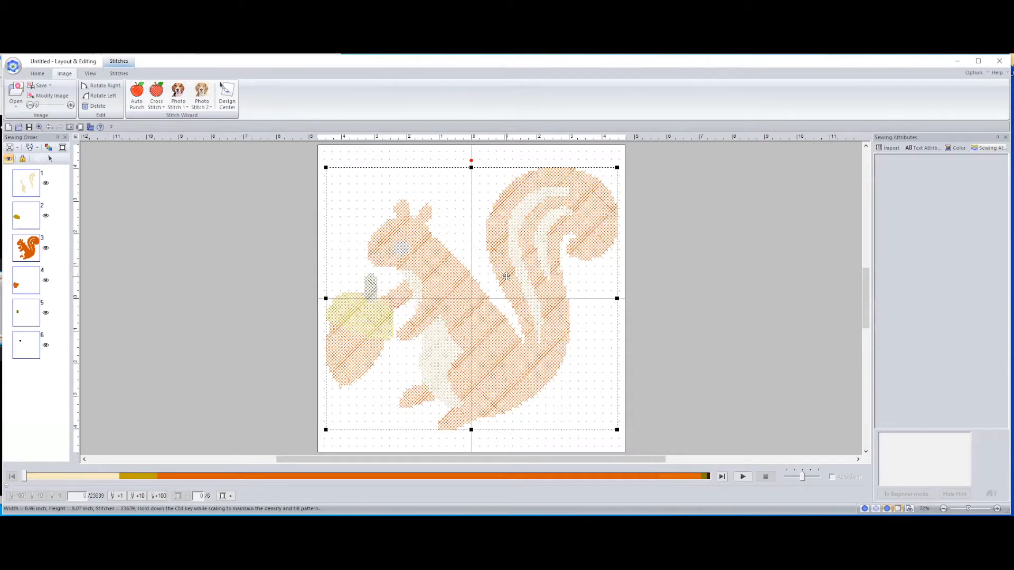
left_click(90, 73)
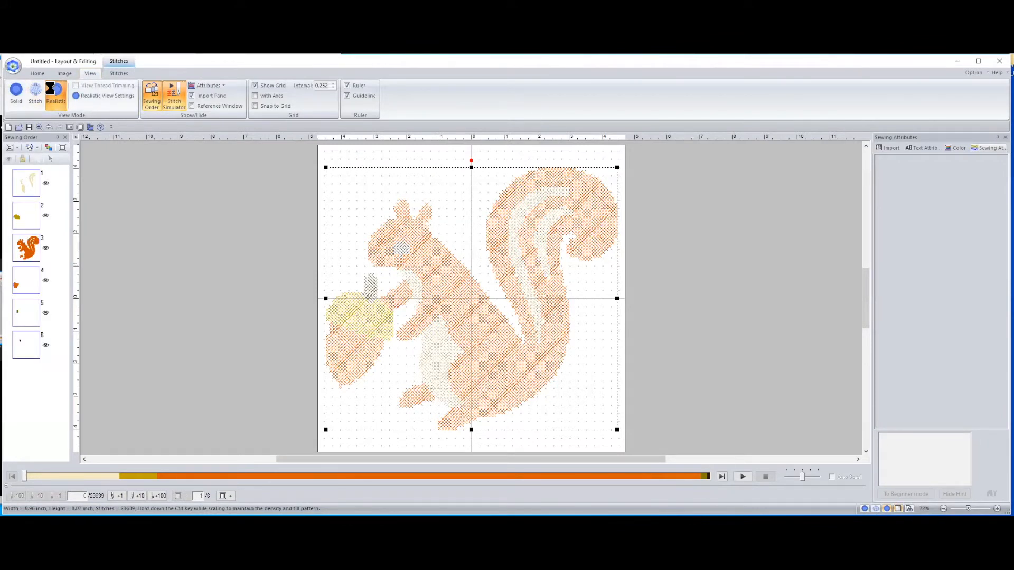
Step: Compare the squirrel in Stitch, Solid and Realistic view modes, ending on Realistic
left_click(34, 95)
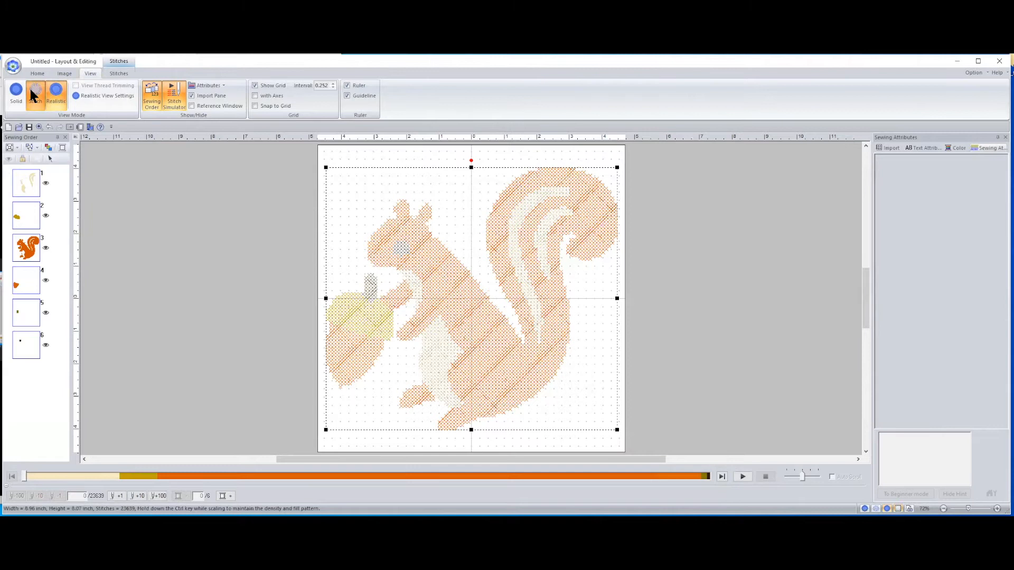
left_click(35, 96)
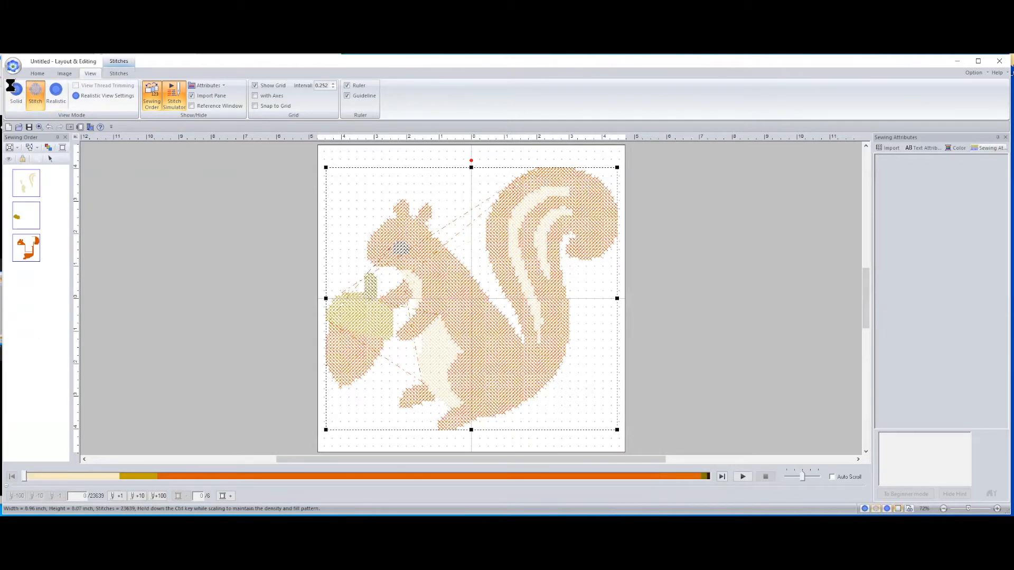
left_click(16, 95)
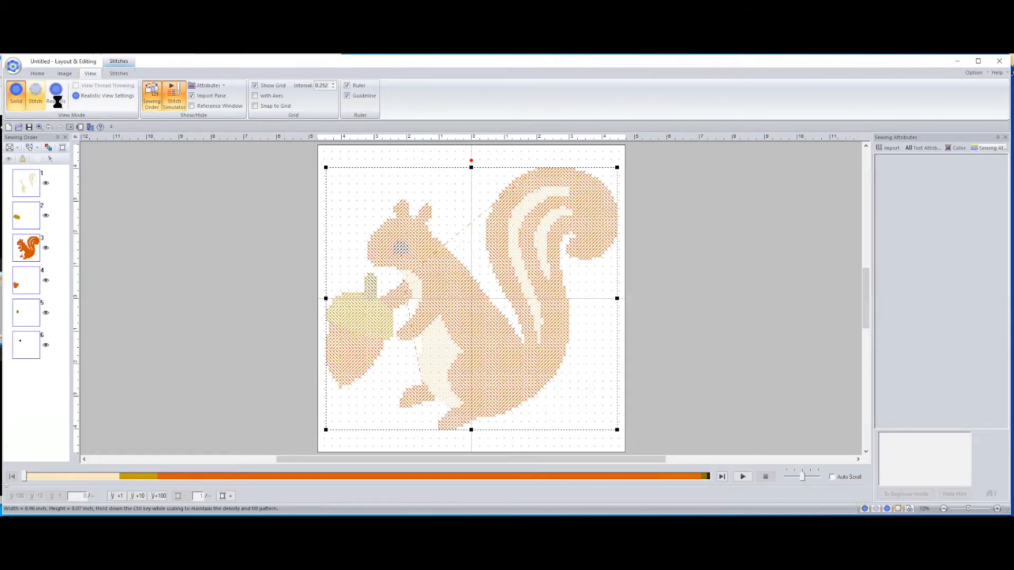
left_click(56, 96)
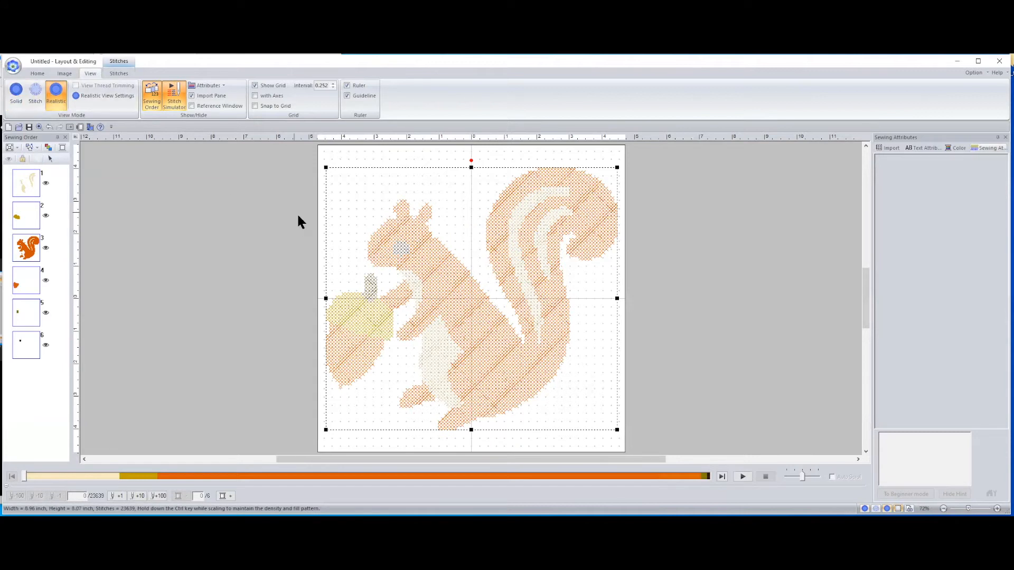
mouse_move(473, 281)
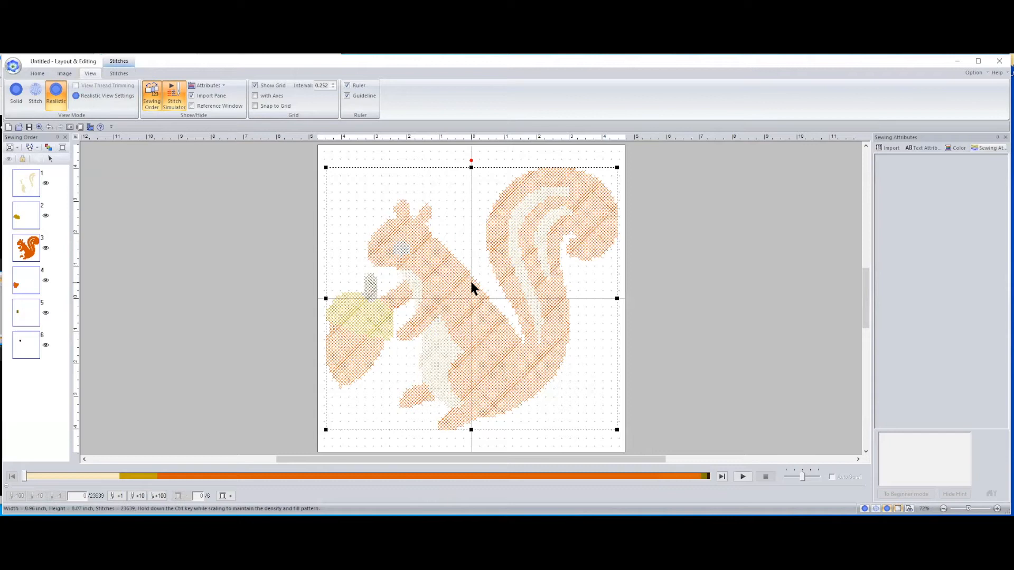
mouse_move(198, 183)
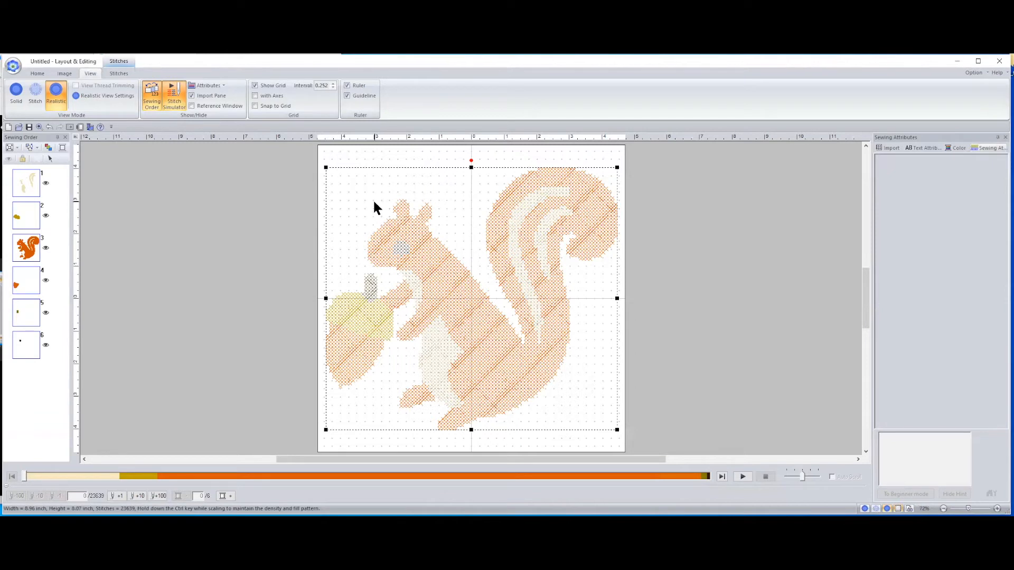
mouse_move(113, 168)
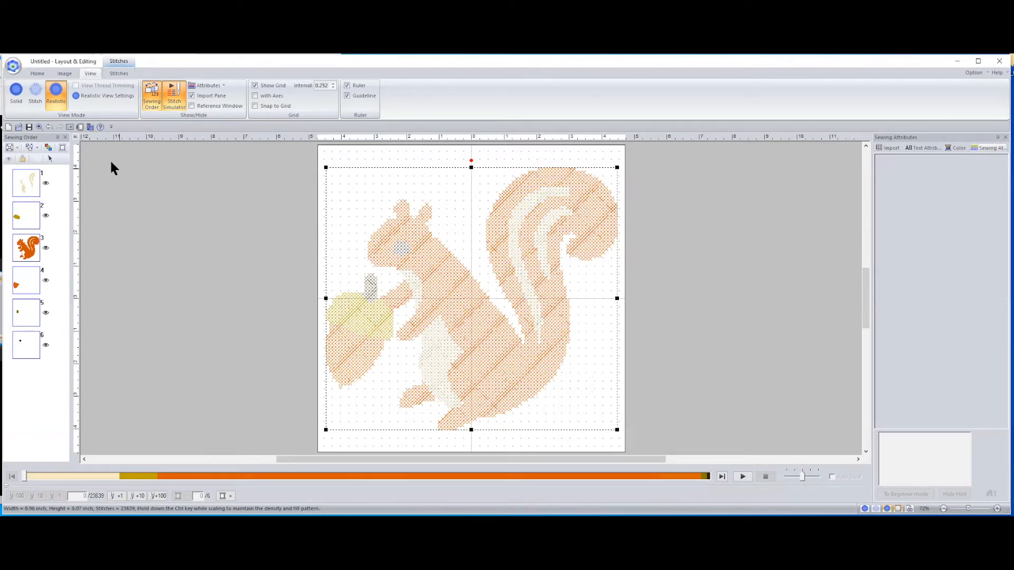
mouse_move(9, 127)
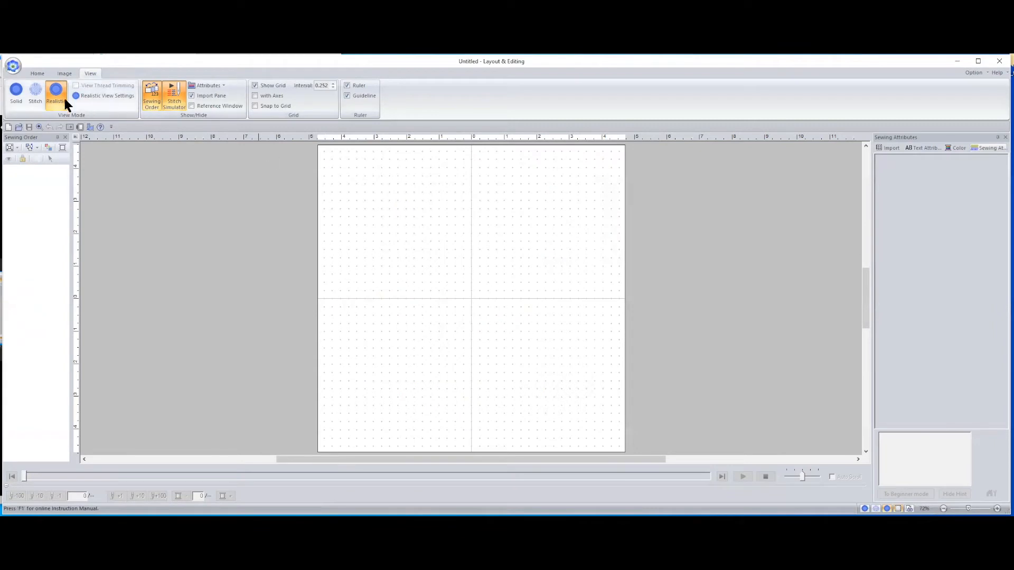
Step: Reload the squirrel into the Cross Stitch wizard, accept the mask and 0.10-inch cross size, reaching Edit Cross Stitch
left_click(64, 73)
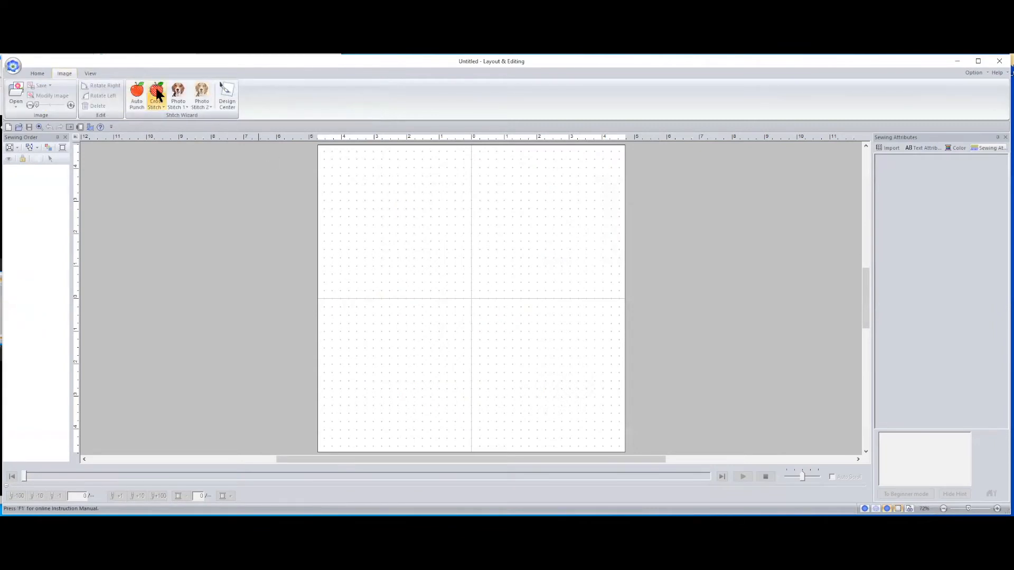
mouse_move(290, 218)
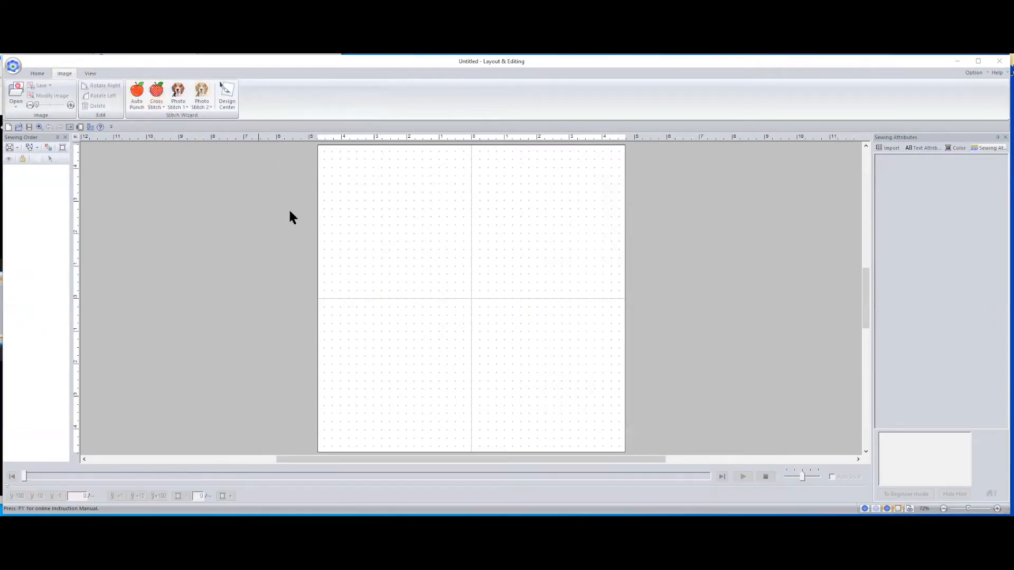
left_click(15, 98)
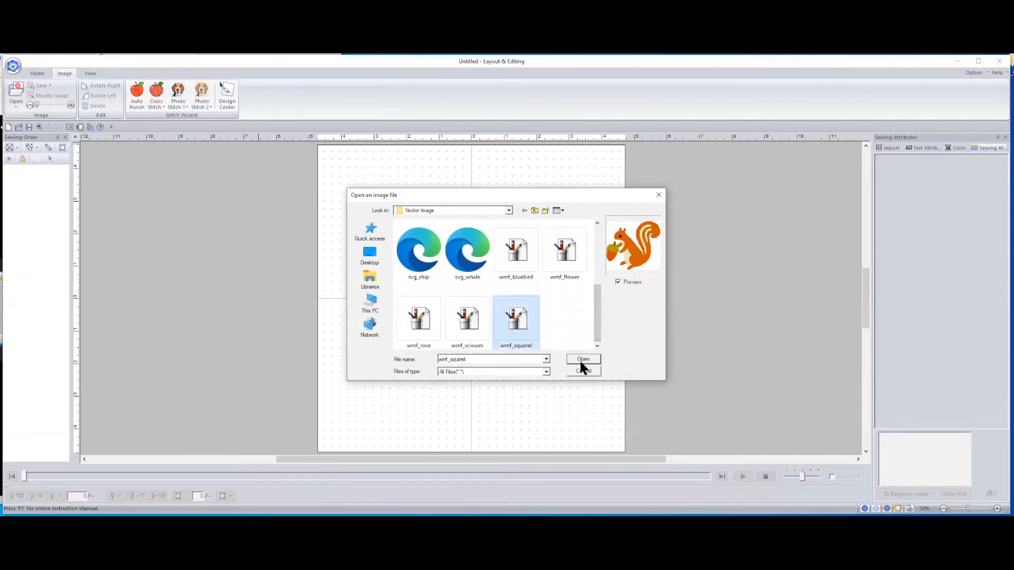
left_click(582, 359)
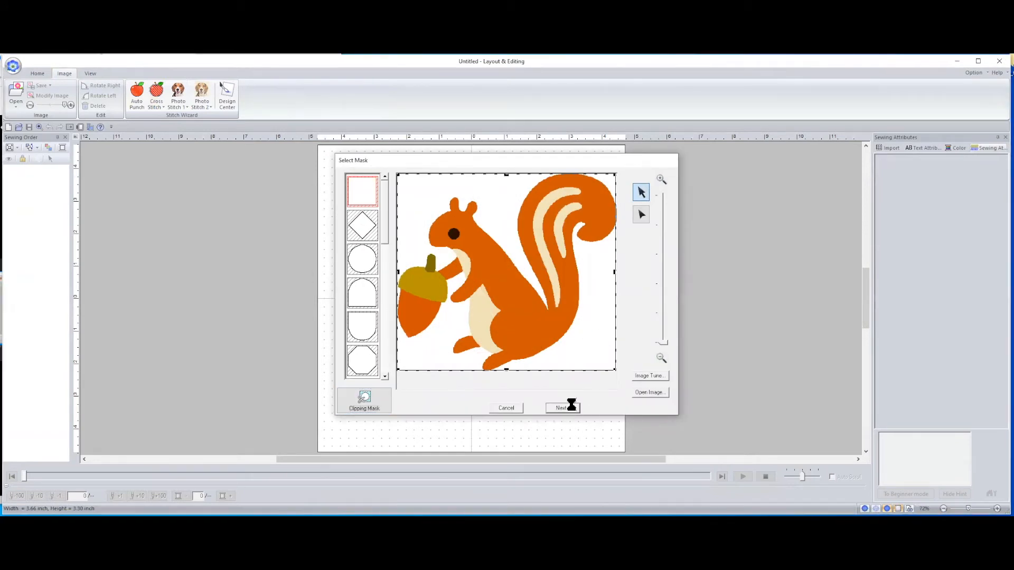
left_click(561, 408)
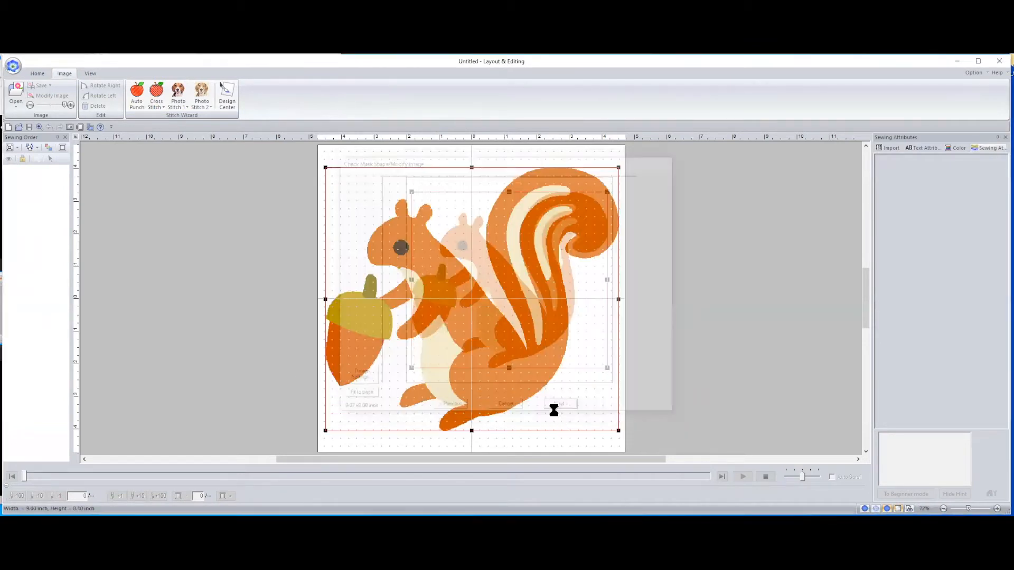
left_click(558, 405)
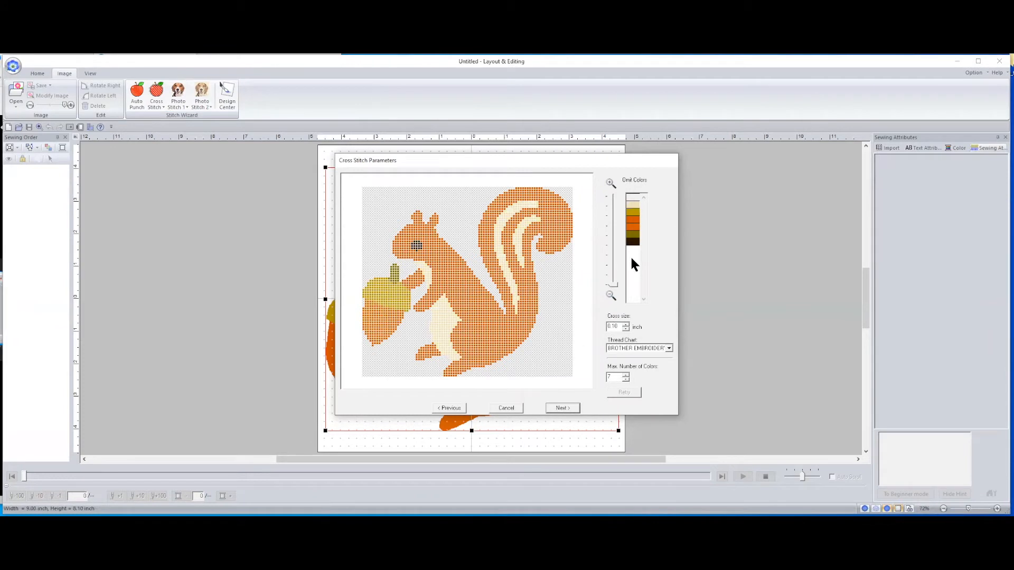
mouse_move(634, 335)
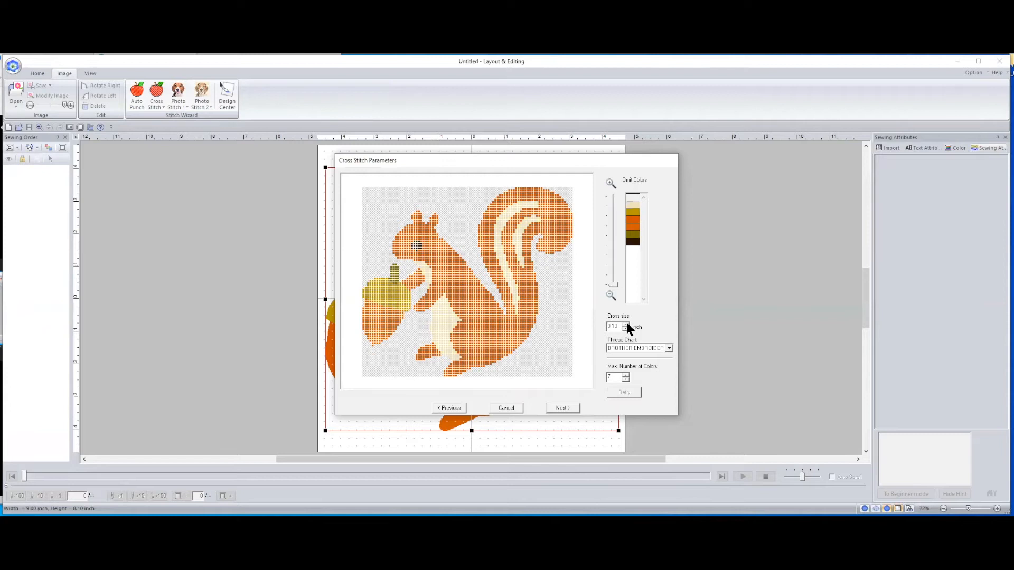
mouse_move(626, 325)
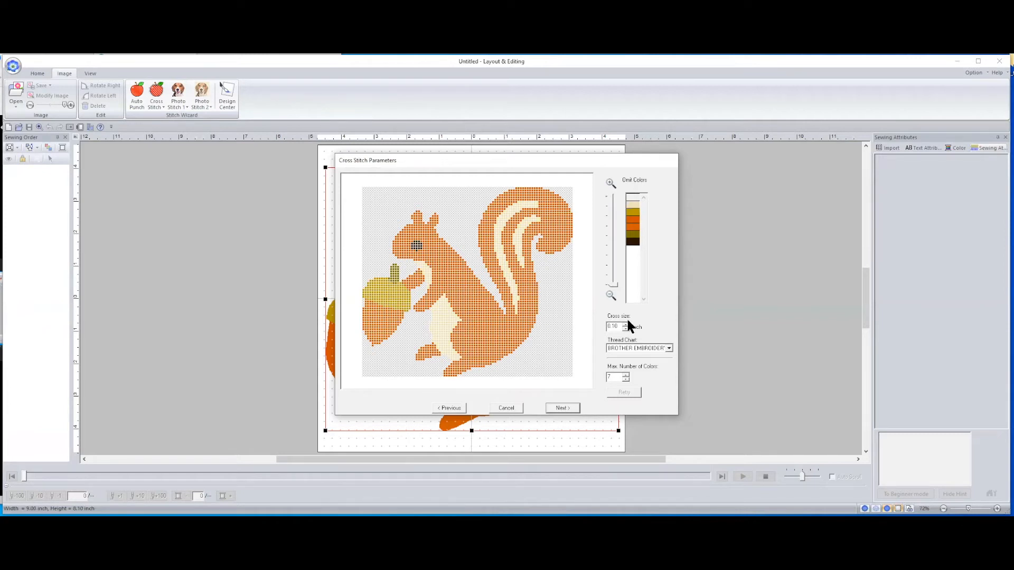
mouse_move(582, 398)
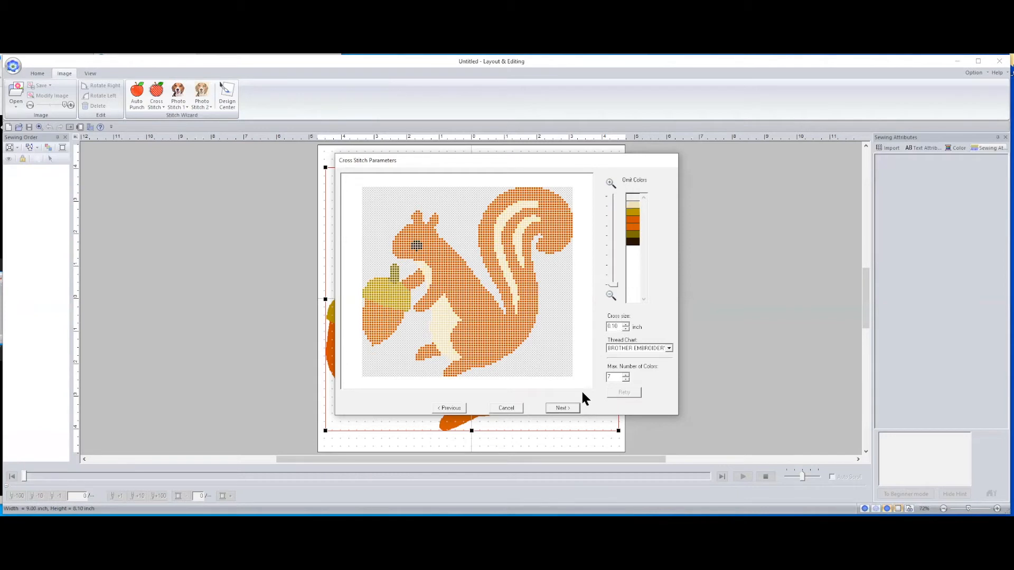
mouse_move(551, 401)
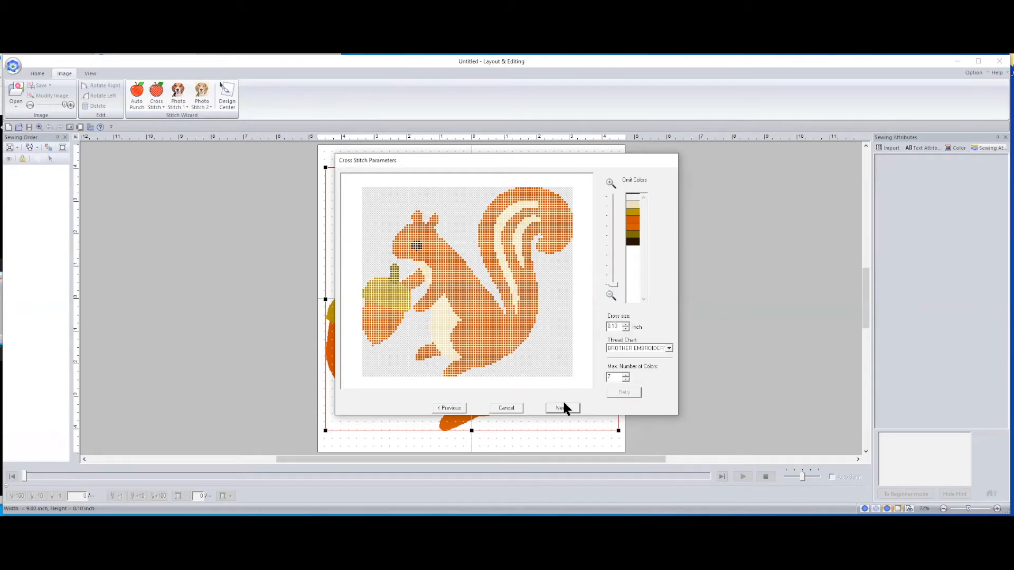
left_click(559, 408)
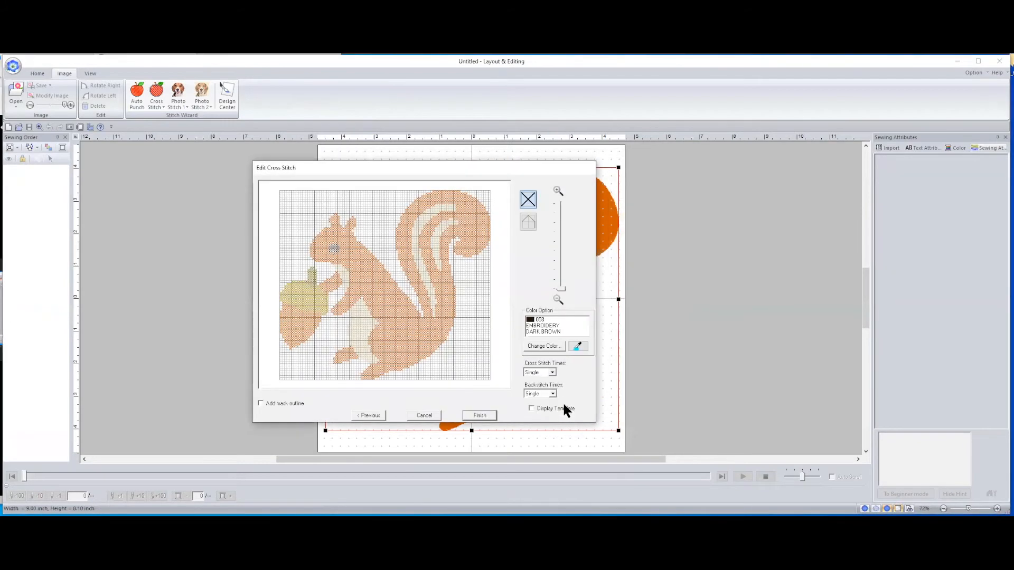
mouse_move(543, 377)
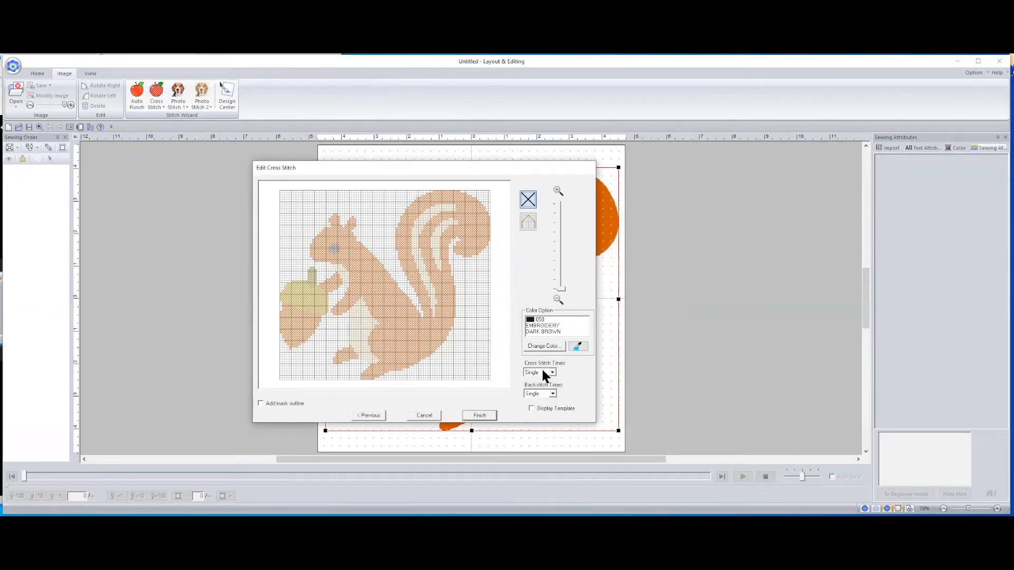
Step: Set Cross Stitch Times to Triple, place the pattern on the page, and begin a new design
left_click(552, 372)
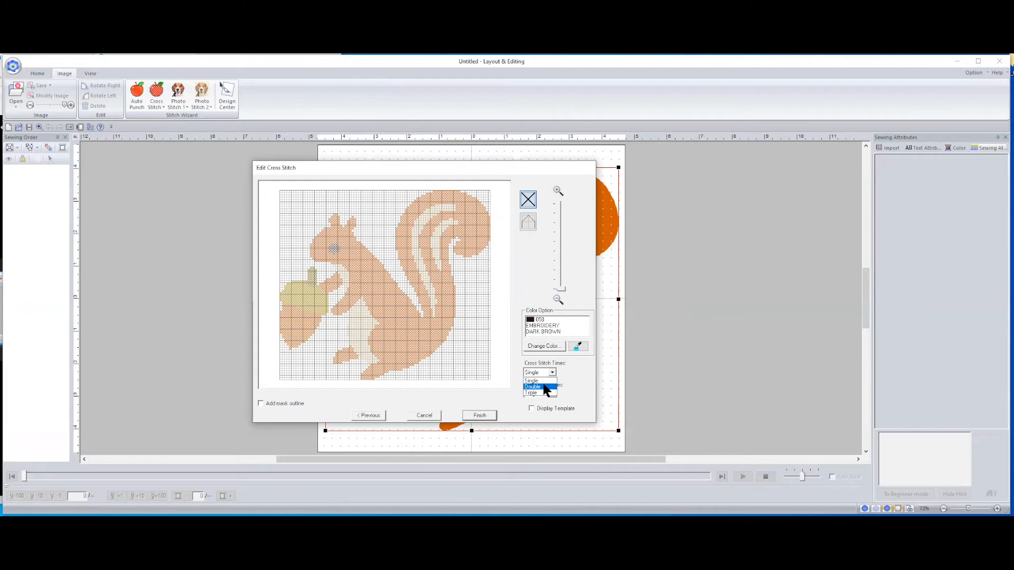
left_click(531, 393)
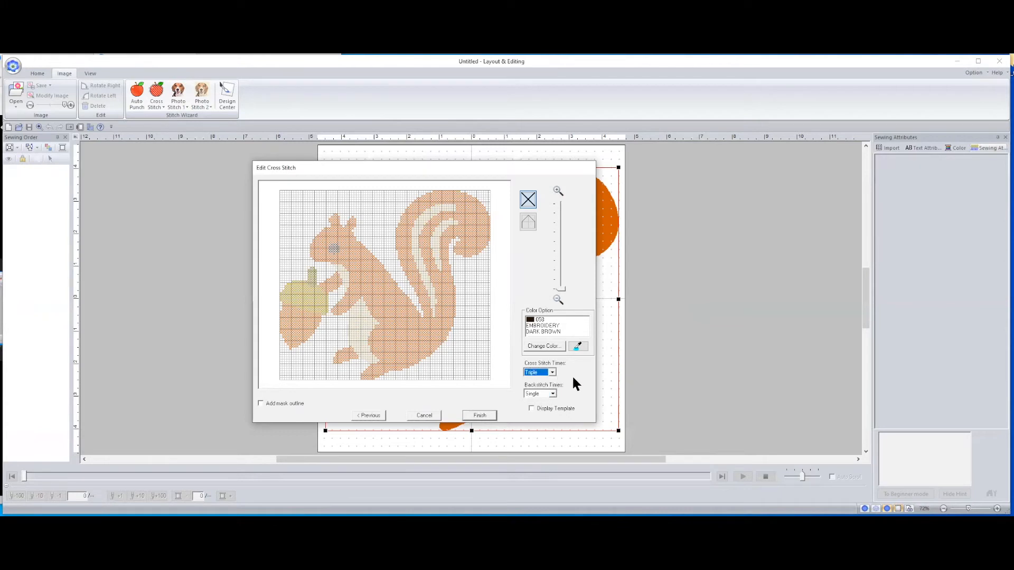
mouse_move(545, 398)
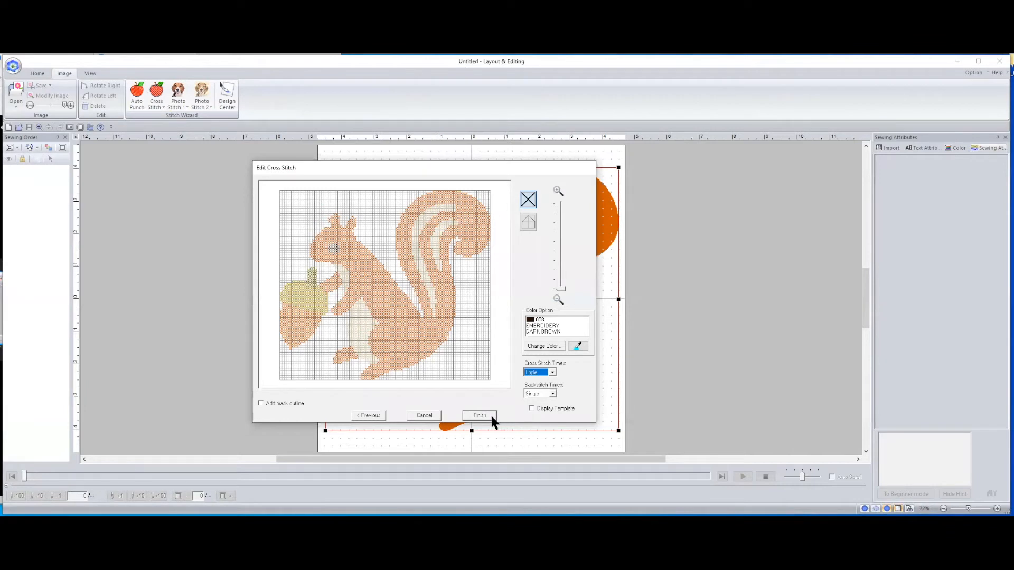
left_click(479, 416)
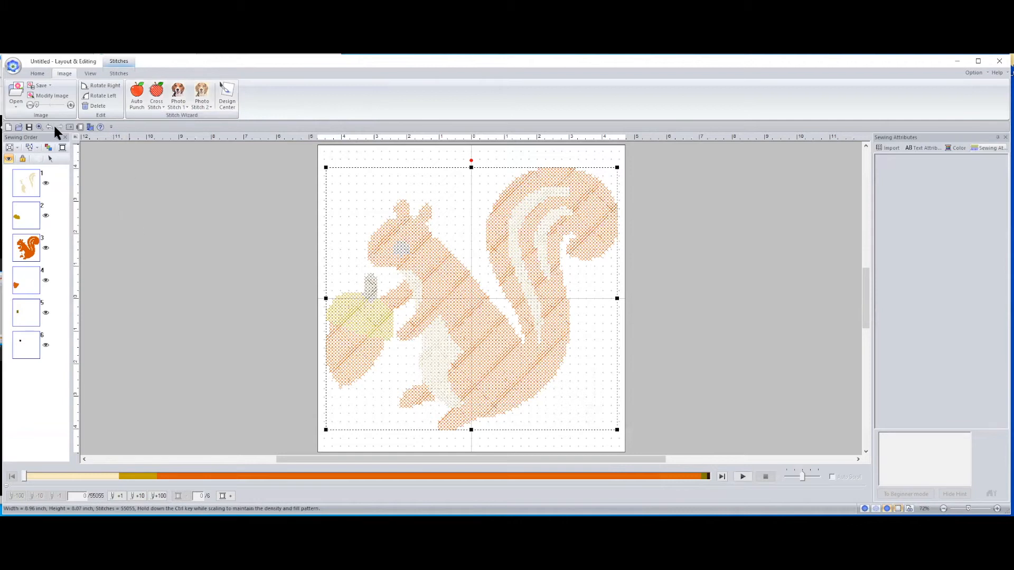
mouse_move(9, 127)
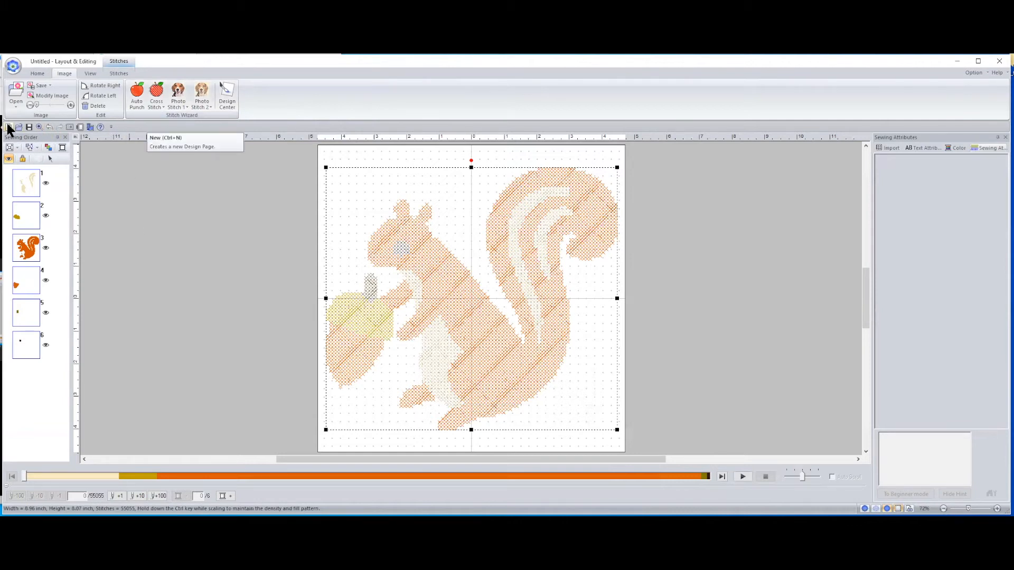
left_click(10, 127)
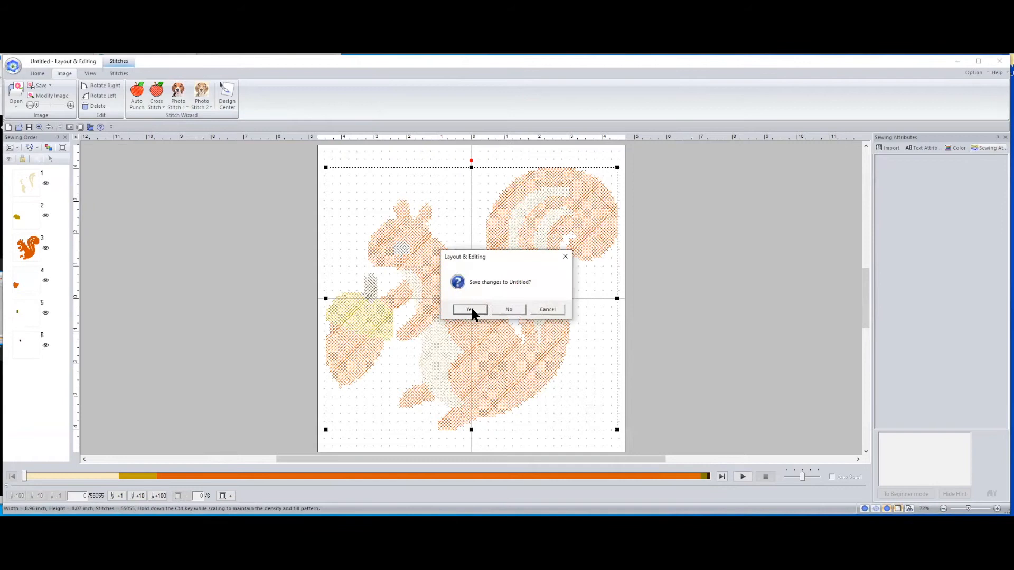
mouse_move(510, 313)
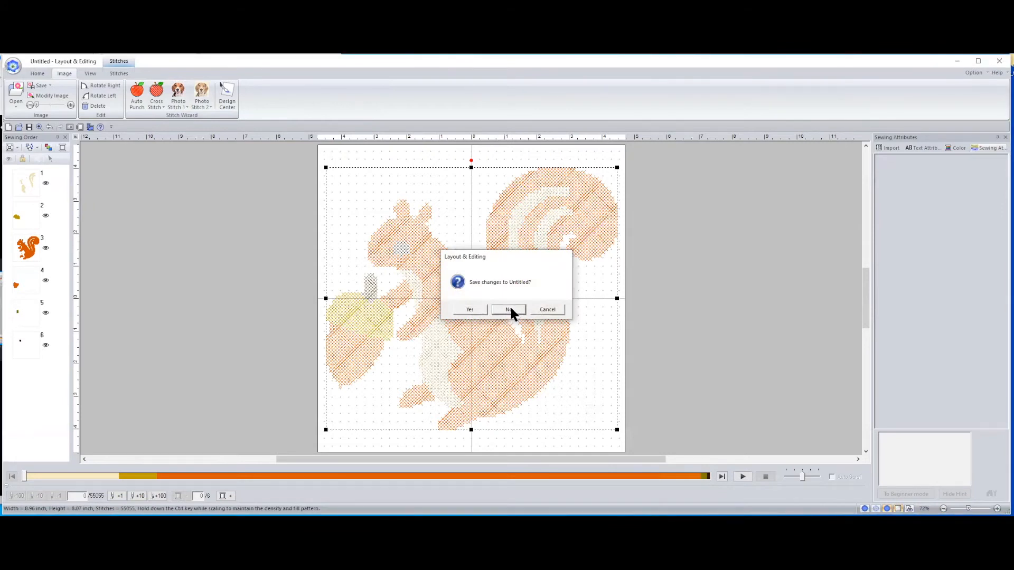
Step: Discard the unsaved design and reload wmf_squirrel into the Cross Stitch wizard up to its parameters
left_click(508, 310)
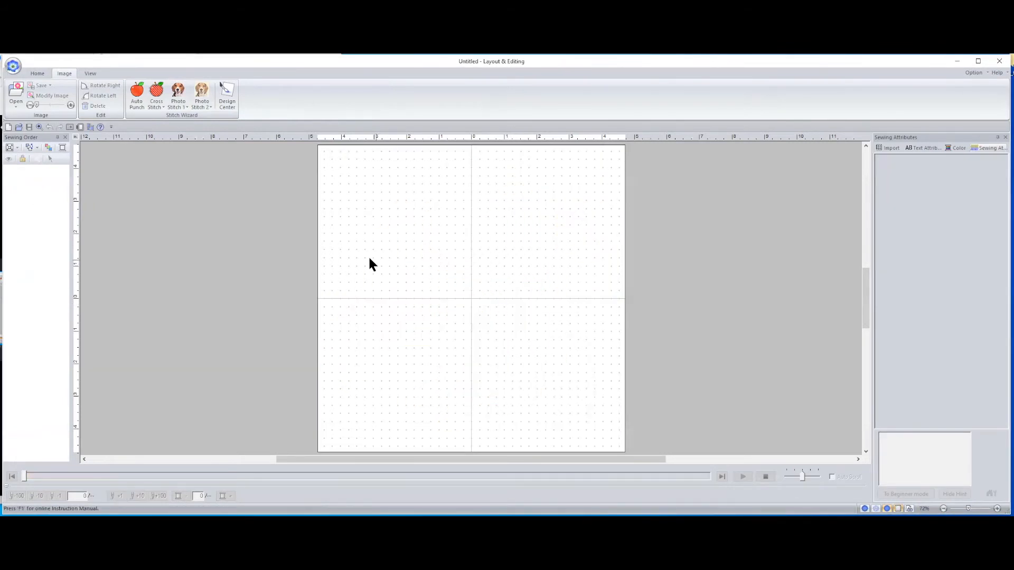
mouse_move(155, 95)
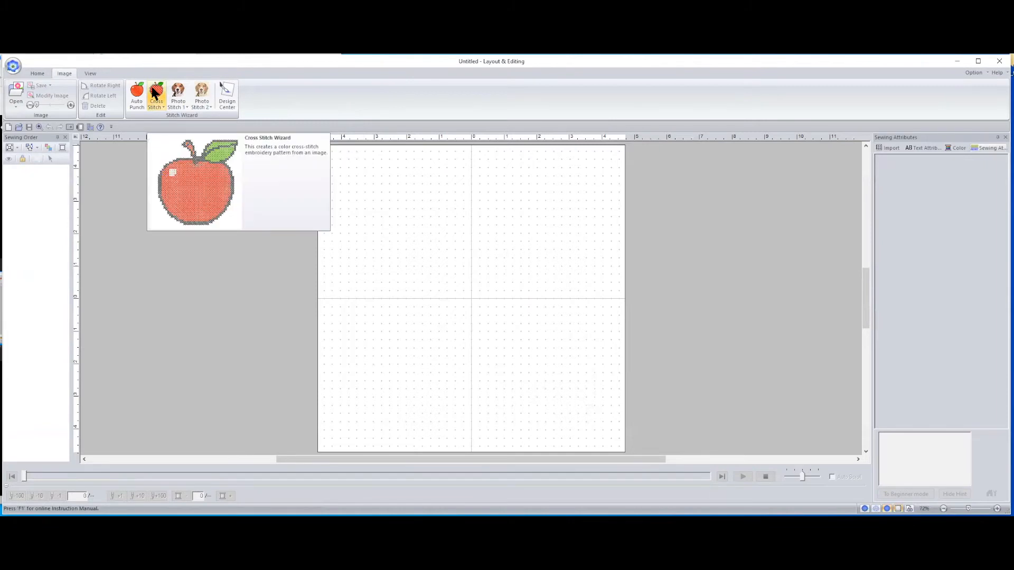
left_click(156, 97)
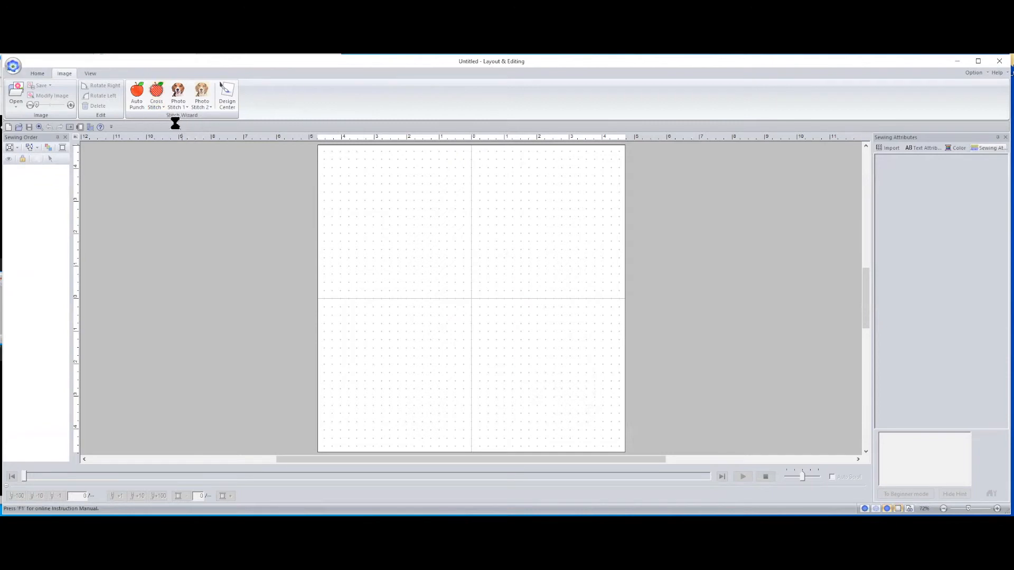
left_click(16, 97)
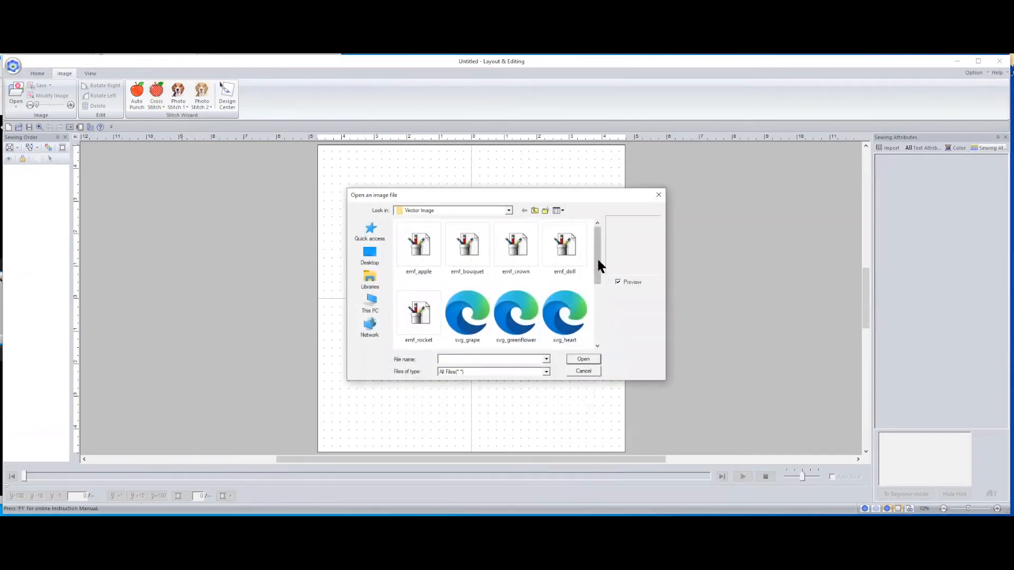
scroll("down", 3)
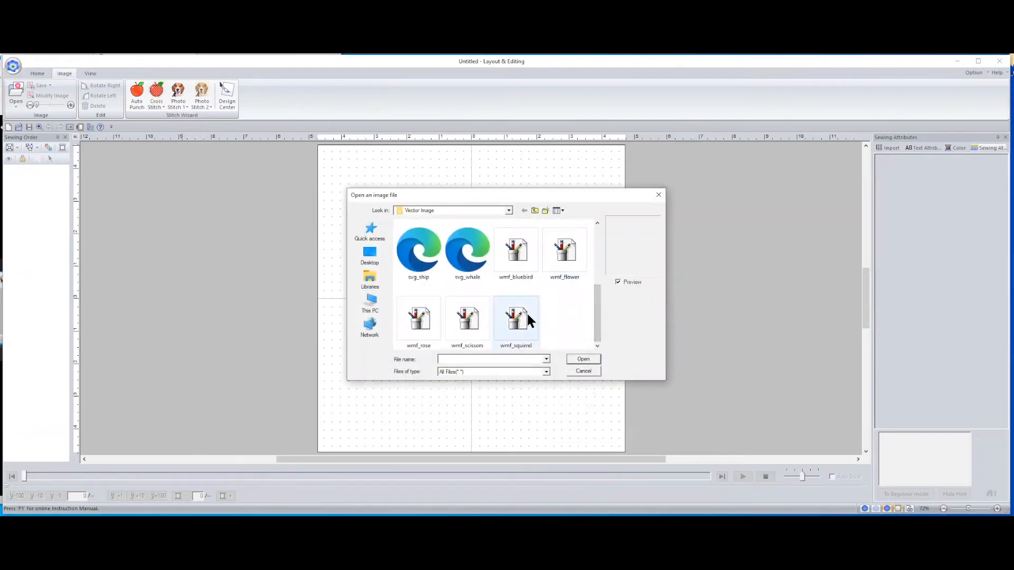
left_click(583, 370)
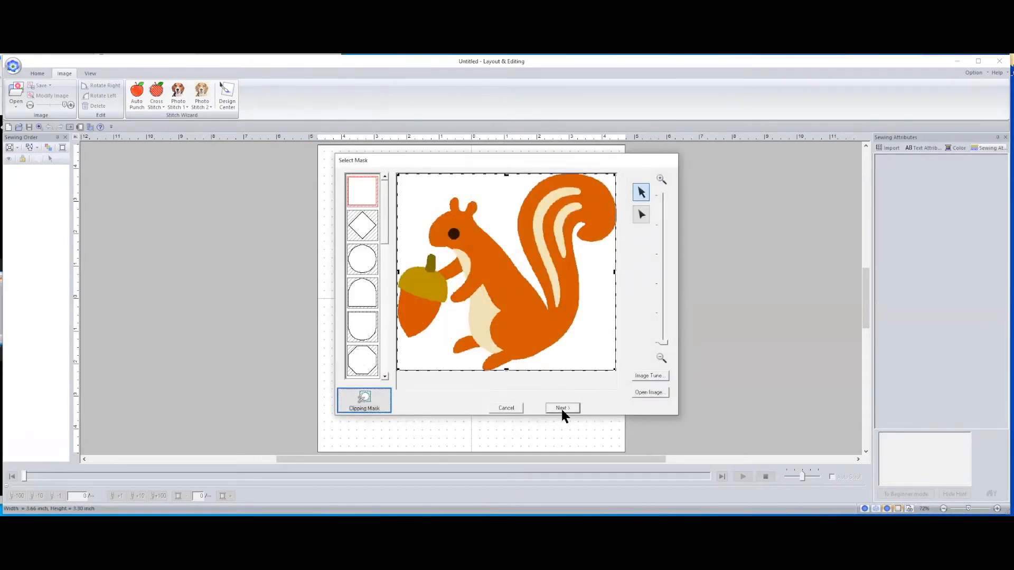
left_click(561, 408)
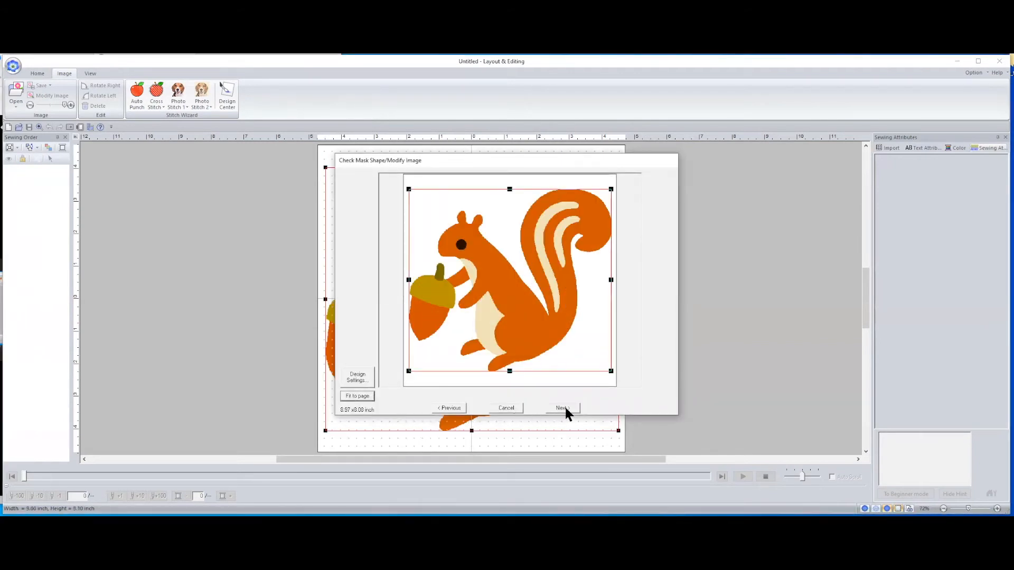
left_click(561, 408)
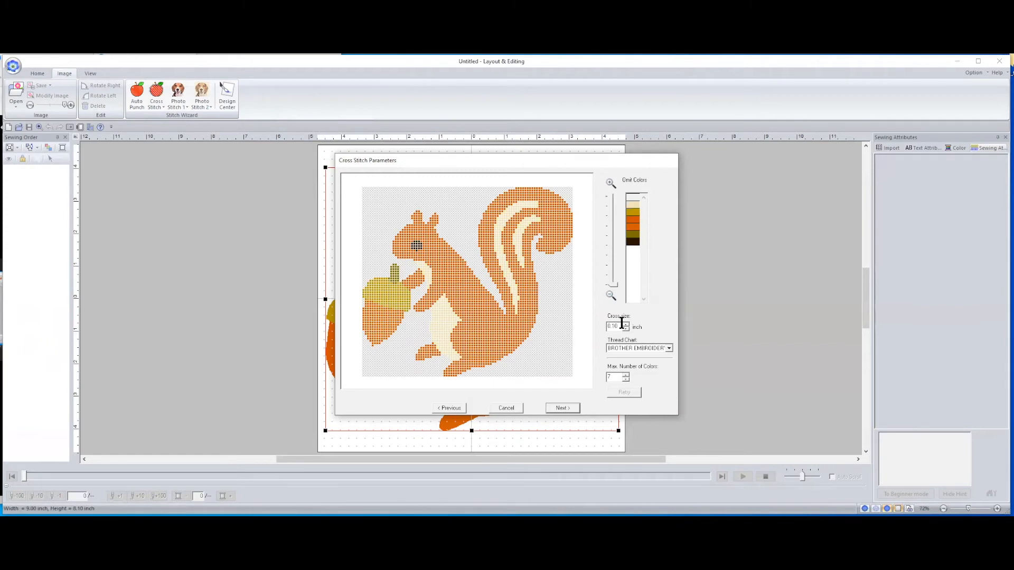
mouse_move(626, 328)
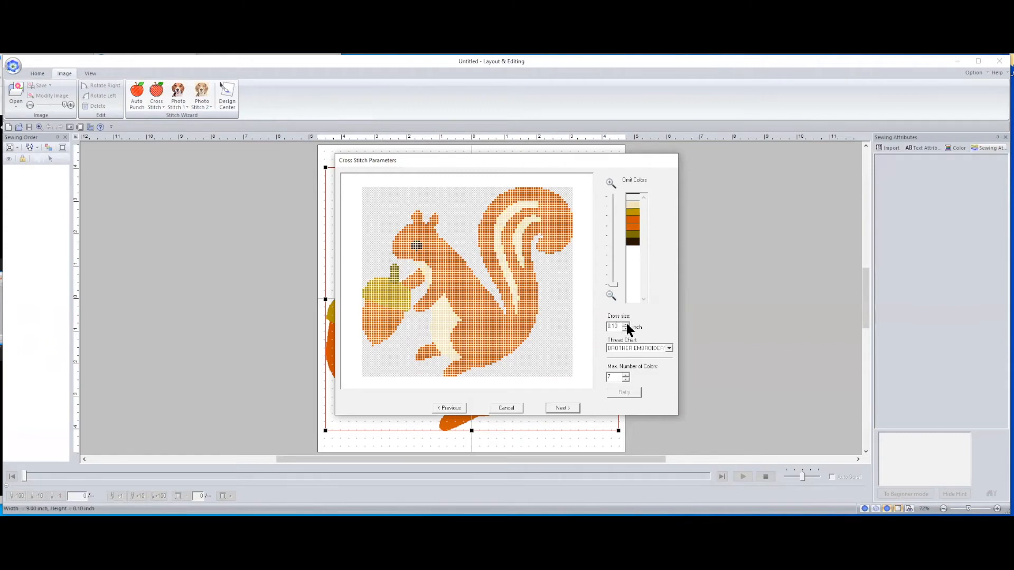
Step: Adjust the Cross size spin control from 0.20 to 0.15 inch for a finer squirrel grid
left_click(625, 324)
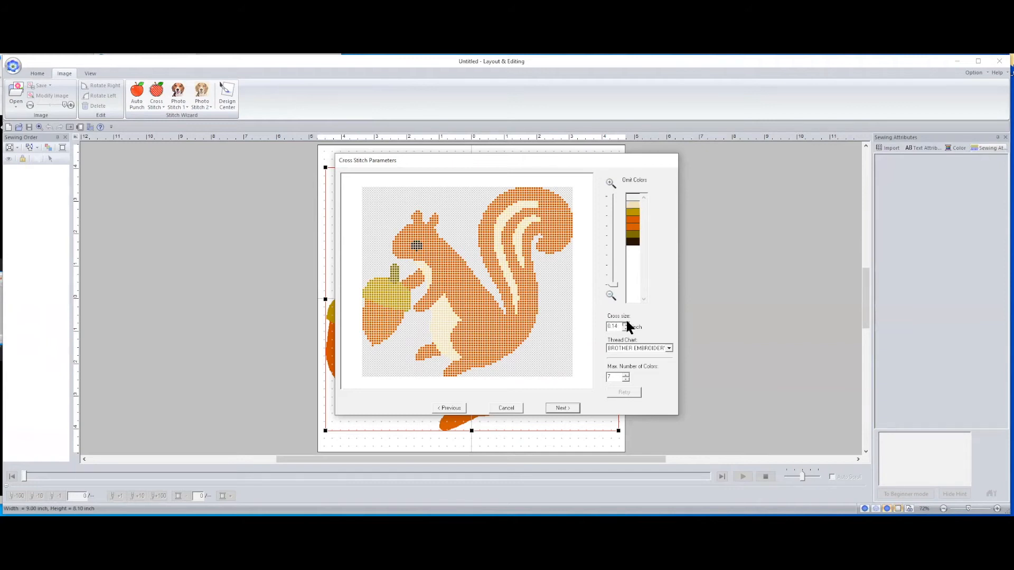
left_click(624, 325)
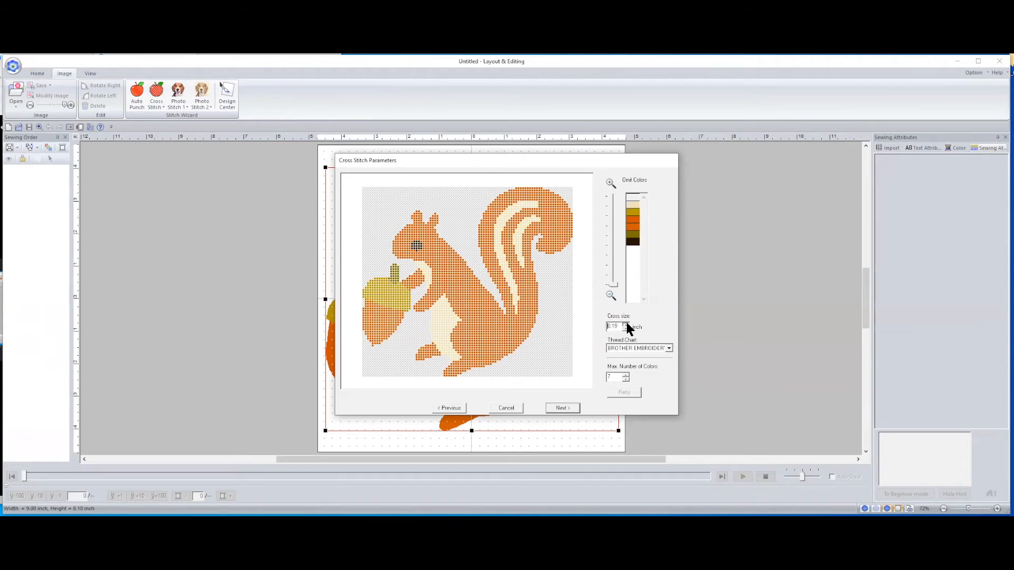
left_click(625, 324)
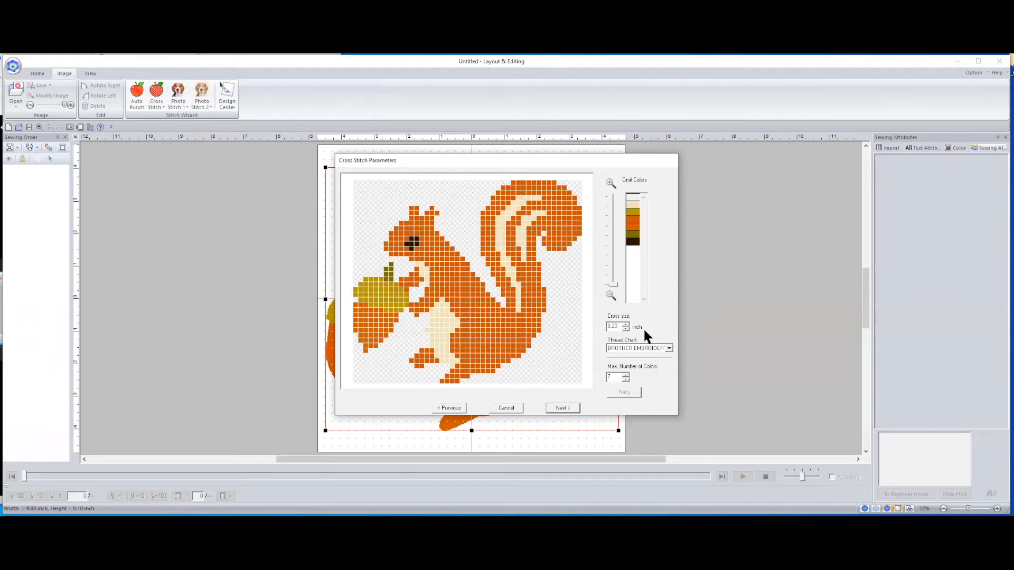
mouse_move(424, 264)
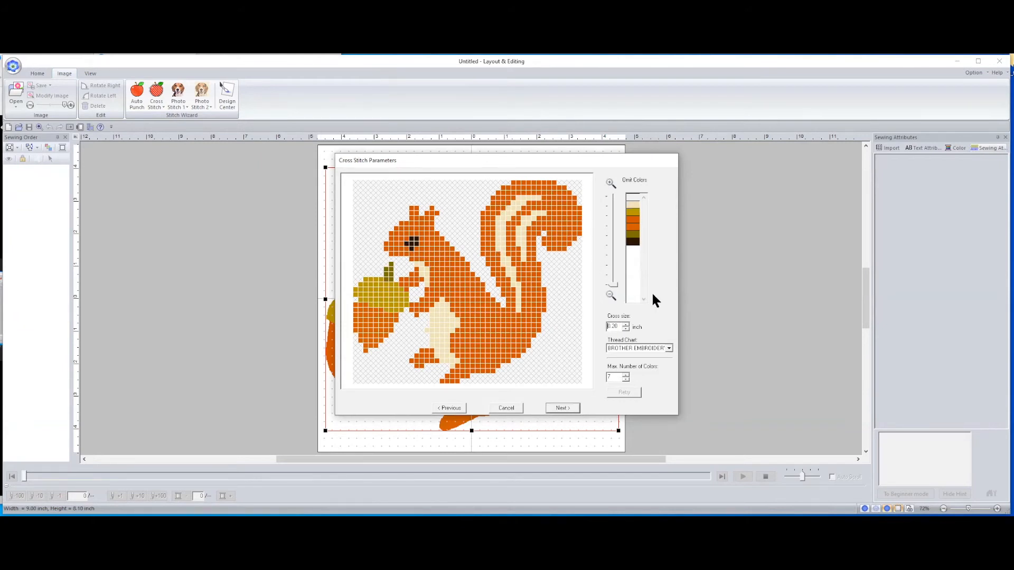
mouse_move(627, 341)
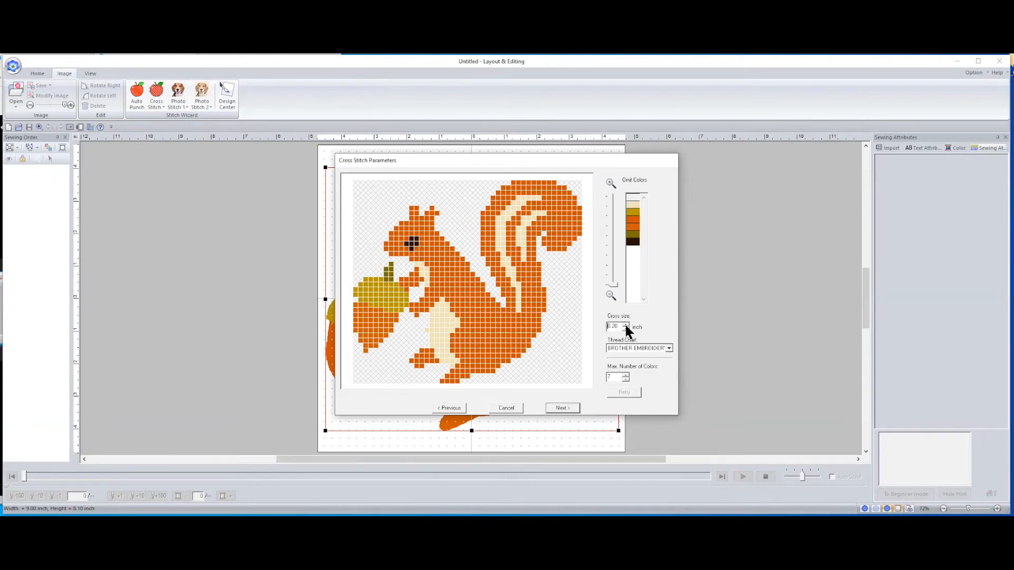
left_click(624, 329)
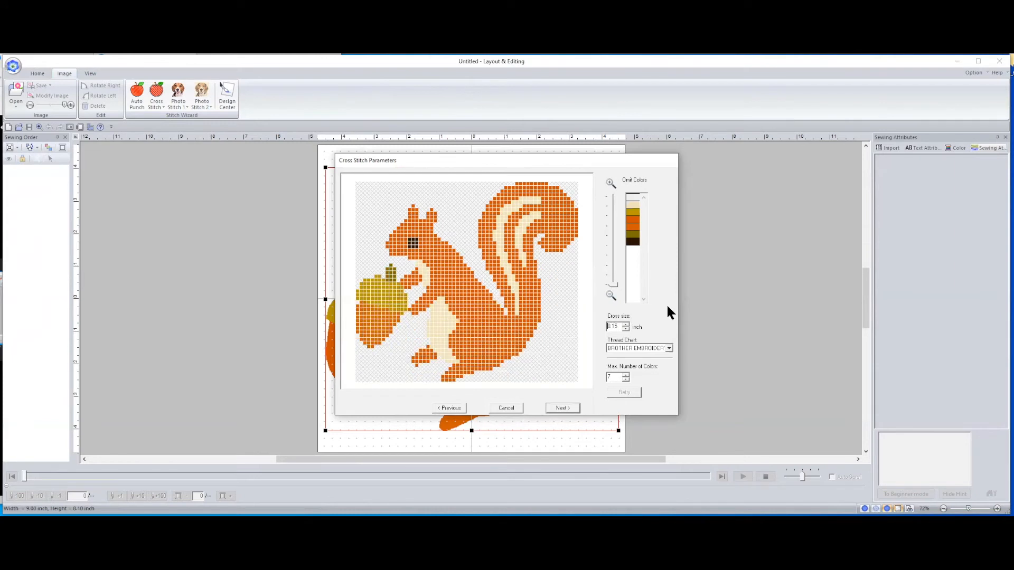
mouse_move(548, 399)
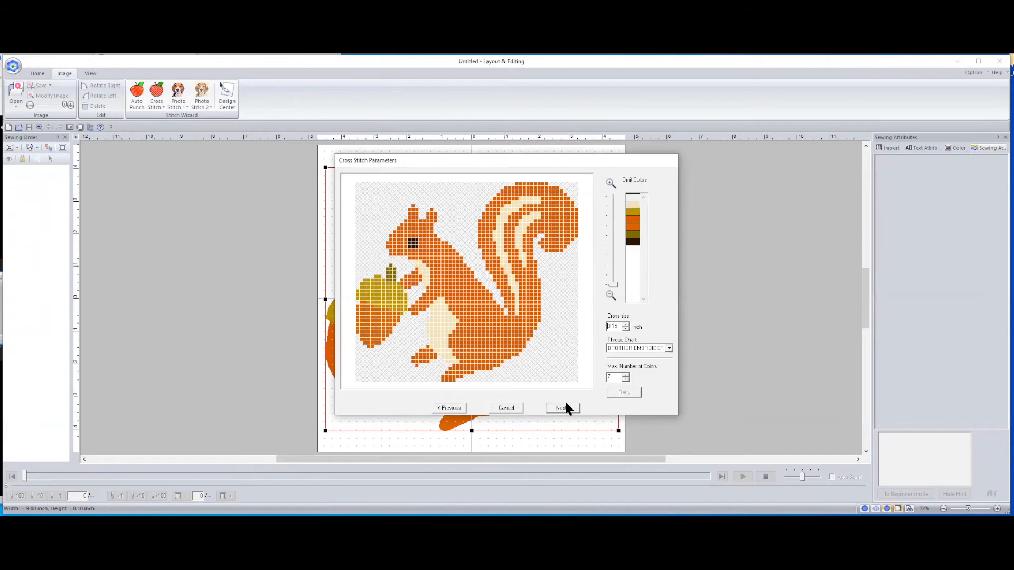
mouse_move(566, 411)
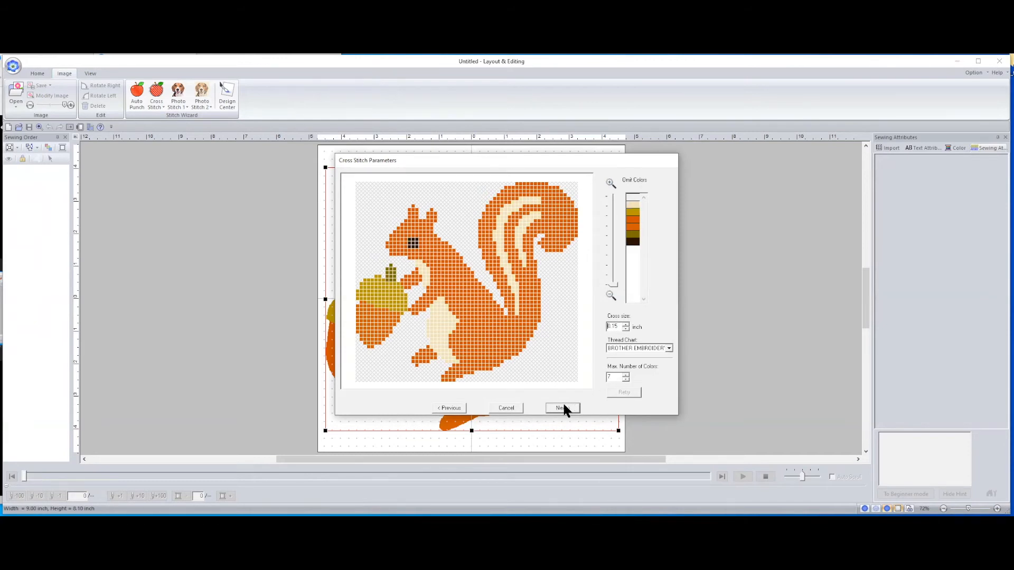
Step: Finish the wizard so the 0.15-inch squirrel cross stitch lands on the page as stitches
left_click(559, 408)
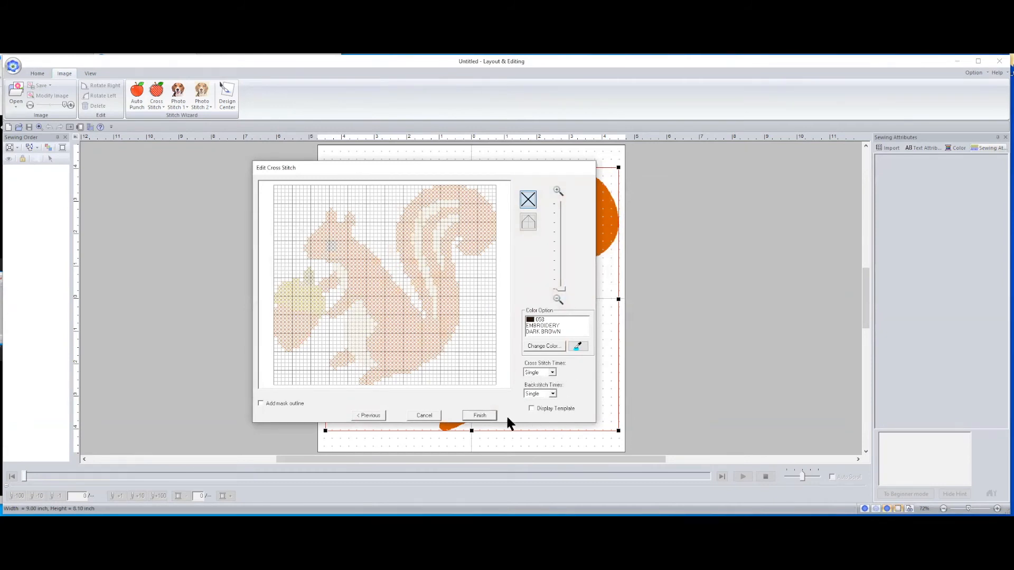
left_click(479, 415)
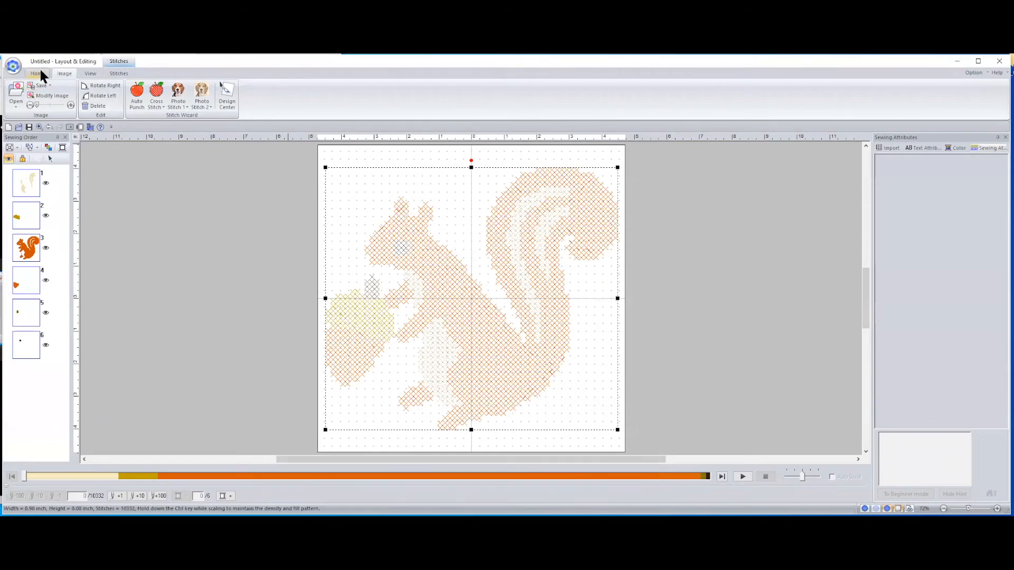
left_click(37, 73)
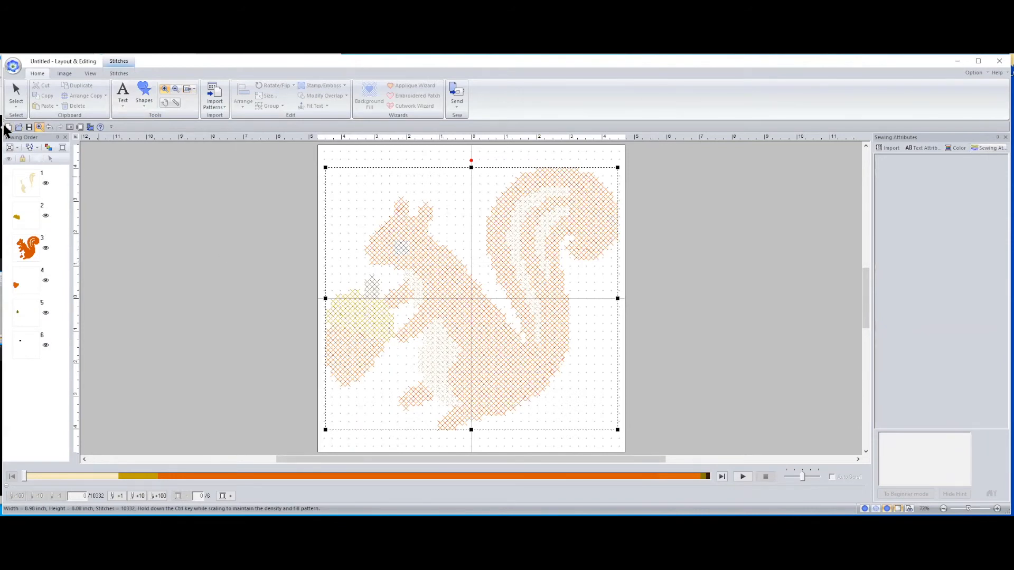
Step: Start a new design, discarding the 0.15-inch squirrel cross stitch without saving
left_click(7, 127)
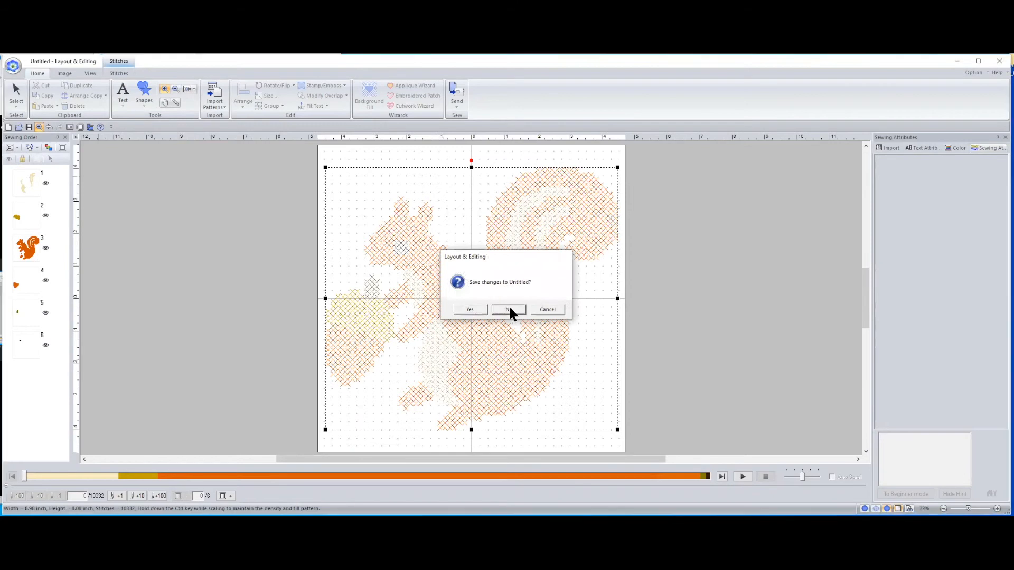
left_click(509, 310)
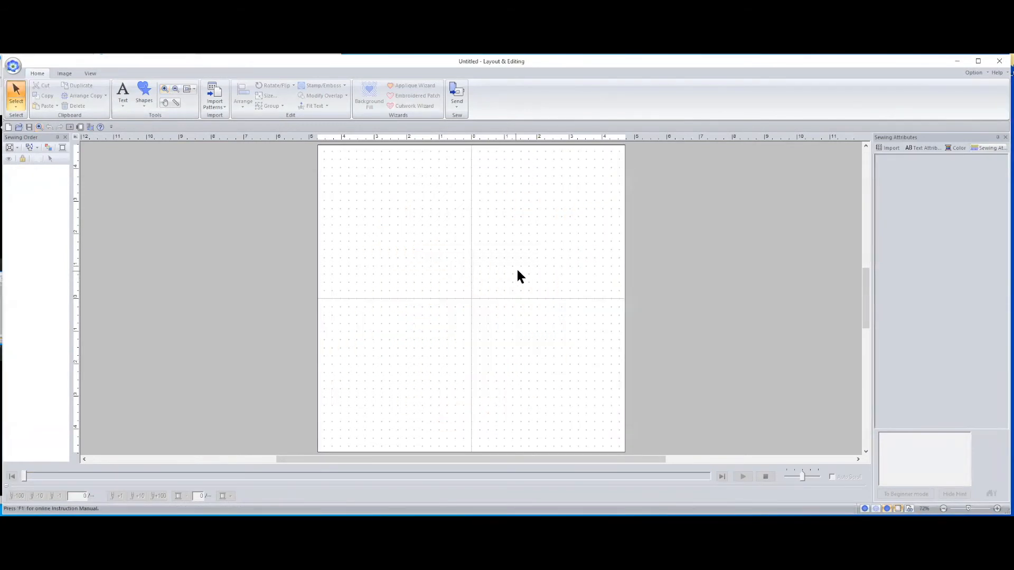
mouse_move(145, 155)
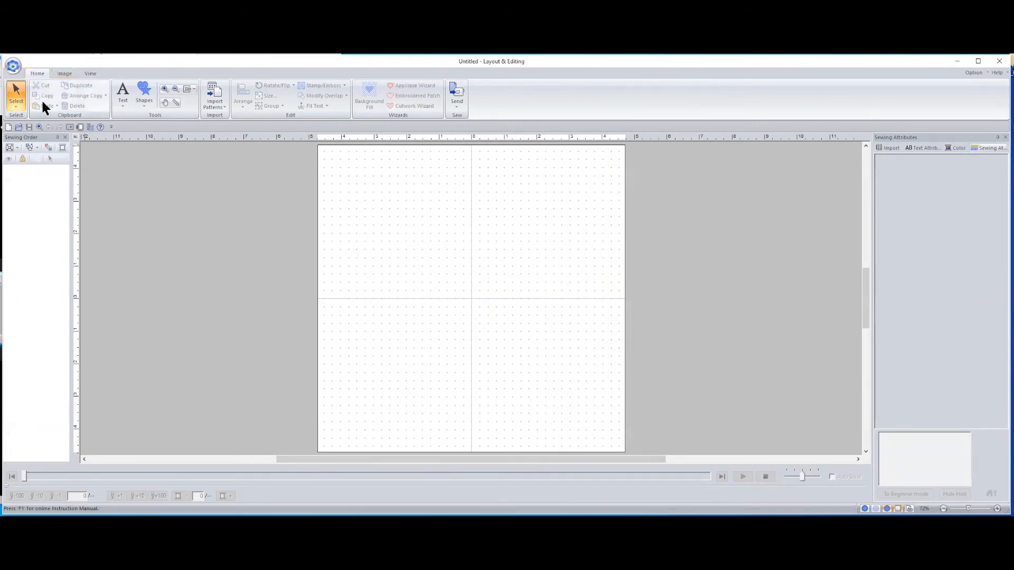
mouse_move(10, 127)
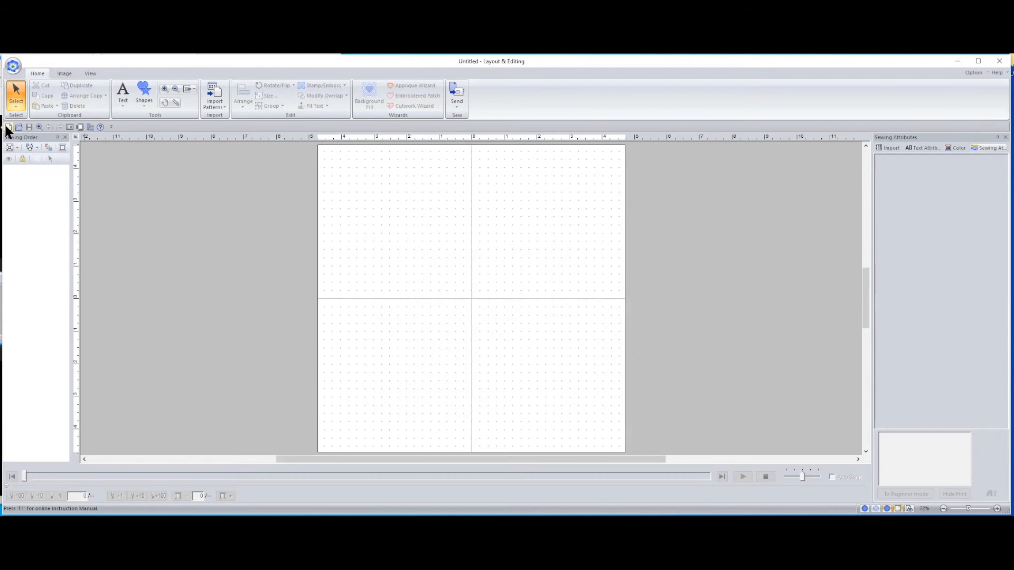
Step: Load wmf_squirrel into the Cross Stitch wizard, accept the mask and fit it to the page
left_click(63, 73)
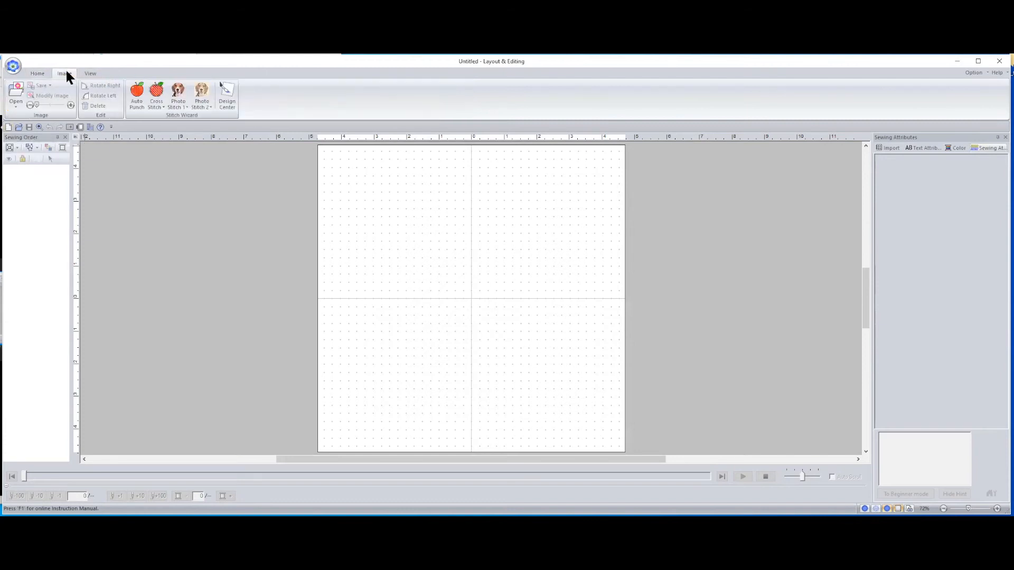
left_click(157, 97)
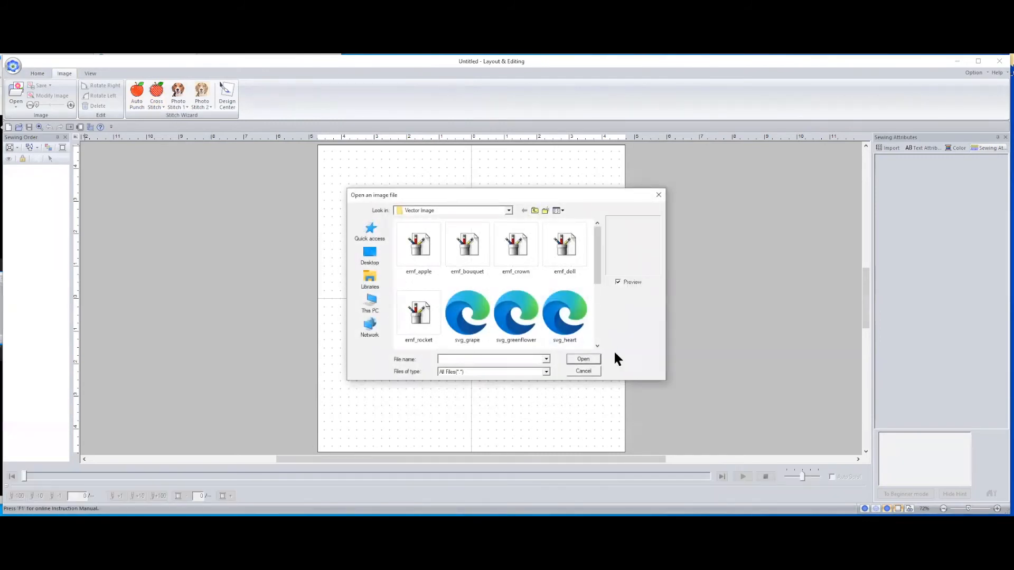
scroll("down", 3)
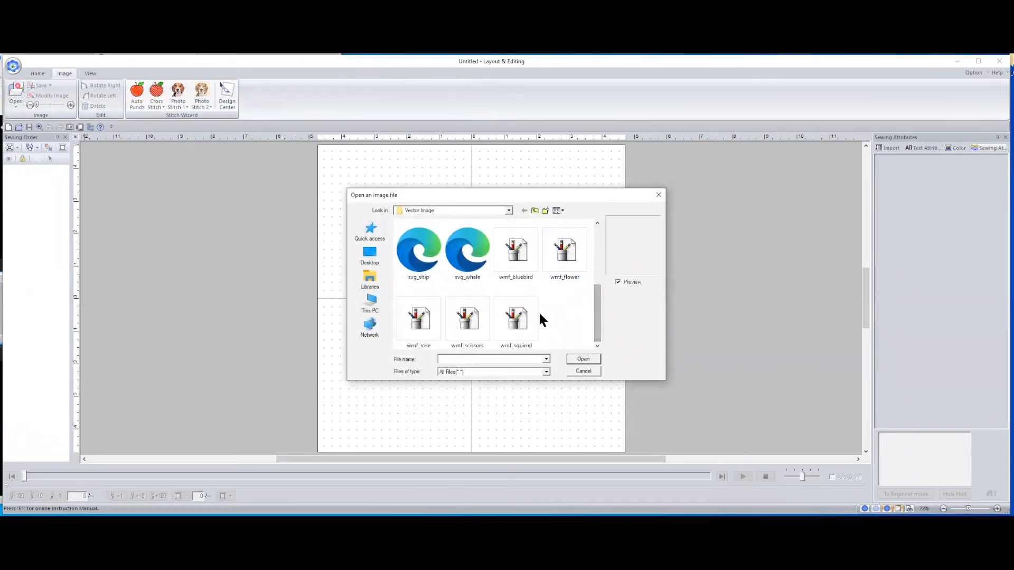
left_click(582, 371)
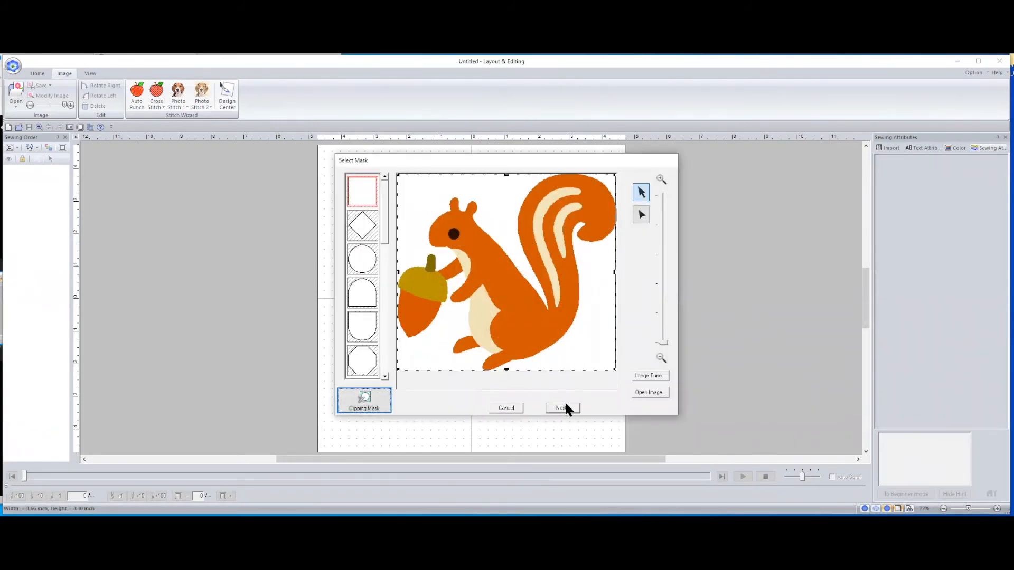
left_click(559, 408)
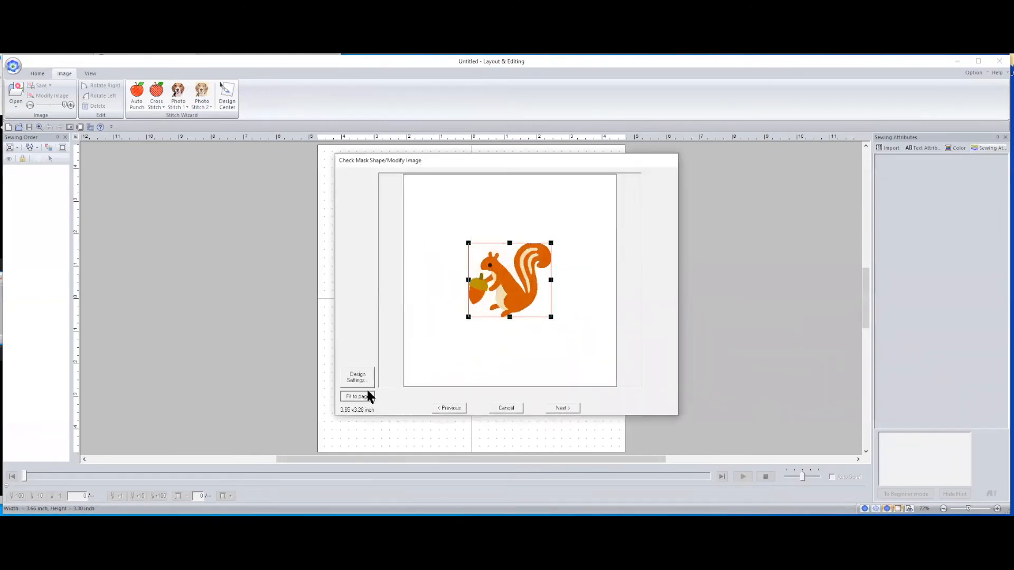
left_click(561, 407)
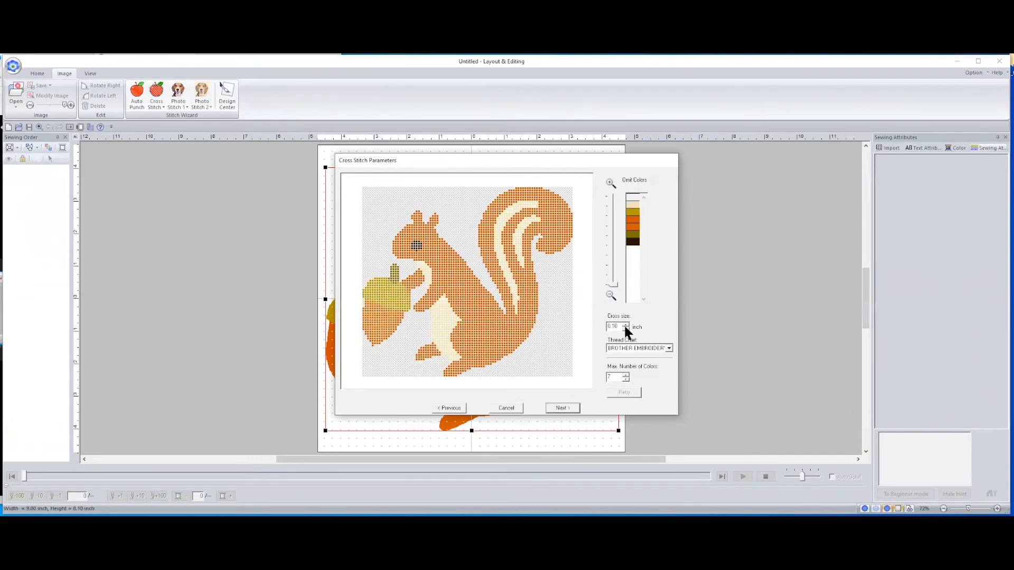
Step: Raise the cross size to 0.20 inch, regenerate the preview and finish to place the stitches
left_click(624, 325)
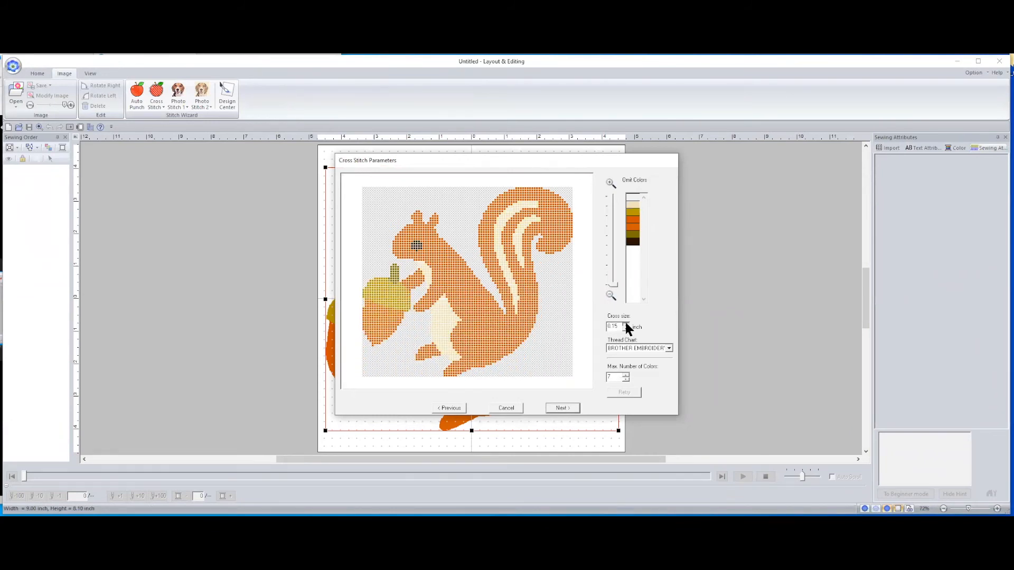
left_click(622, 324)
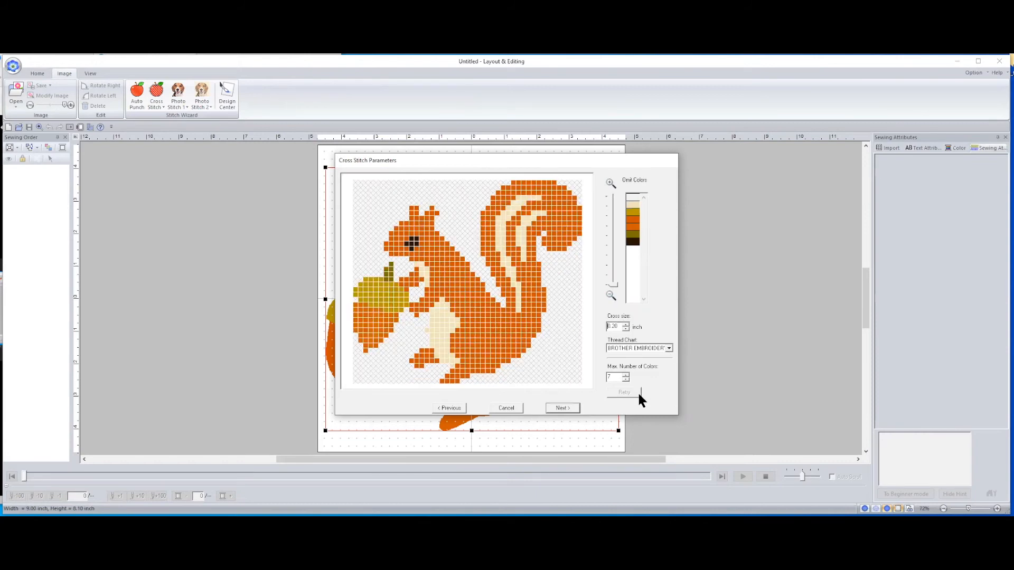
left_click(561, 407)
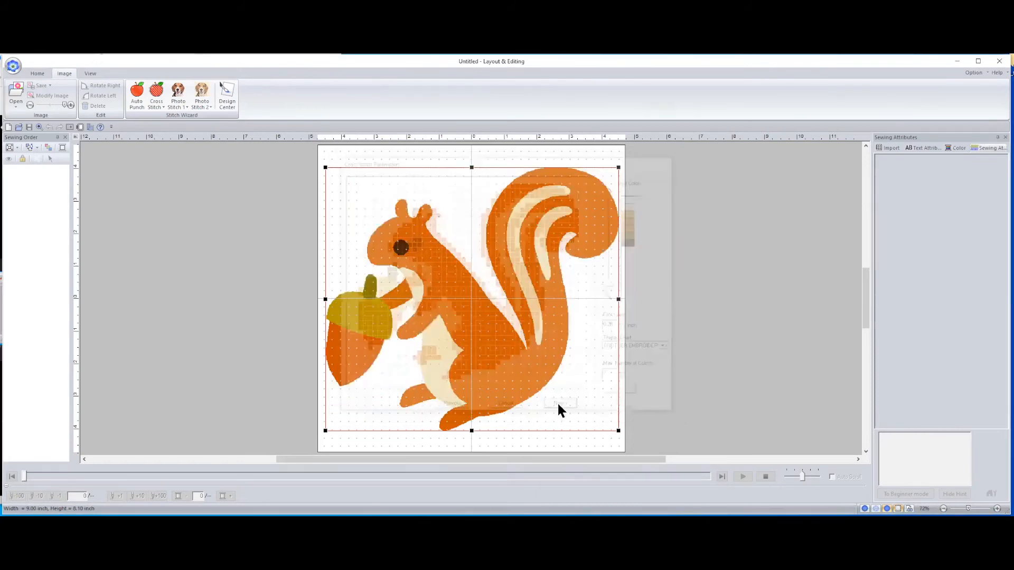
left_click(157, 98)
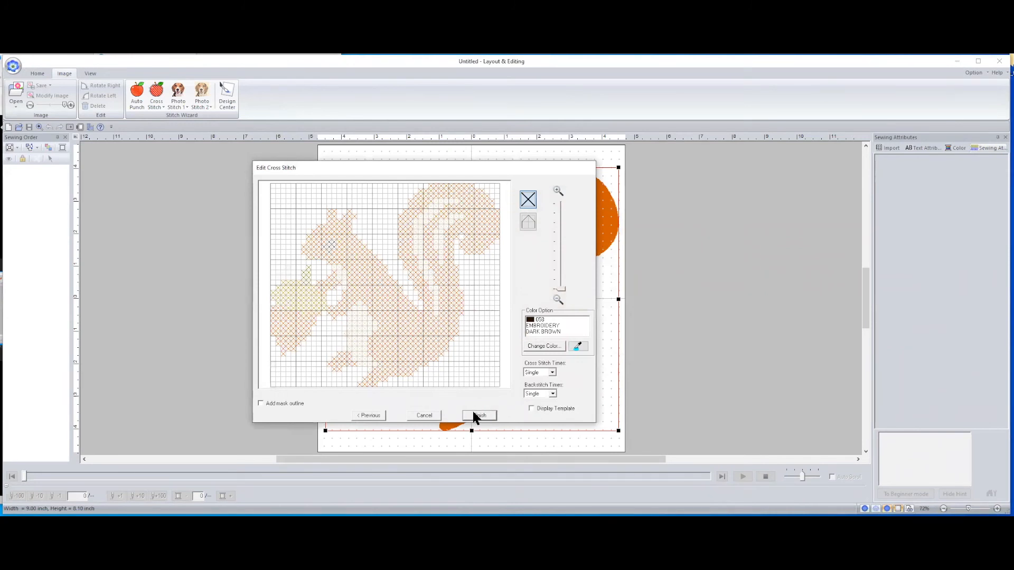
left_click(479, 415)
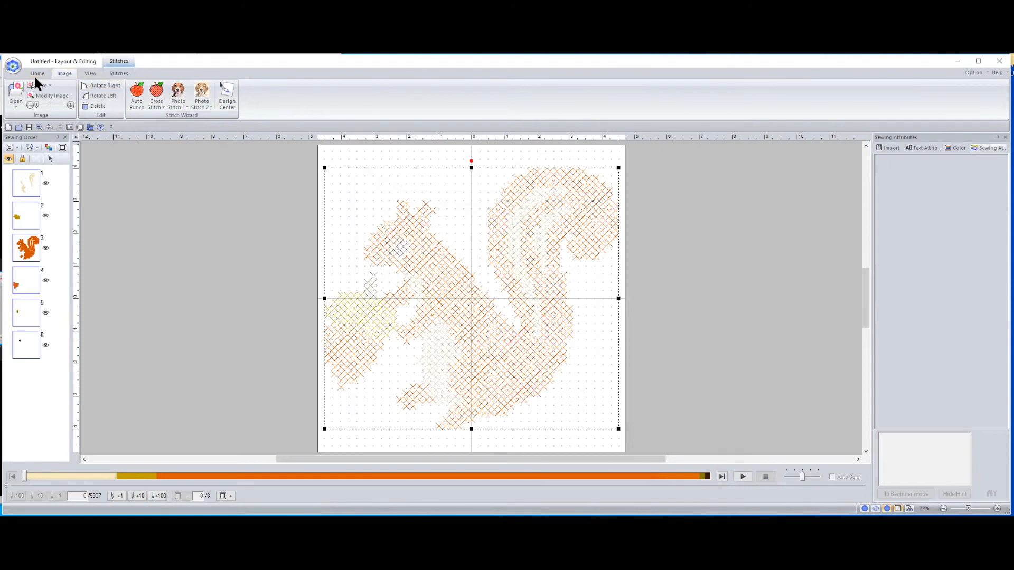
Step: Switch to the general editing tools to inspect the 0.20-inch squirrel crosses
left_click(37, 73)
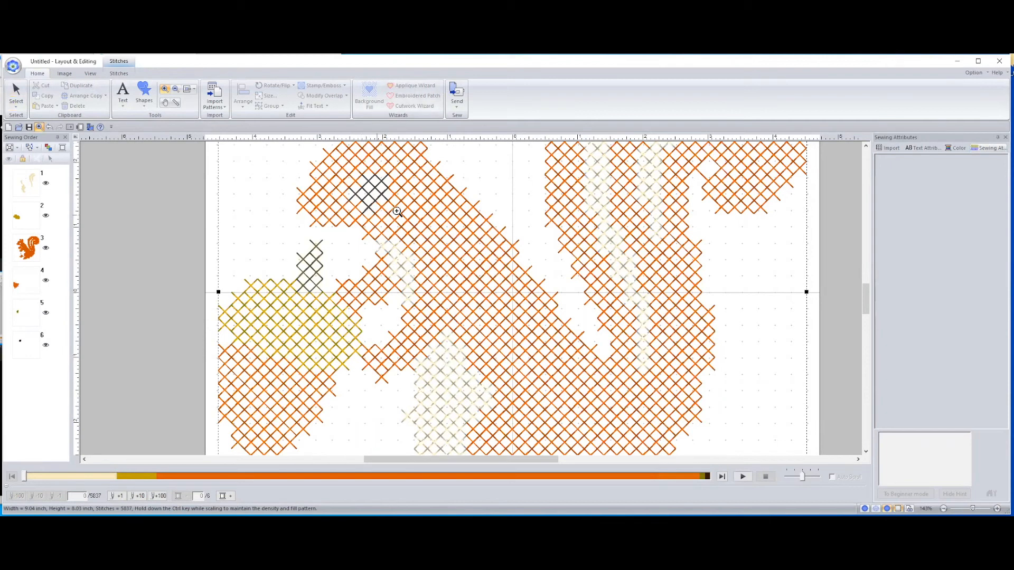
mouse_move(683, 355)
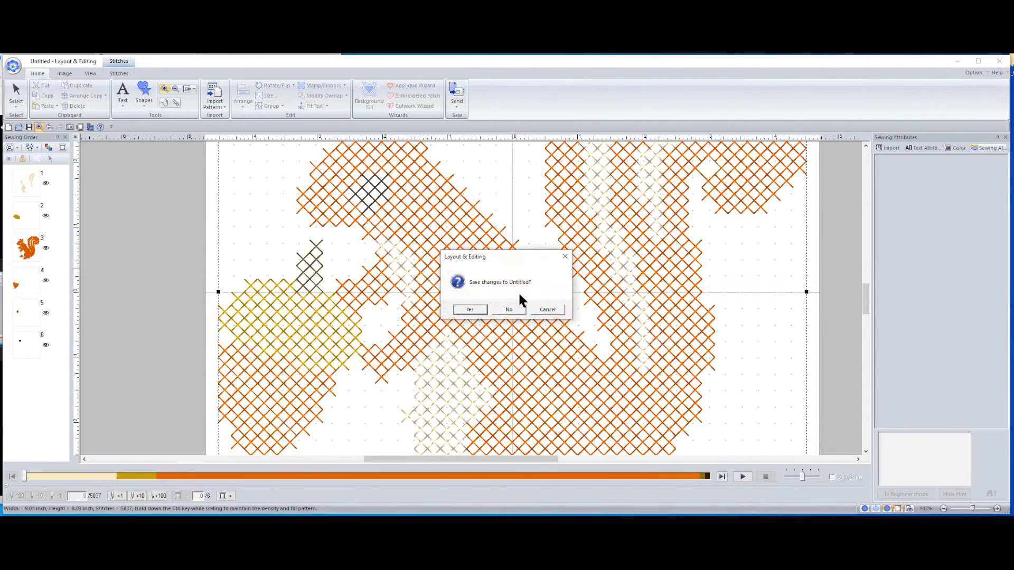
Step: Discard the unsaved squirrel and load wmf_squirrel into the Cross Stitch wizard again
left_click(508, 309)
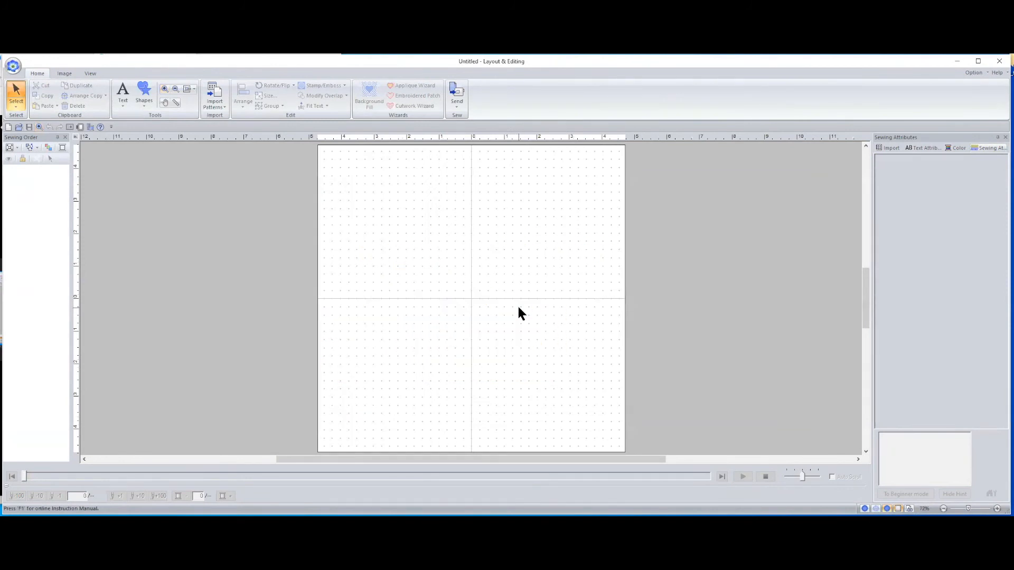
left_click(64, 73)
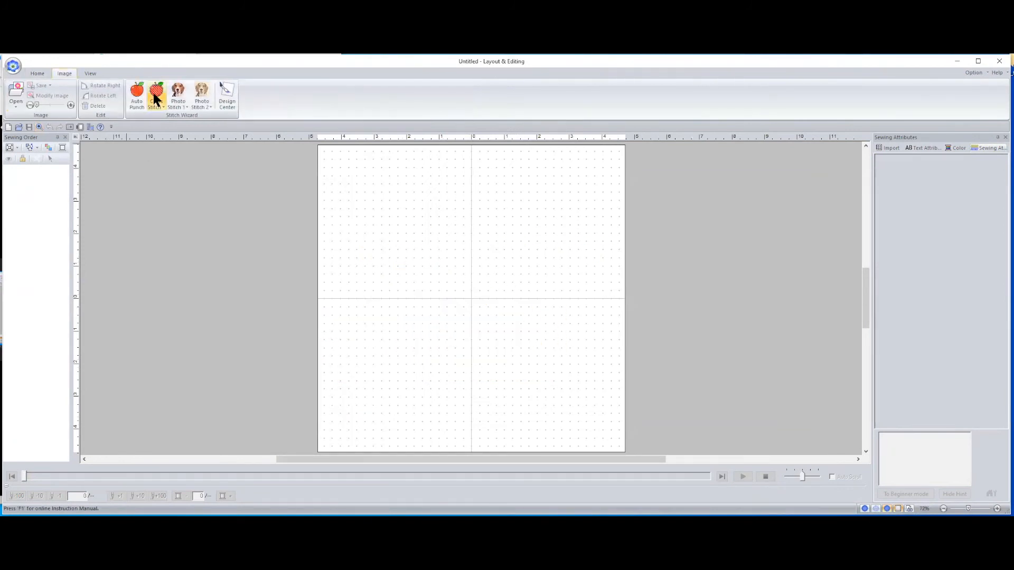
left_click(157, 97)
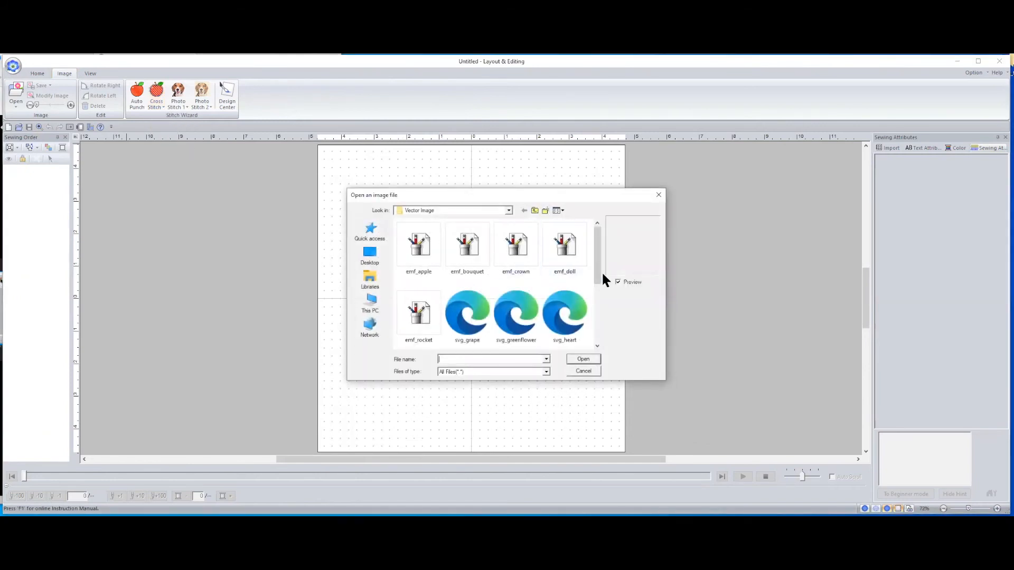
scroll("down", 3)
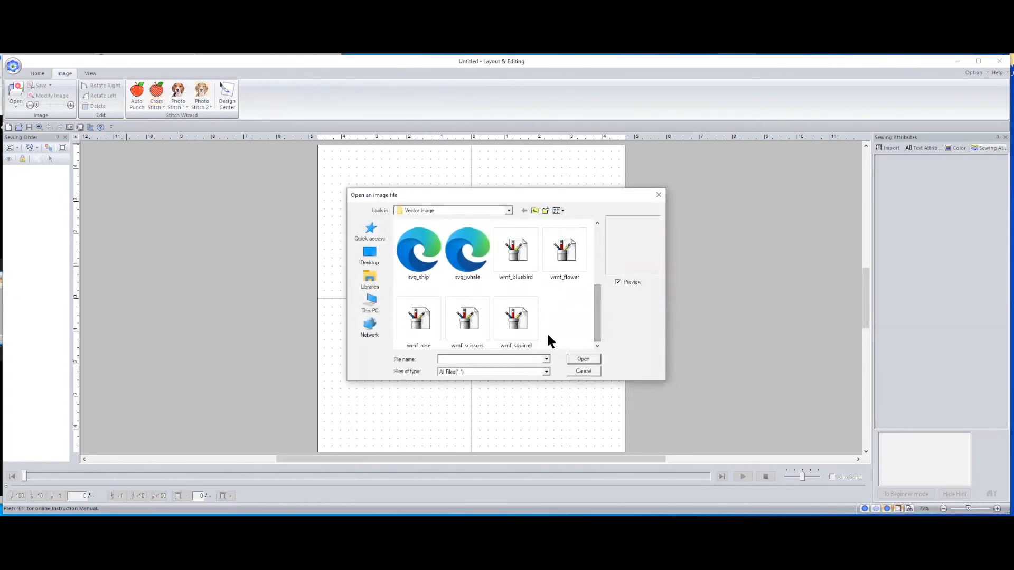
left_click(515, 319)
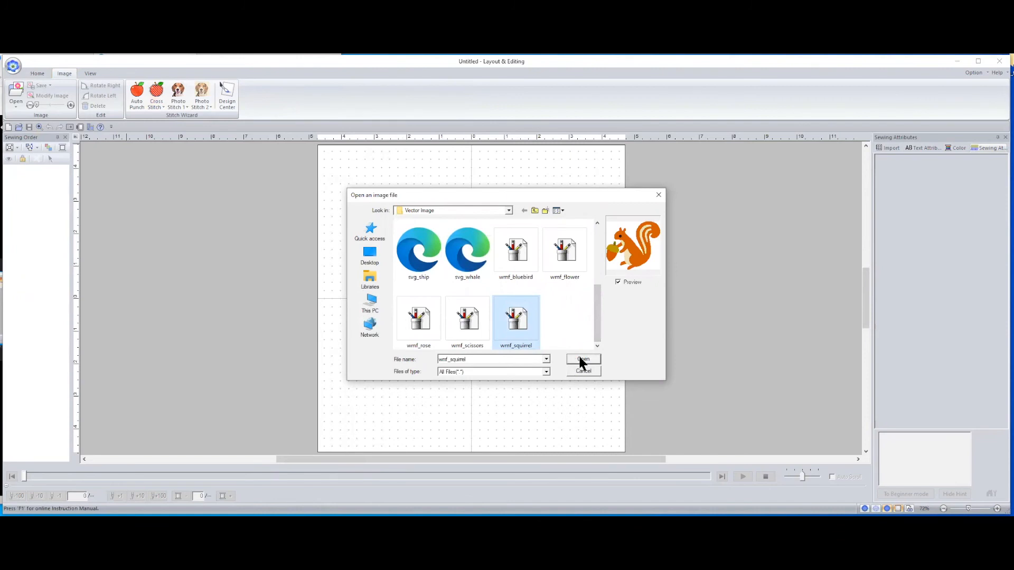
left_click(581, 359)
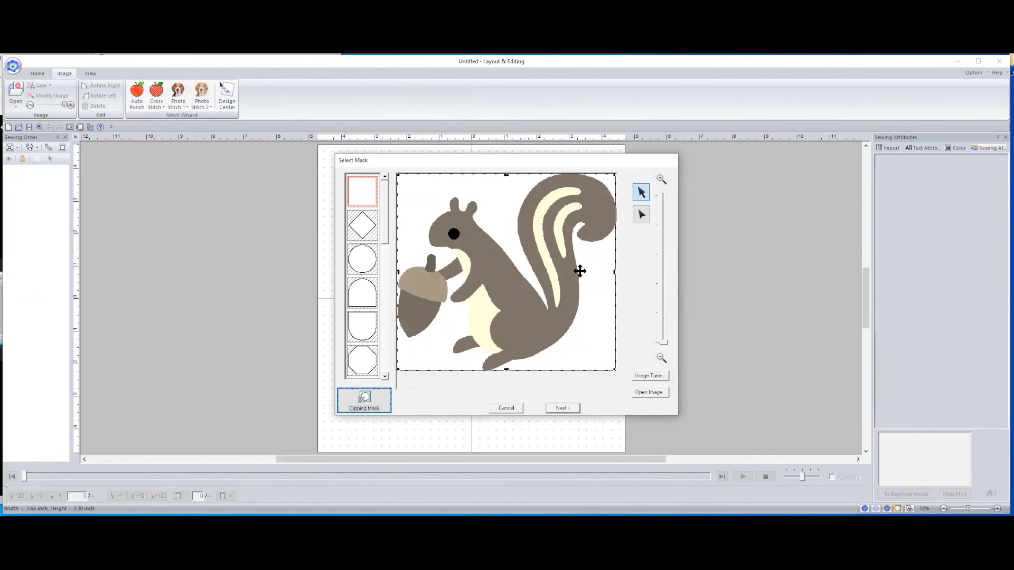
mouse_move(545, 209)
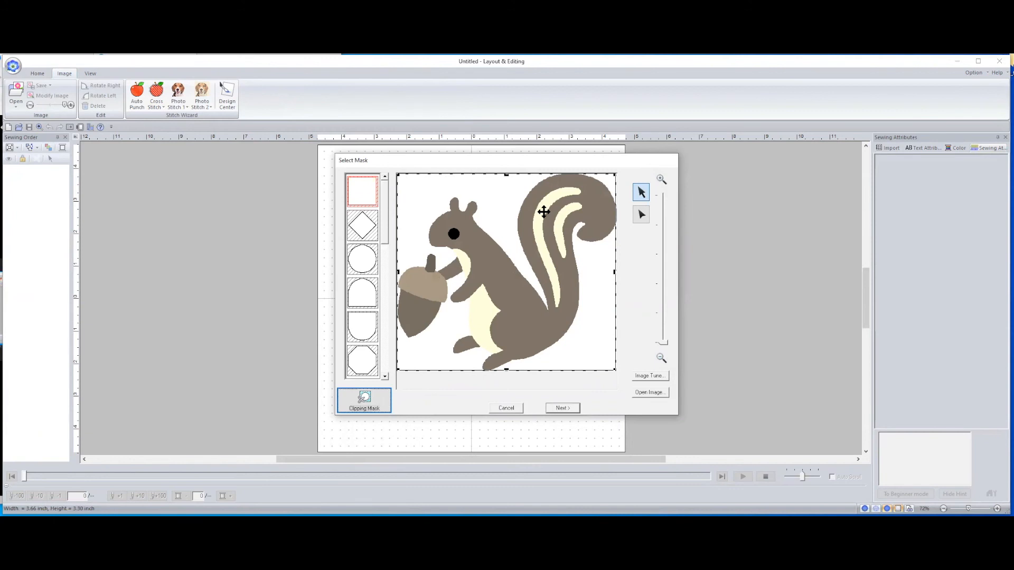
mouse_move(527, 424)
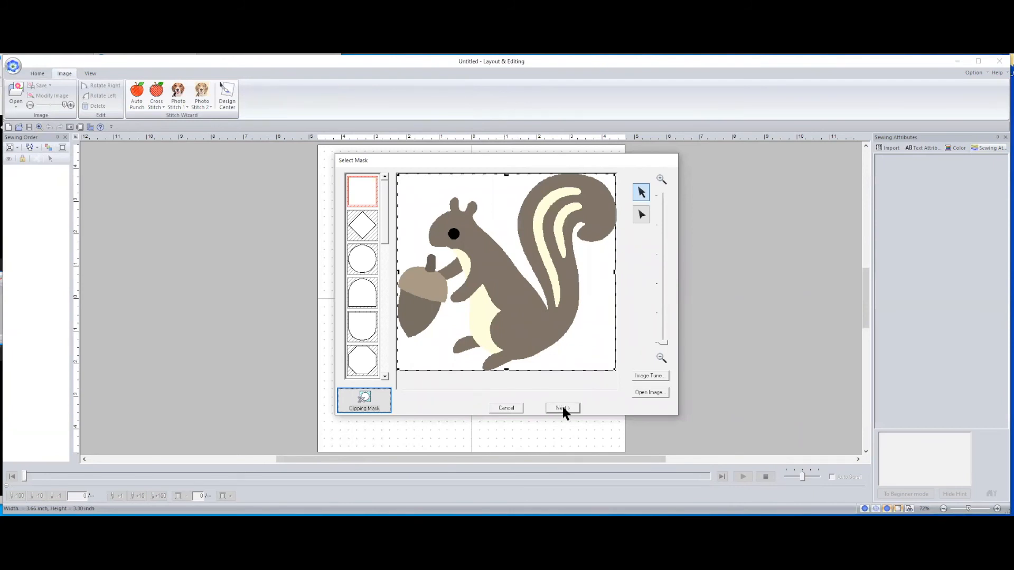
Step: Accept the mask, fit the squirrel to the page and generate the gray cross-stitch design
left_click(561, 408)
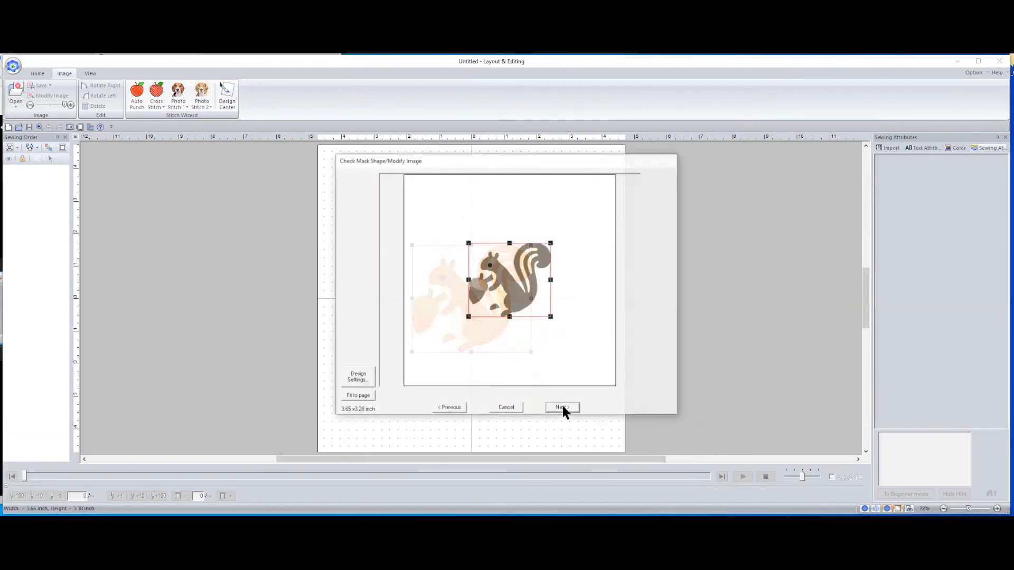
left_click(559, 407)
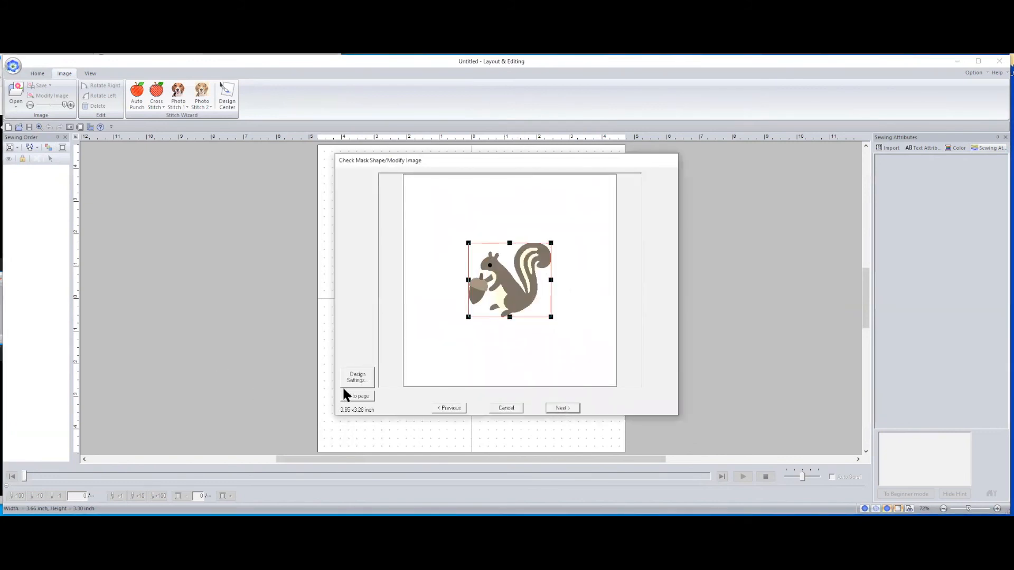
left_click(356, 397)
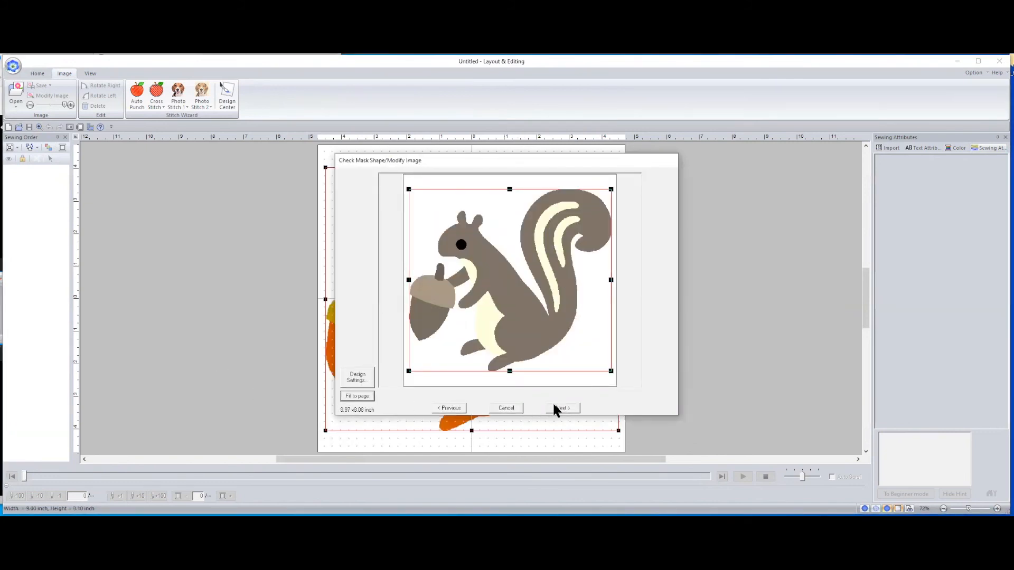
left_click(560, 408)
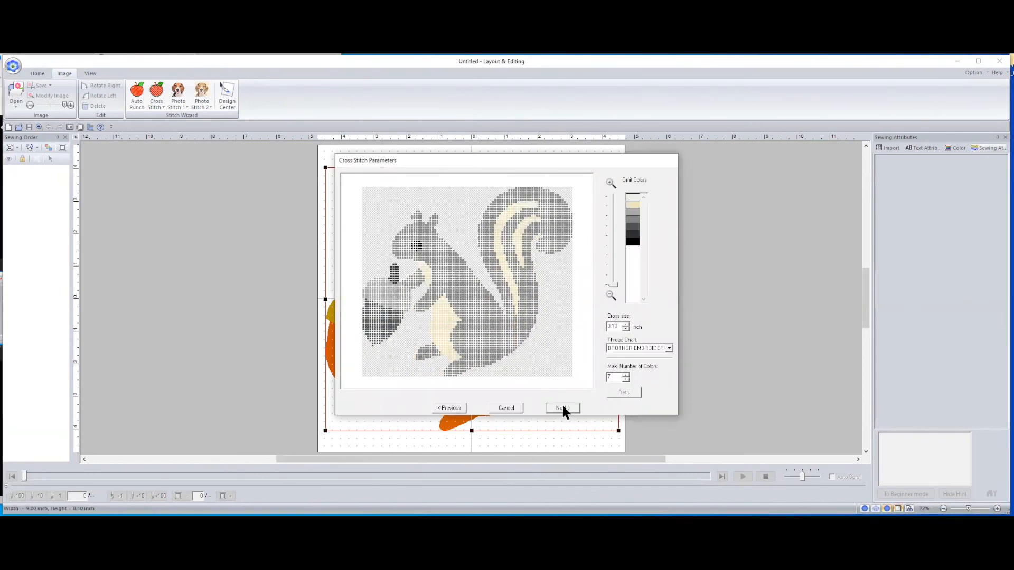
left_click(560, 408)
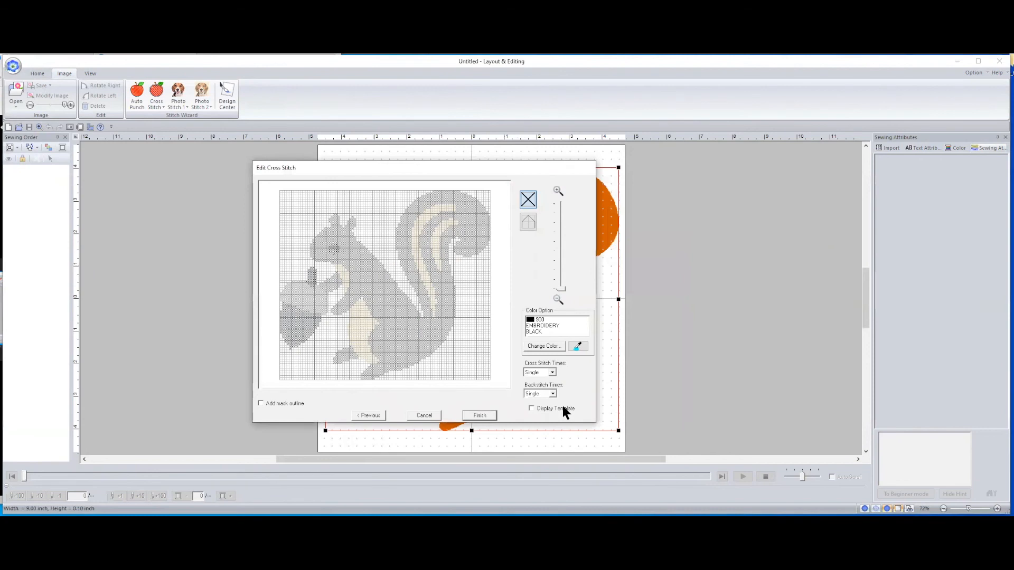
mouse_move(476, 415)
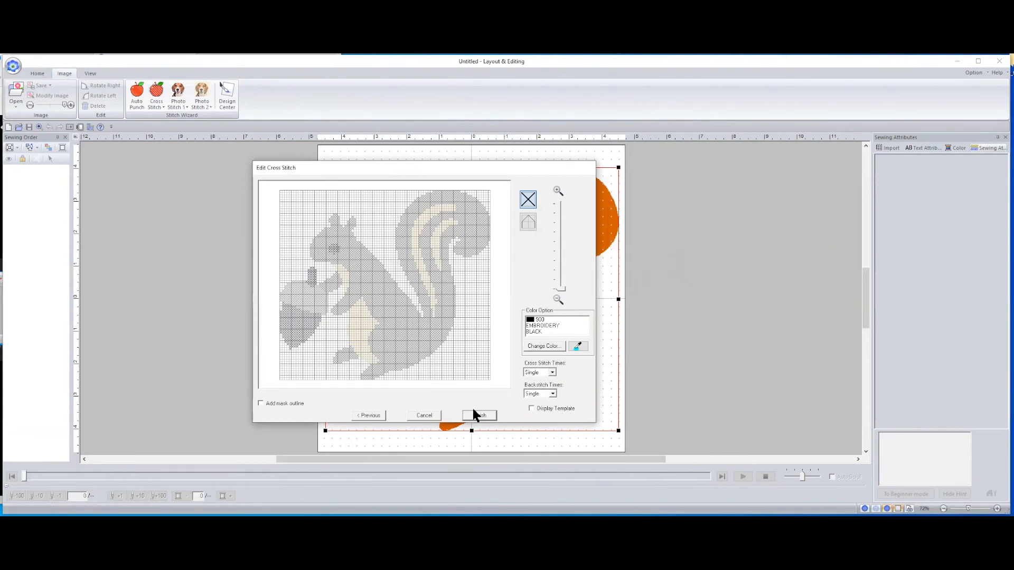
left_click(478, 415)
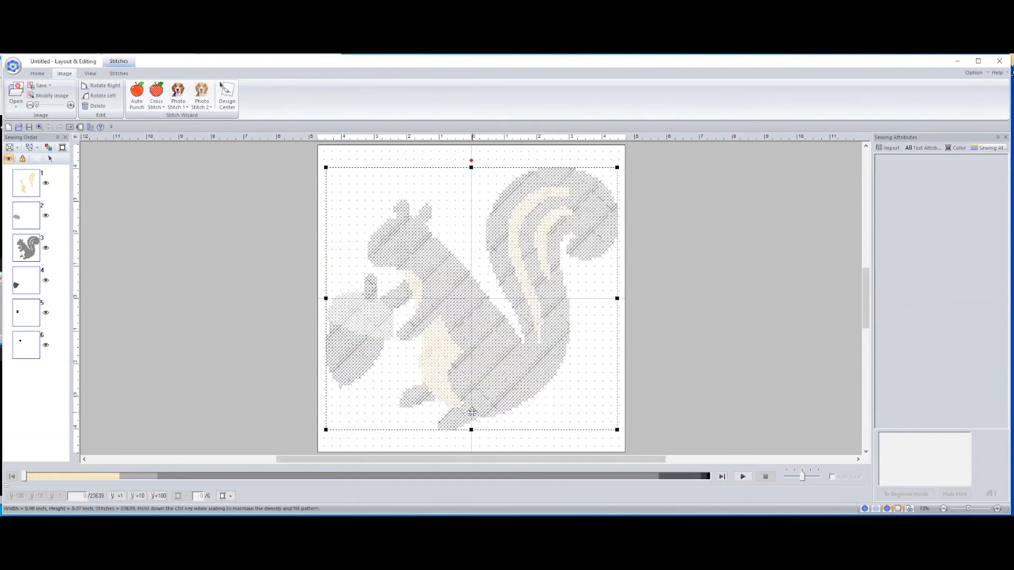
mouse_move(454, 396)
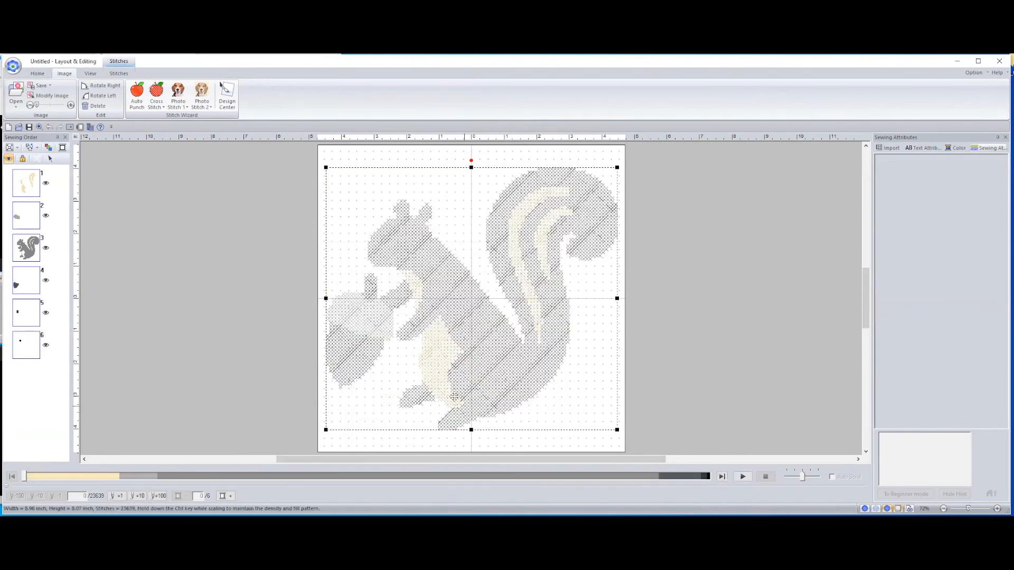
mouse_move(560, 199)
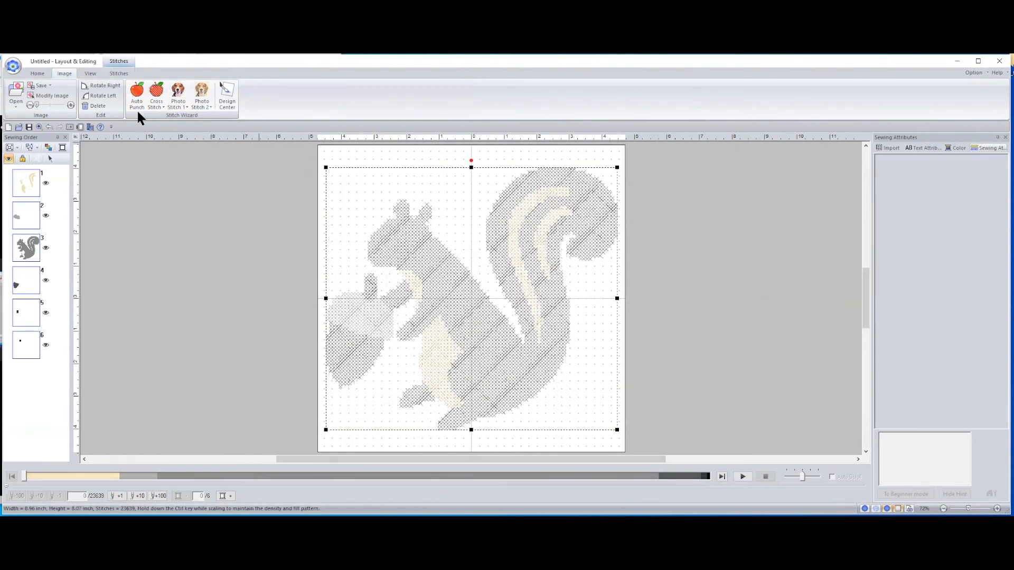
mouse_move(157, 97)
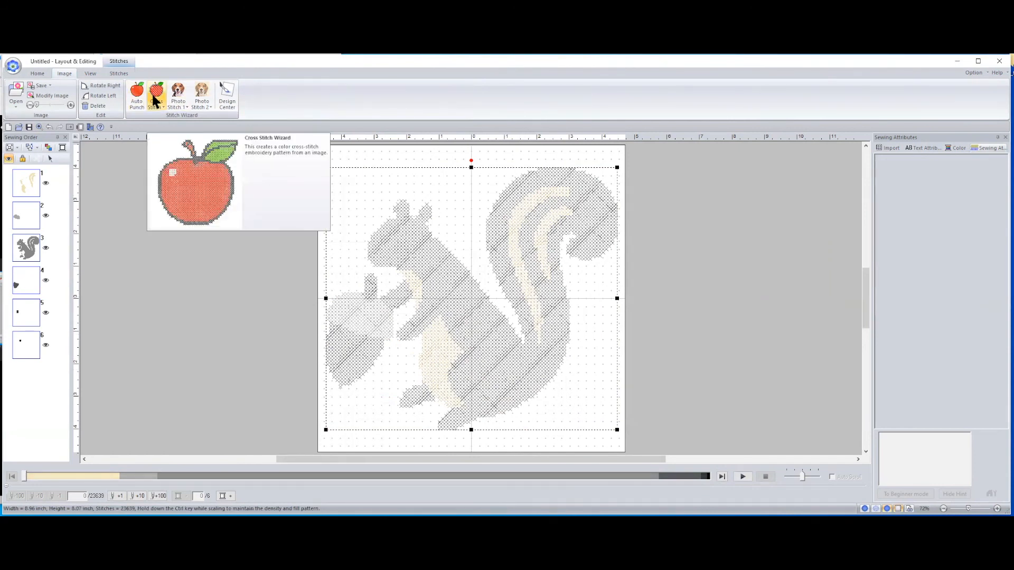
Step: Show the Cross Stitch wizard's Color, Sepia and Gray mode choices
left_click(156, 97)
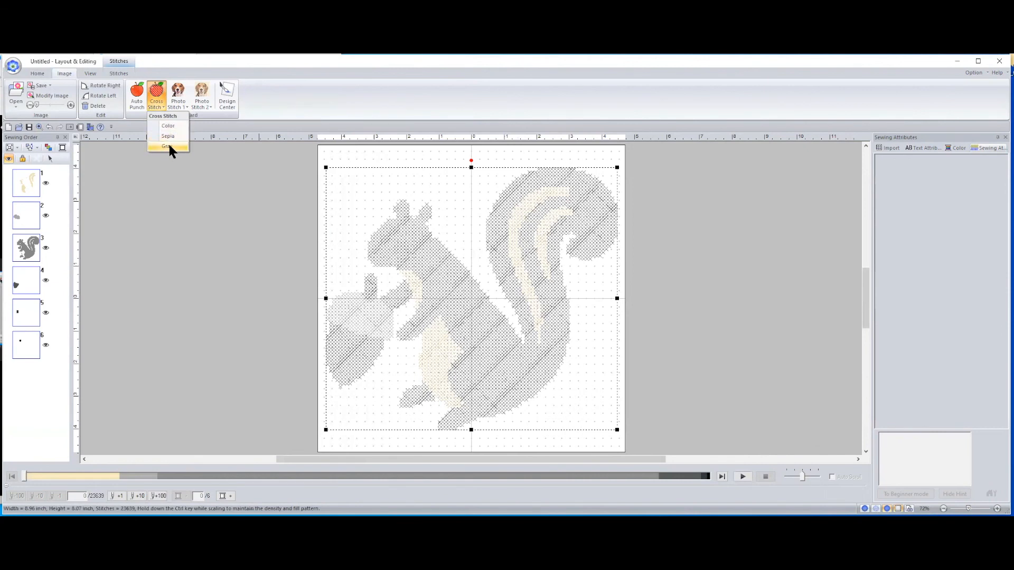
mouse_move(167, 136)
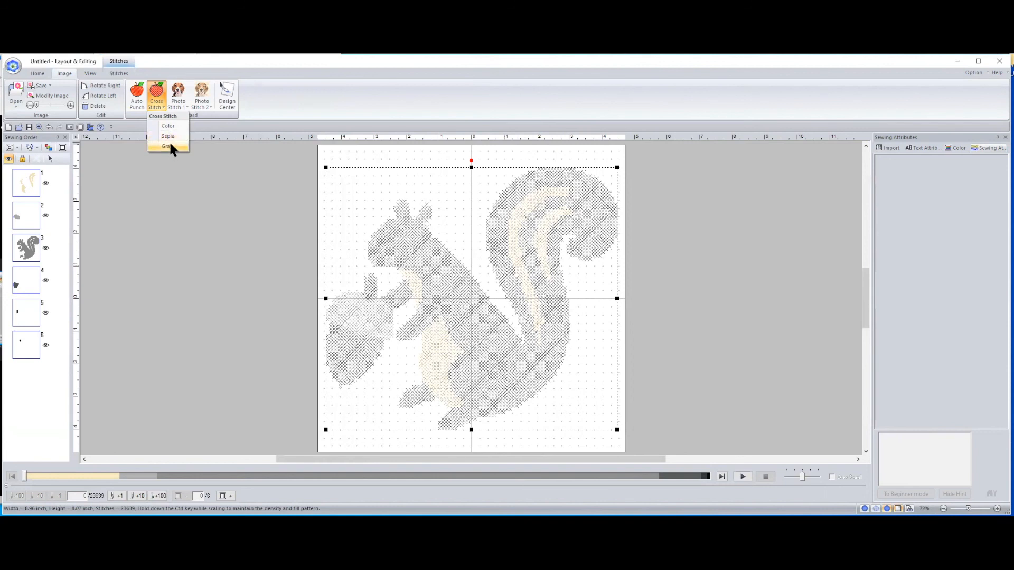
Step: Start the Cross Stitch wizard in Gray mode with the squirrel at the mask step
left_click(166, 146)
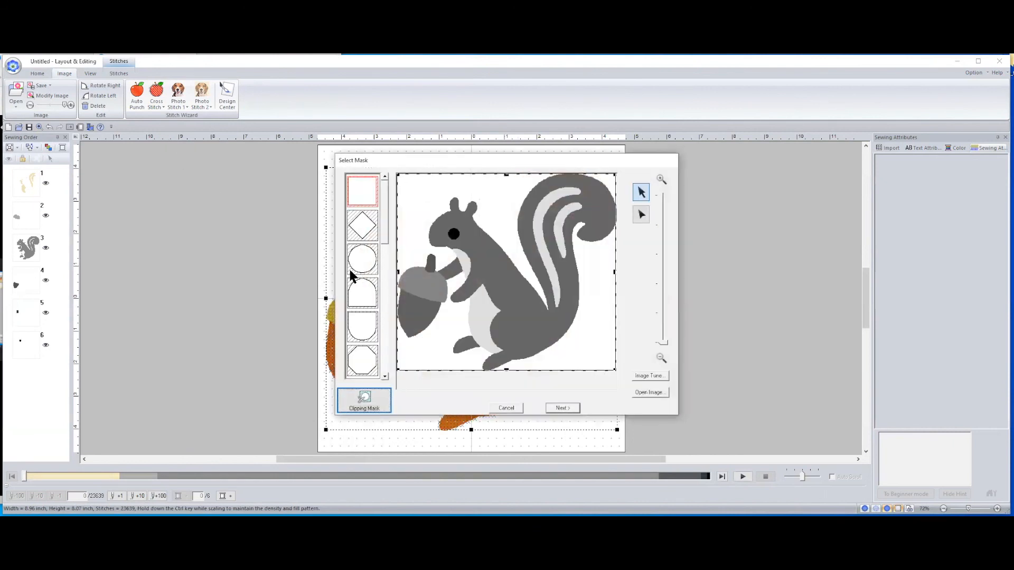
mouse_move(484, 307)
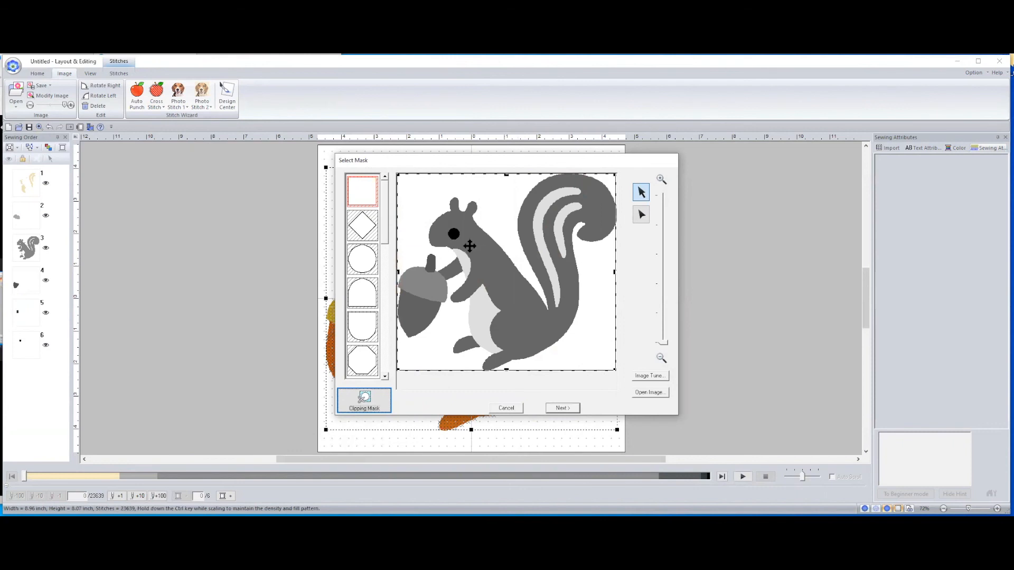
mouse_move(542, 315)
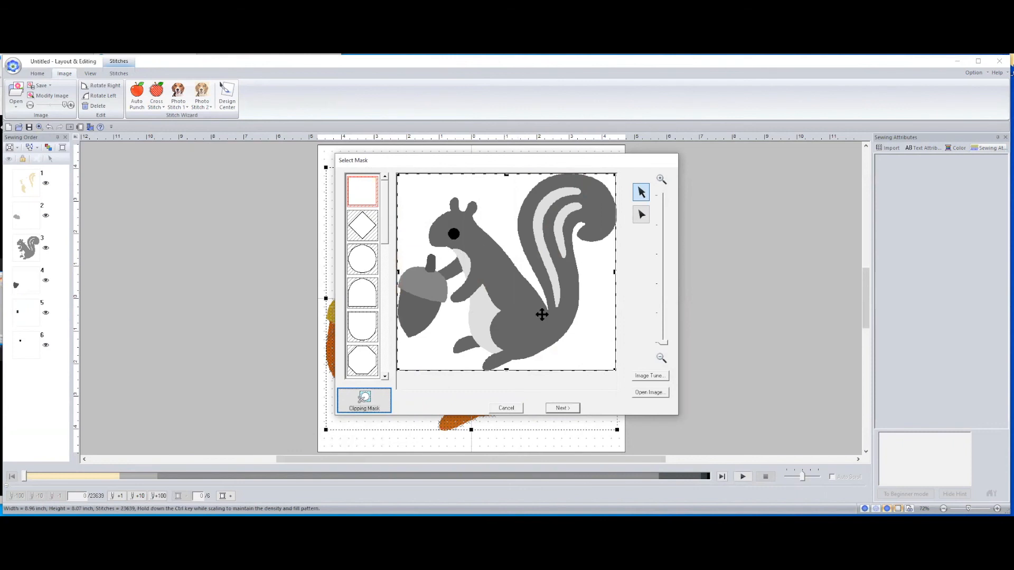
mouse_move(540, 318)
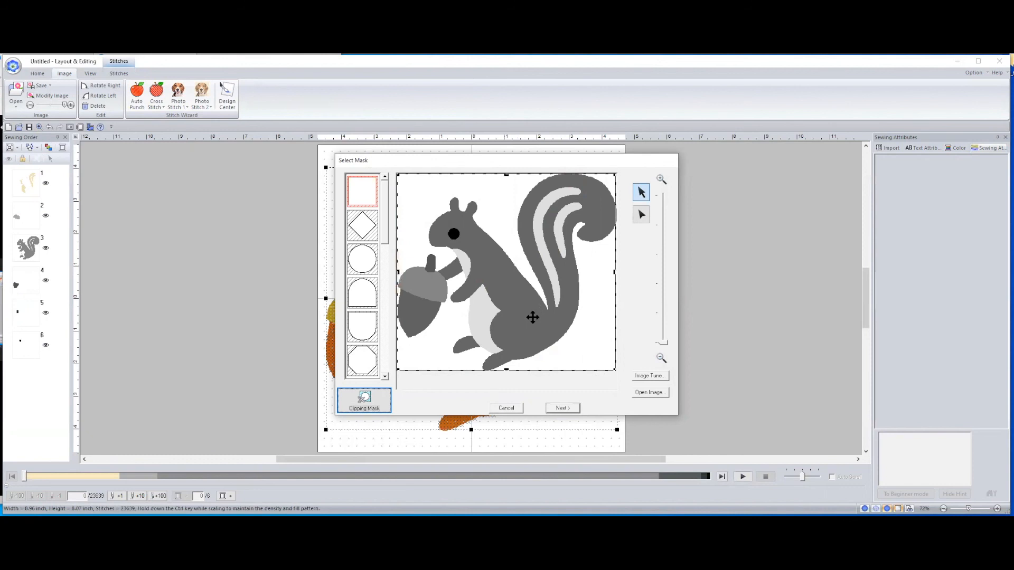
mouse_move(511, 405)
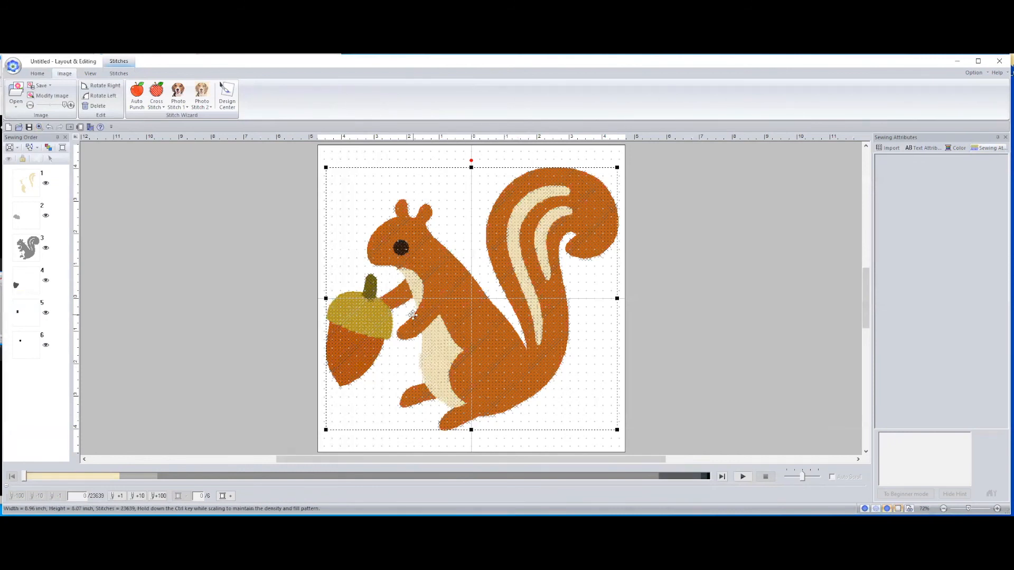
mouse_move(576, 209)
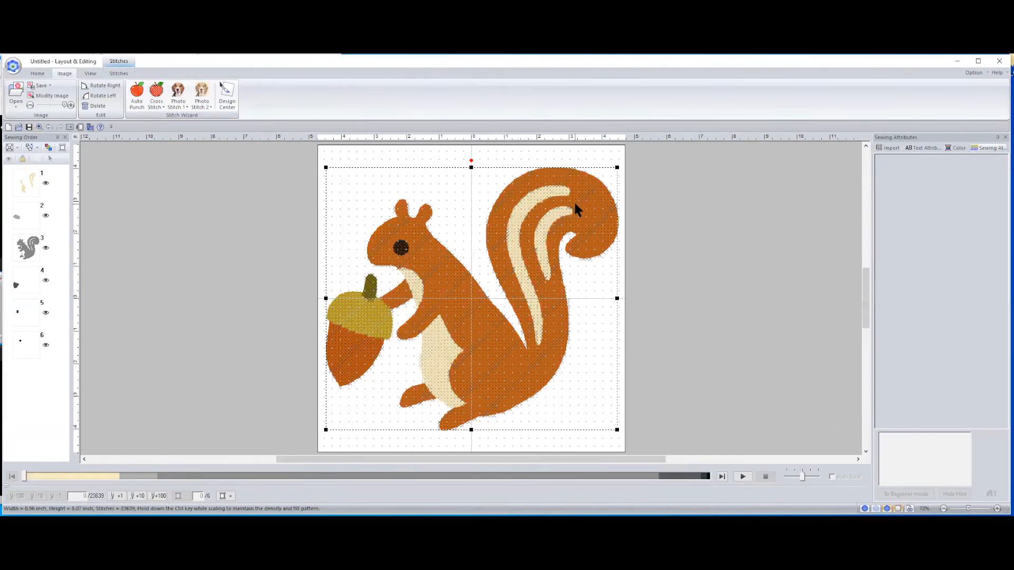